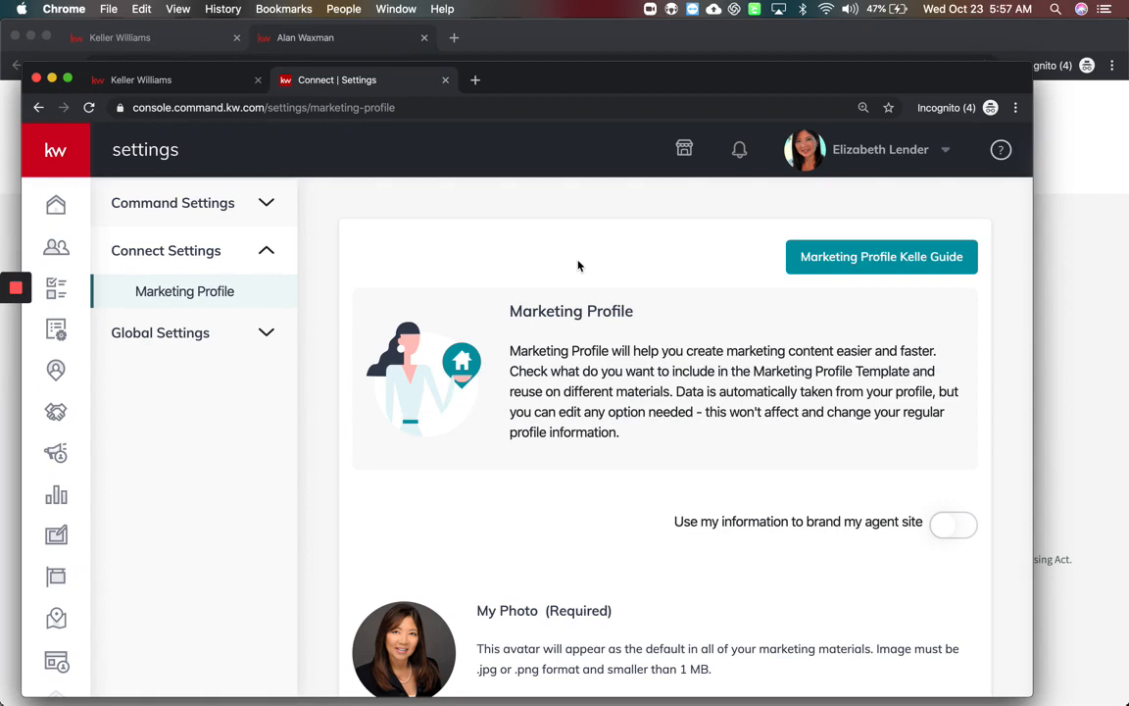
# In Marketing Profile, switch on 'Use my information to brand my agent site' and acknowledge the Compliance Reminder
pyautogui.scroll(-3)
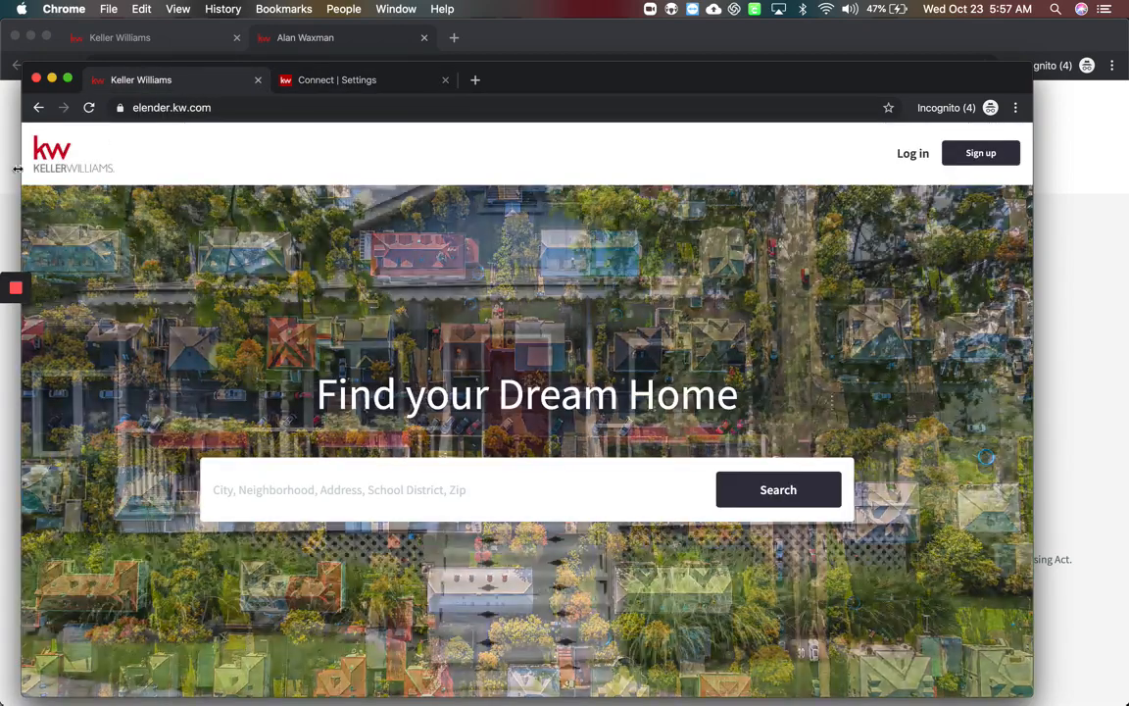
pyautogui.scroll(-3)
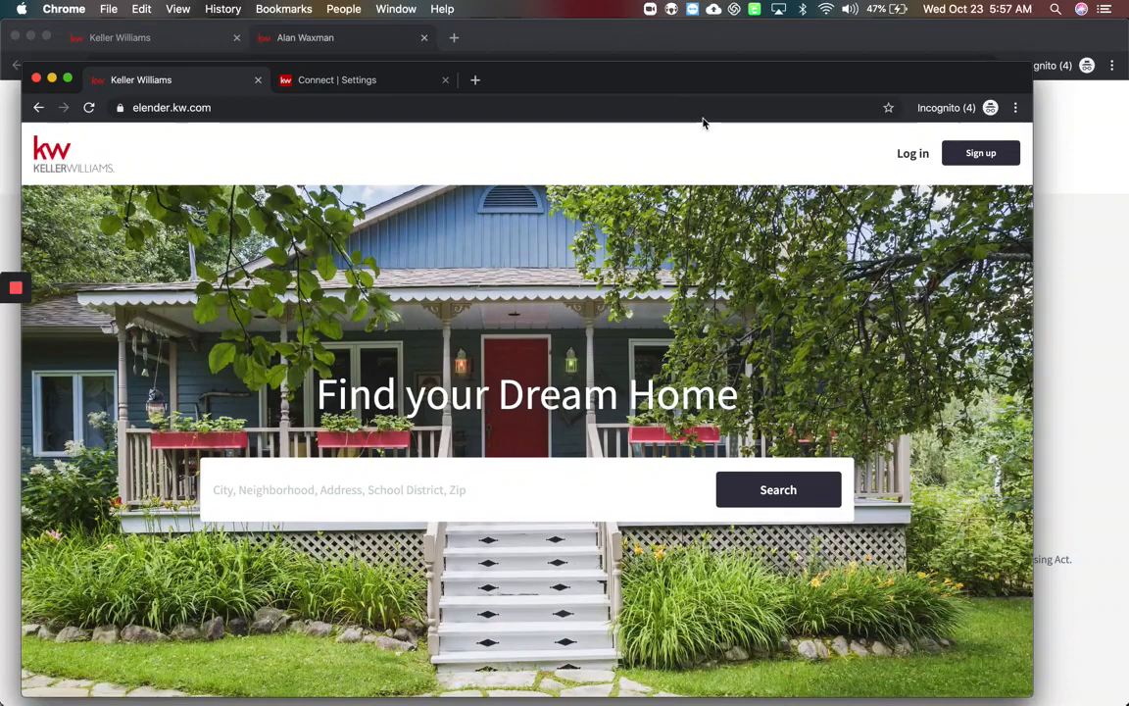
pyautogui.click(336, 79)
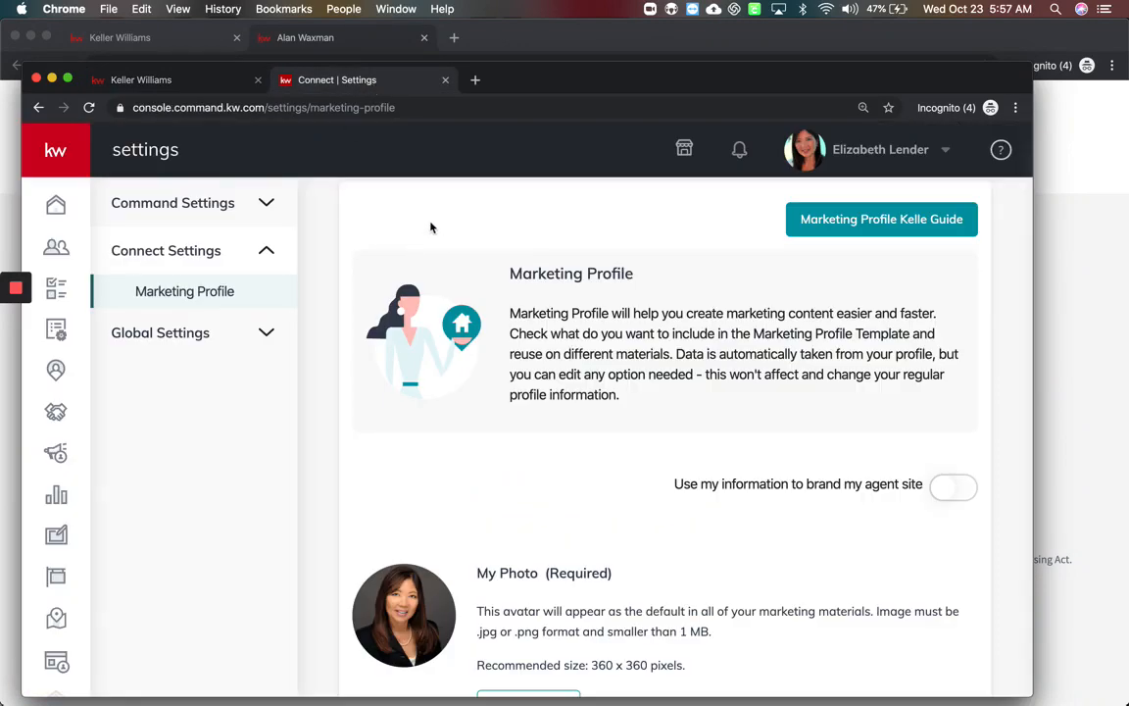
pyautogui.click(880, 149)
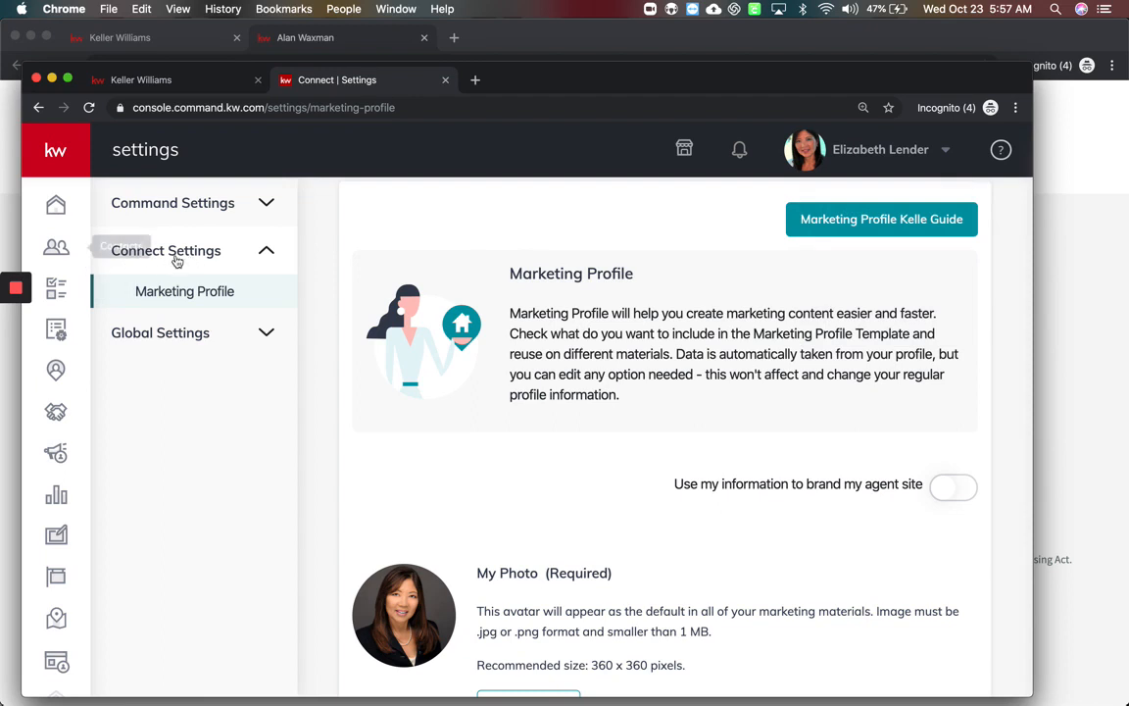
pyautogui.moveTo(641, 455)
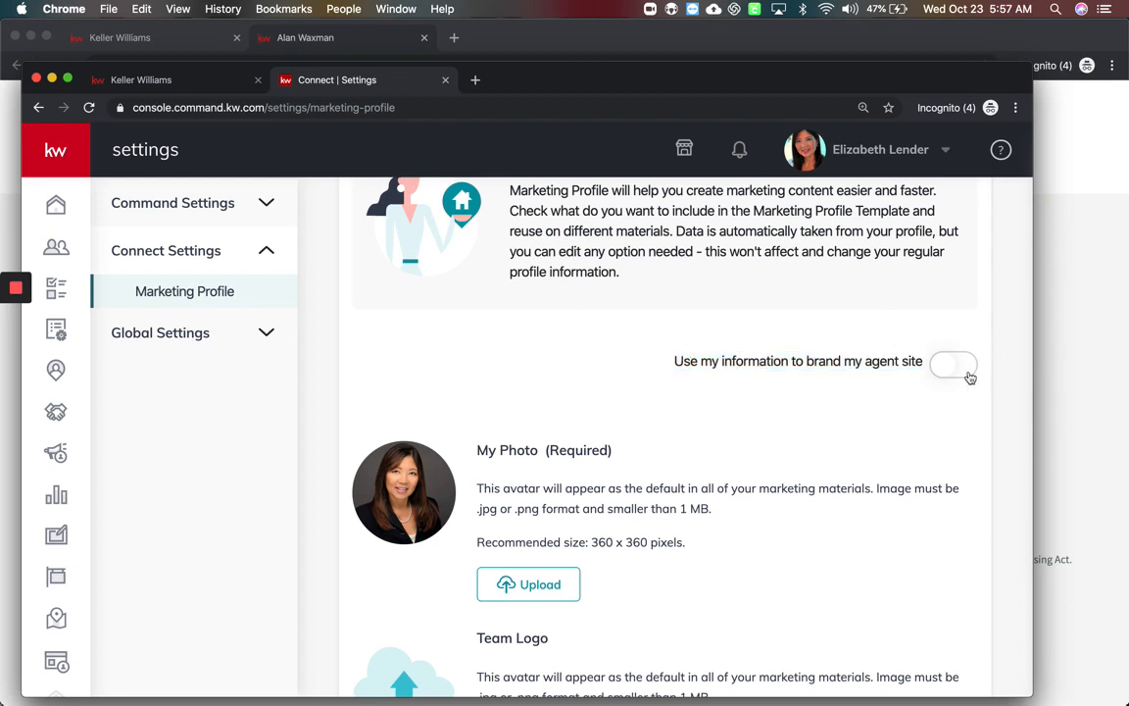
pyautogui.moveTo(967, 375)
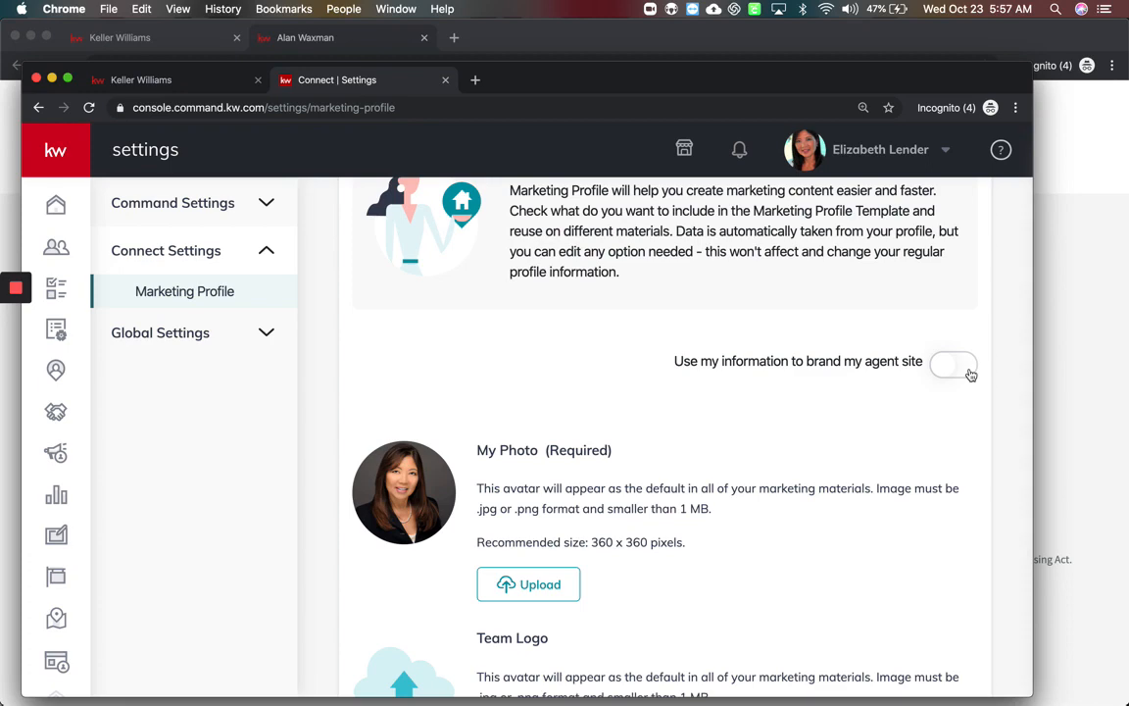
pyautogui.click(952, 365)
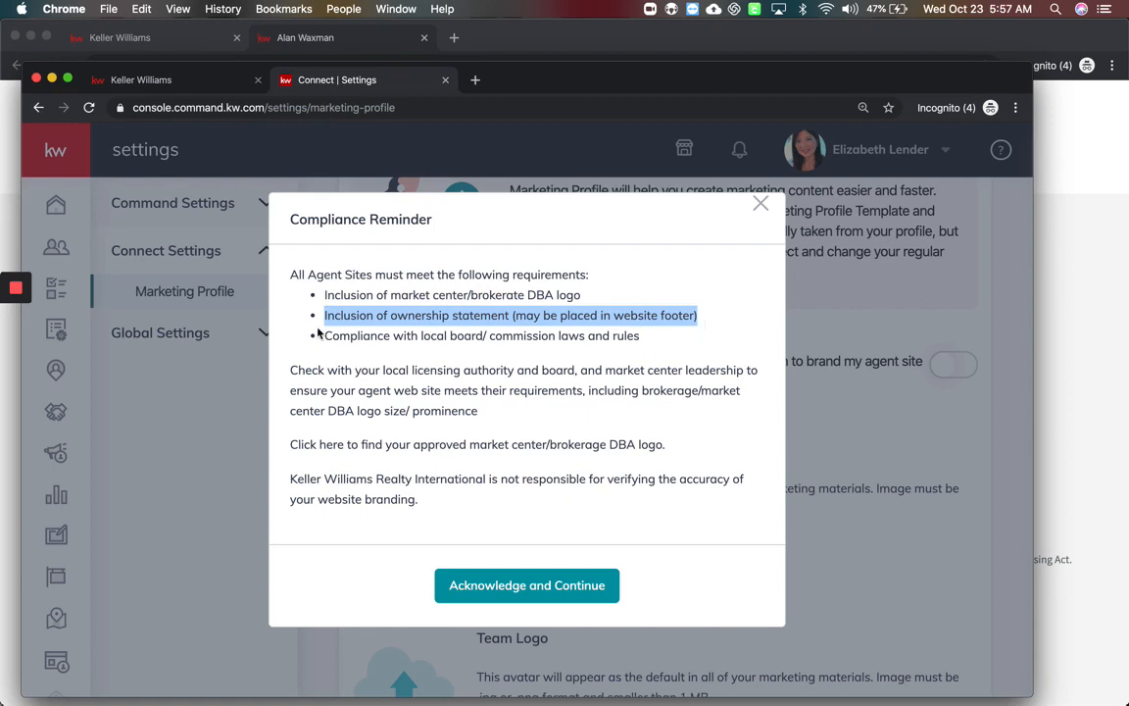
pyautogui.moveTo(325, 335); pyautogui.dragTo(645, 370)
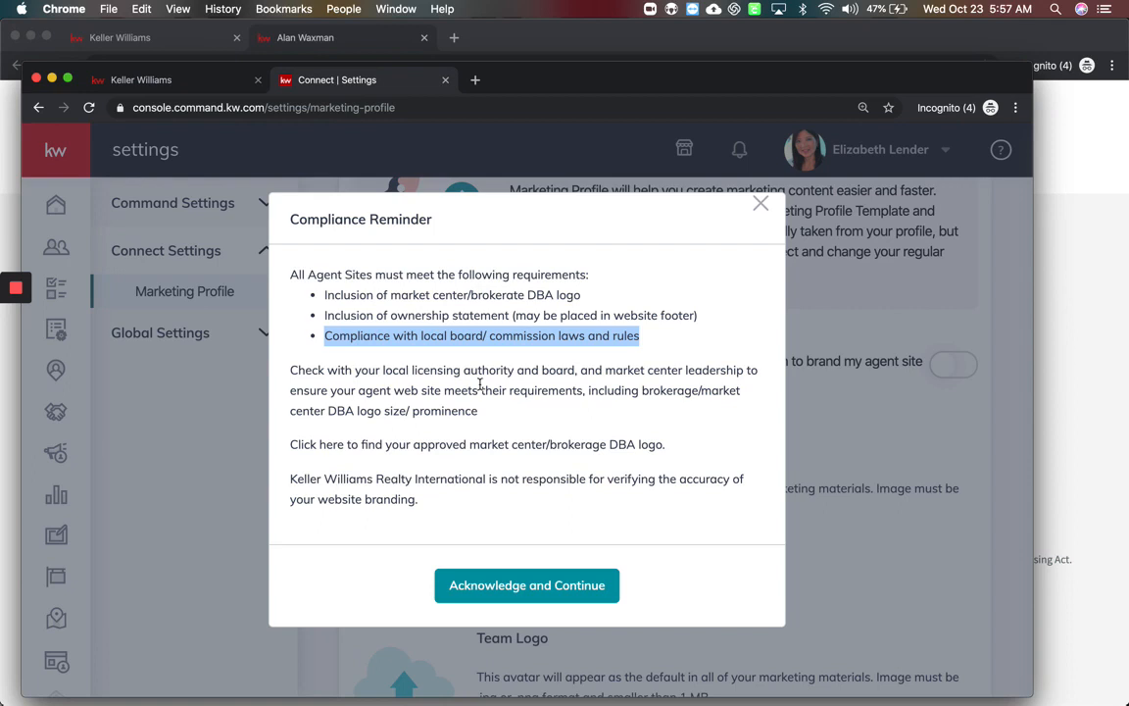
pyautogui.moveTo(482, 385)
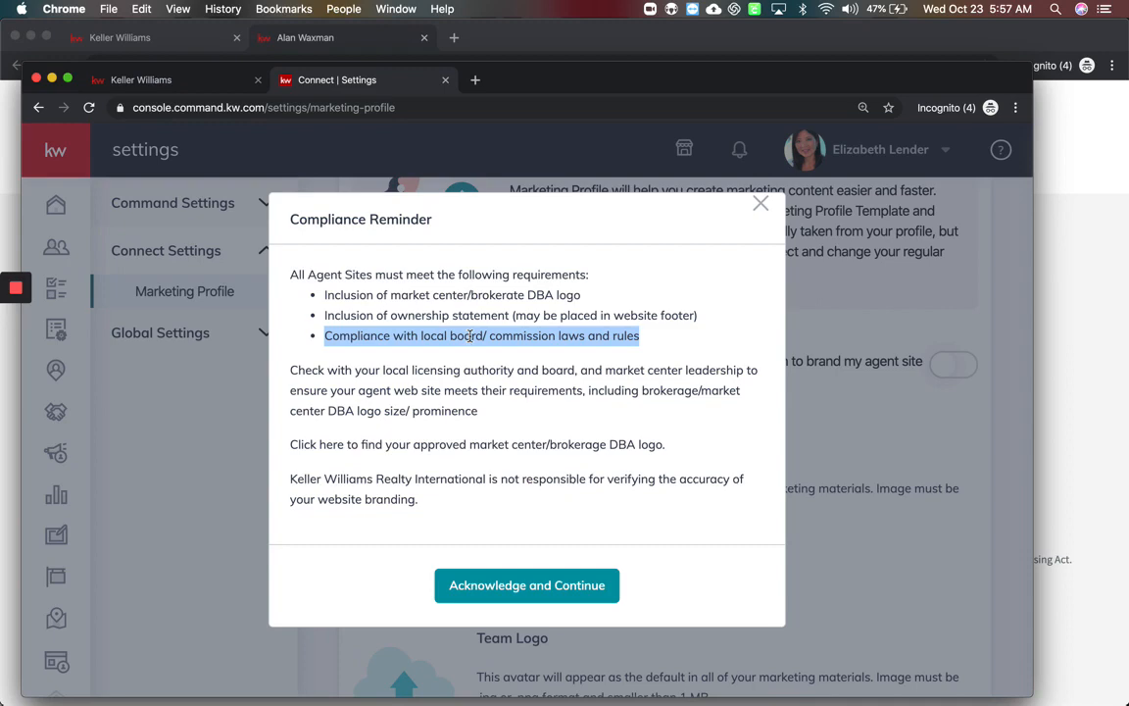
pyautogui.moveTo(547, 593)
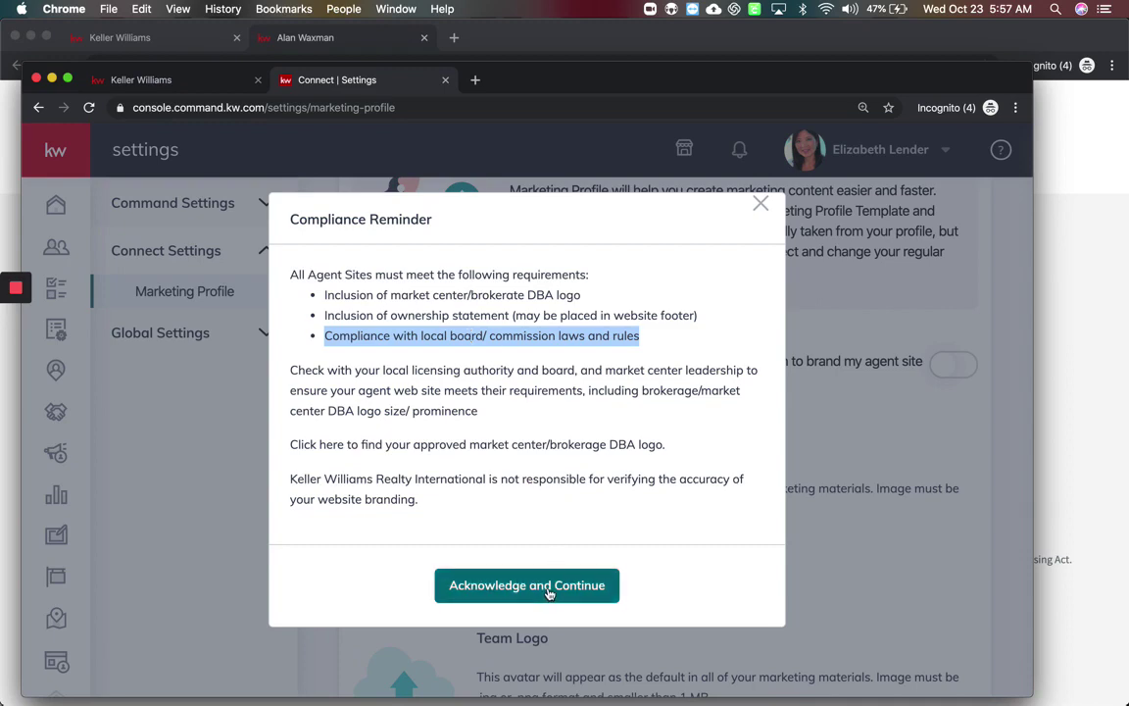
pyautogui.click(526, 585)
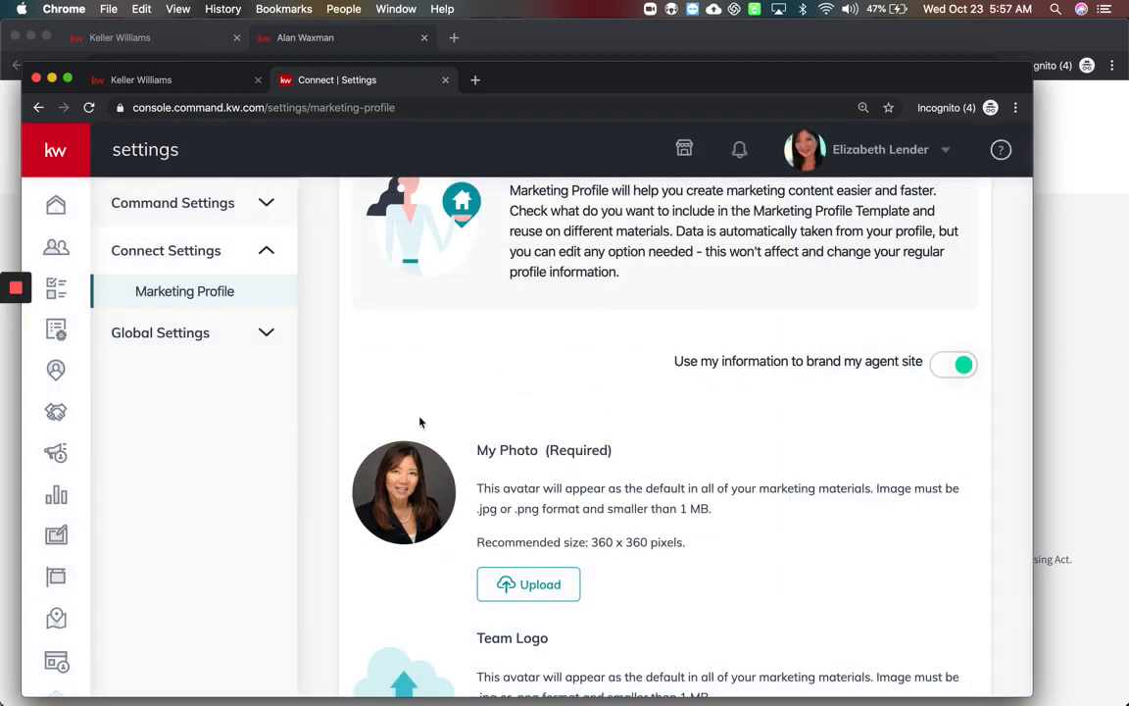
# Replace brokerage name Ft. Lauderdale NE with Keller Williams Realty Professionals from the 'Kell' suggestions
pyautogui.scroll(-3)
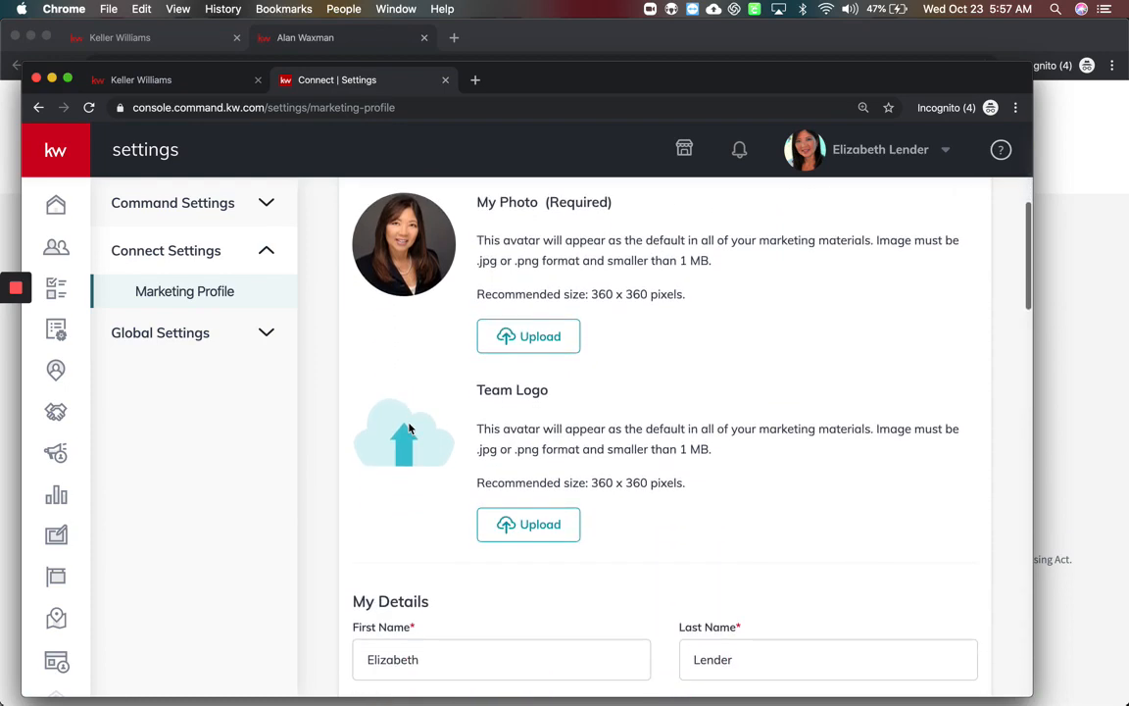
pyautogui.scroll(-3)
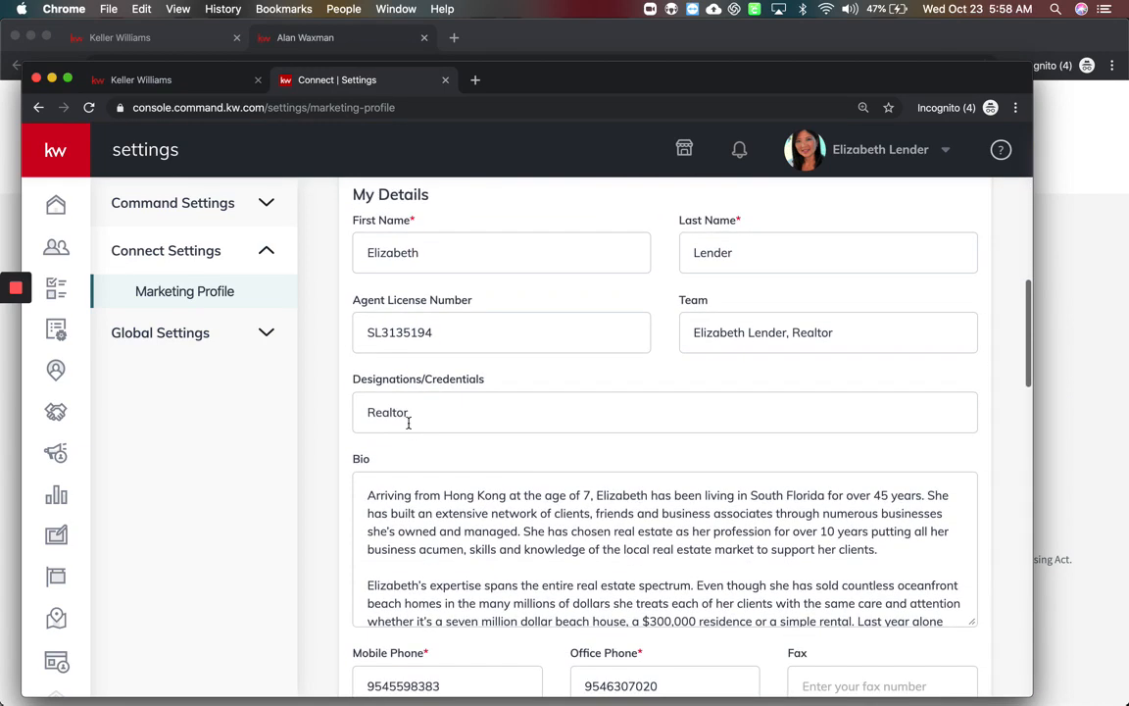
pyautogui.scroll(-3)
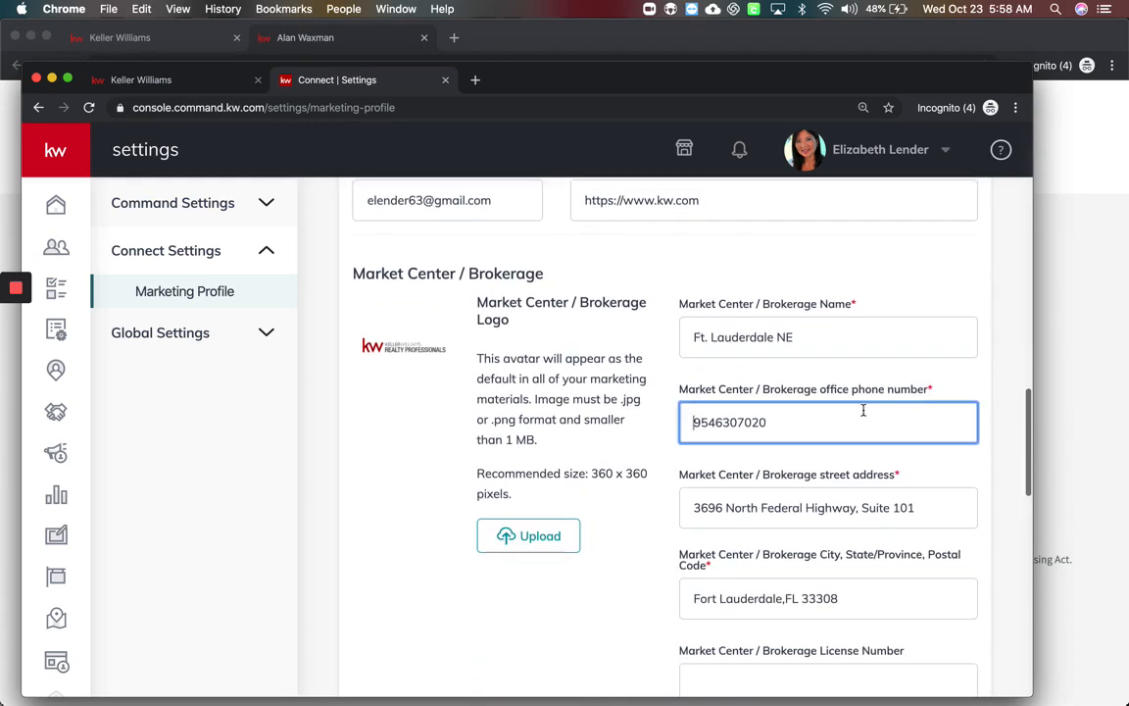
pyautogui.tripleClick(730, 422)
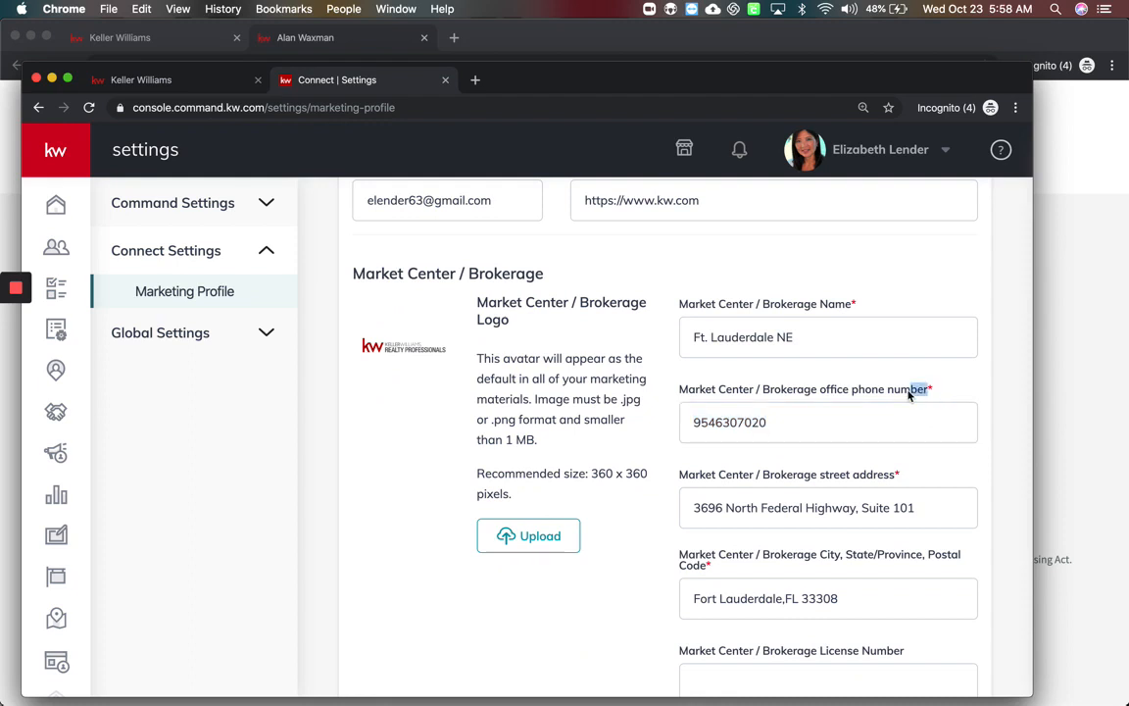
pyautogui.click(829, 336)
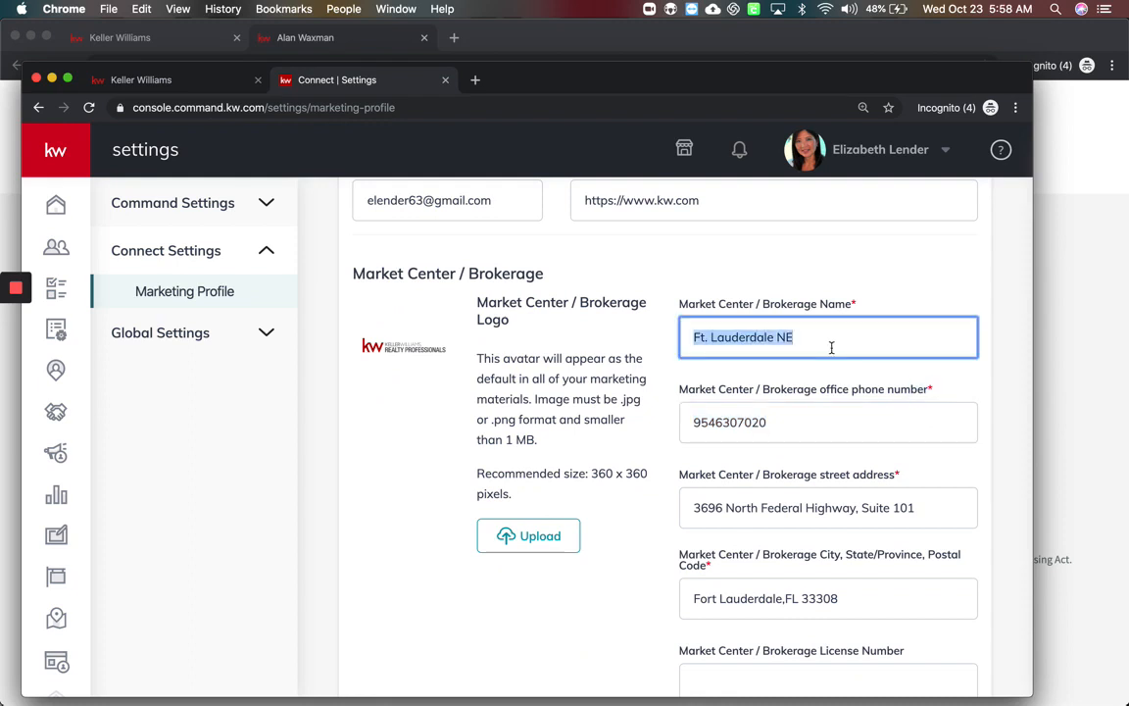
pyautogui.write('Kell')
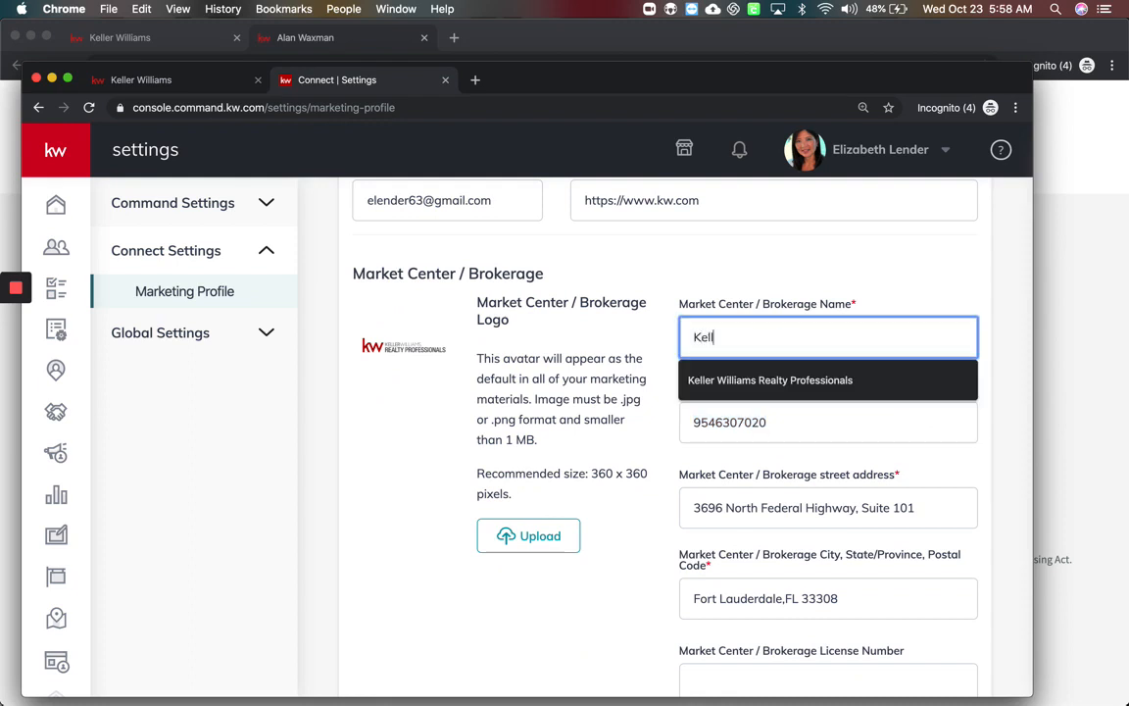
pyautogui.click(769, 380)
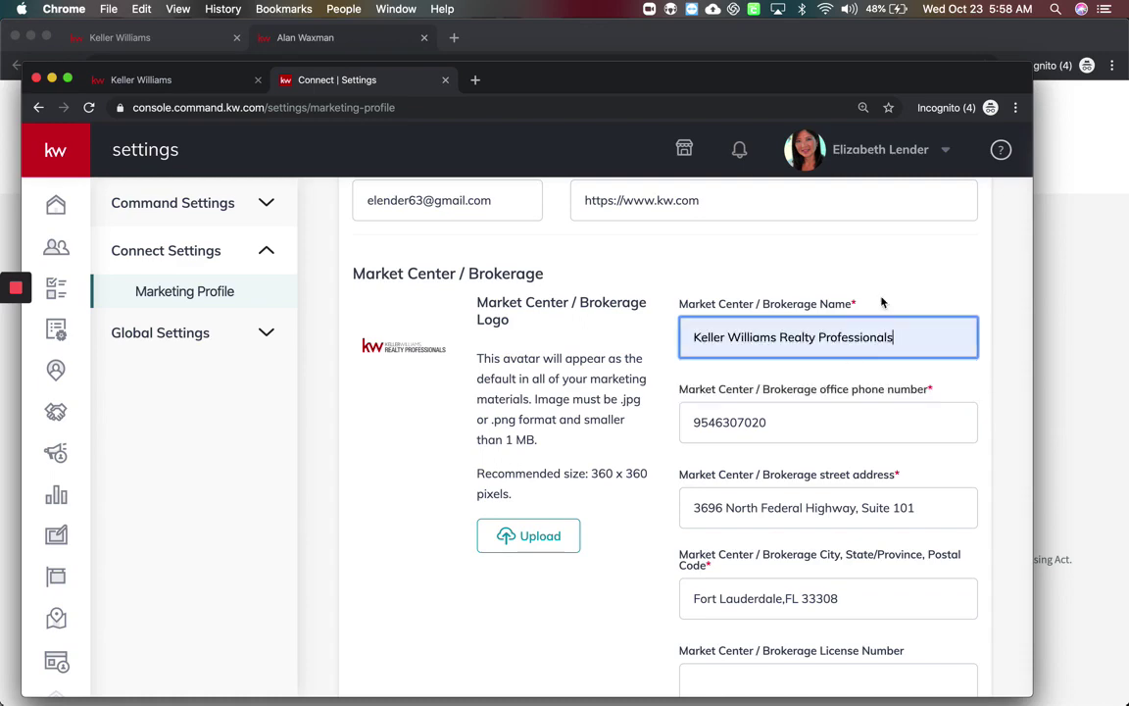
pyautogui.scroll(-3)
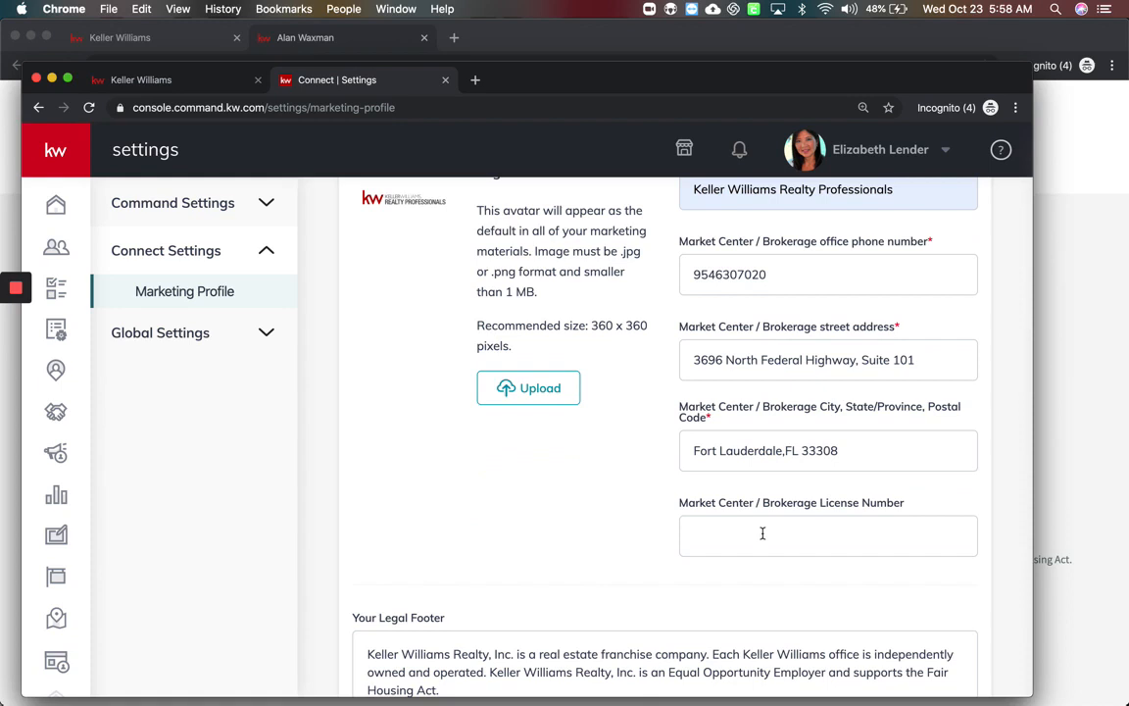
pyautogui.click(828, 535)
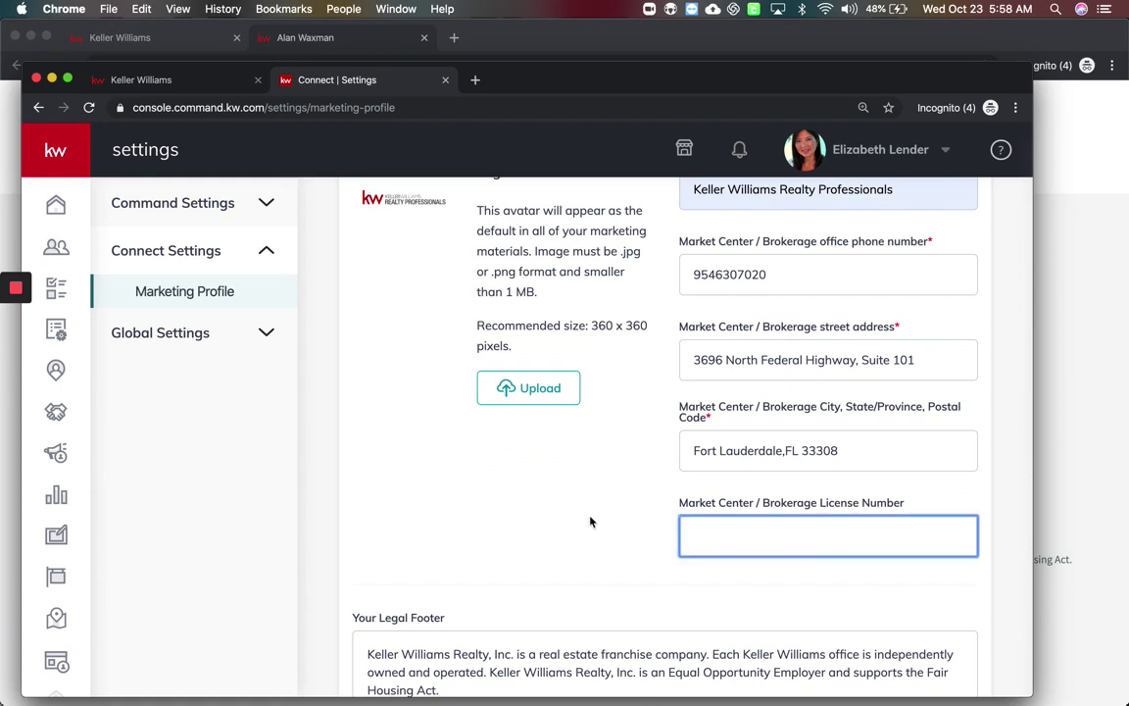
pyautogui.scroll(-3)
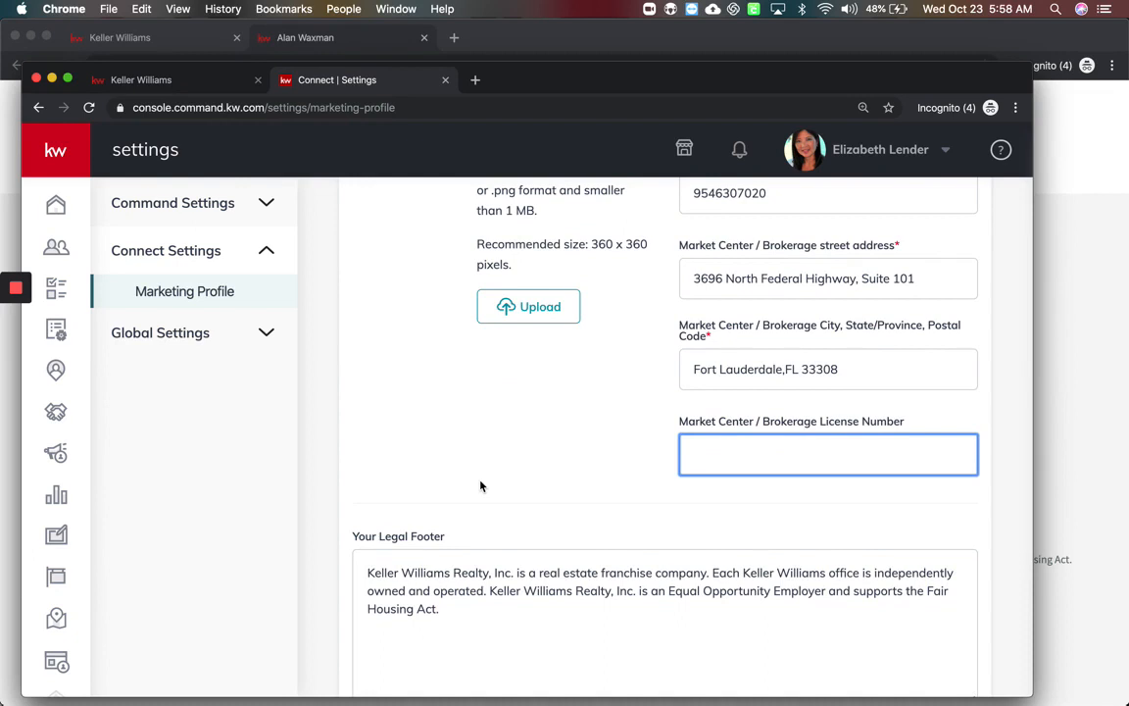
# Enter brokerage license MC811 and set the legal footer to 'Each Office Independently Owned and Operated'
pyautogui.write('MC811')
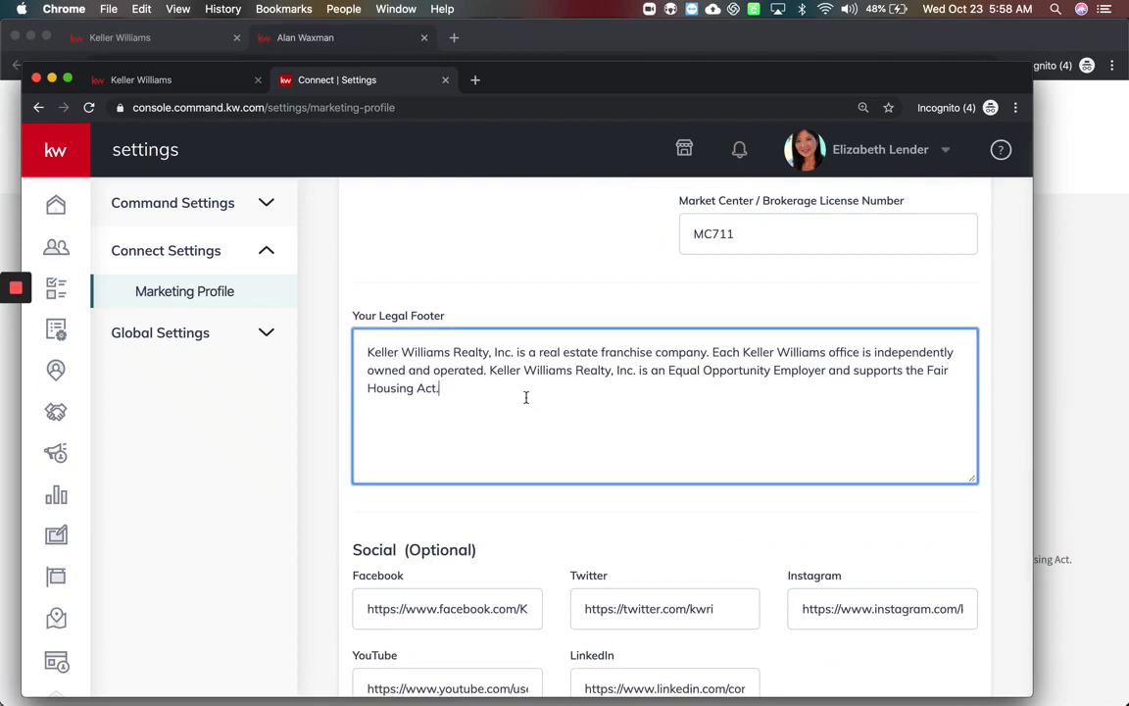
pyautogui.press('Cmd+A')
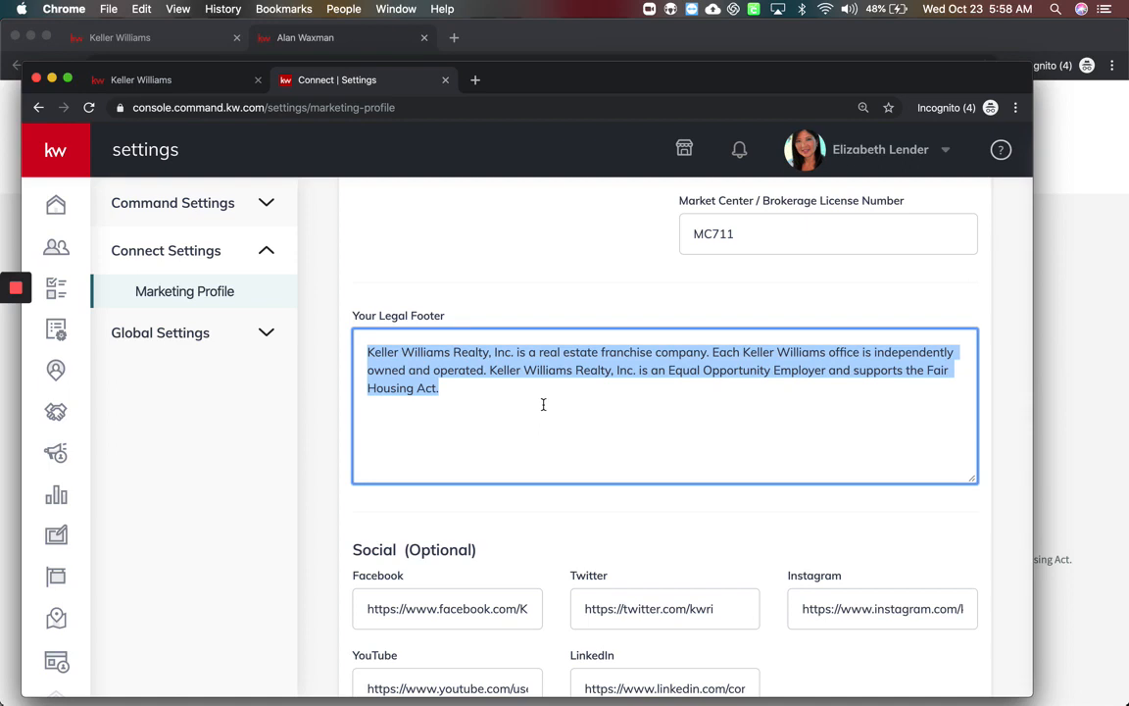
pyautogui.write('Each O')
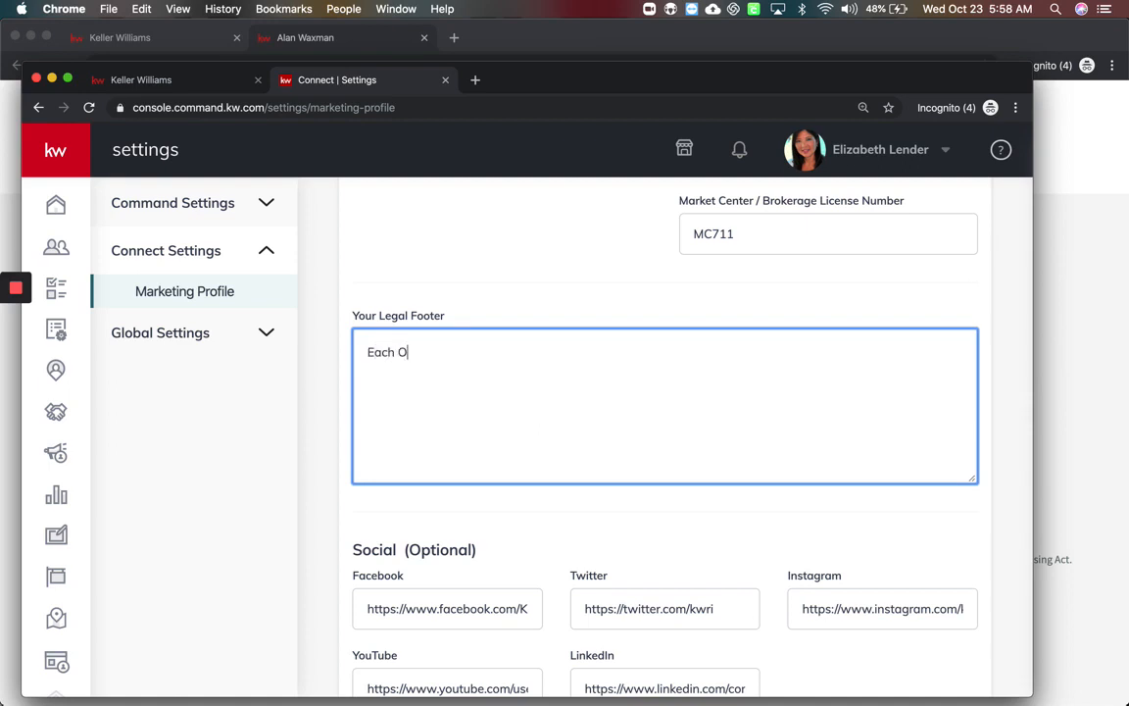
pyautogui.write('ffice Independentl')
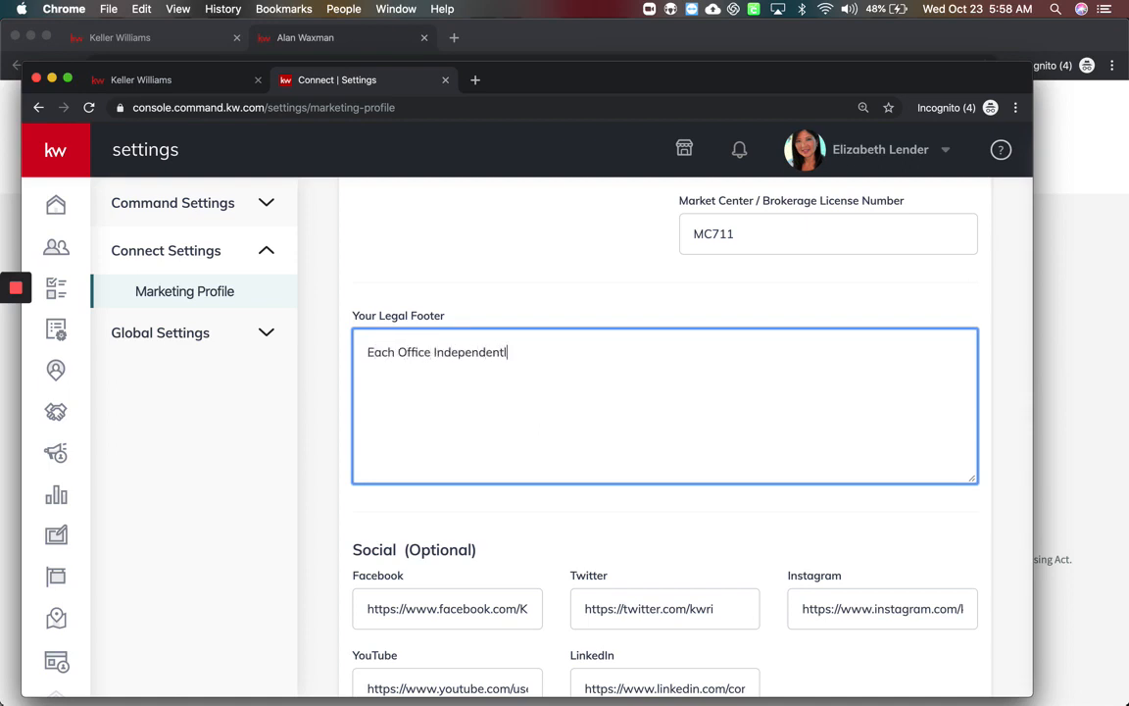
pyautogui.write('y Owned and Op')
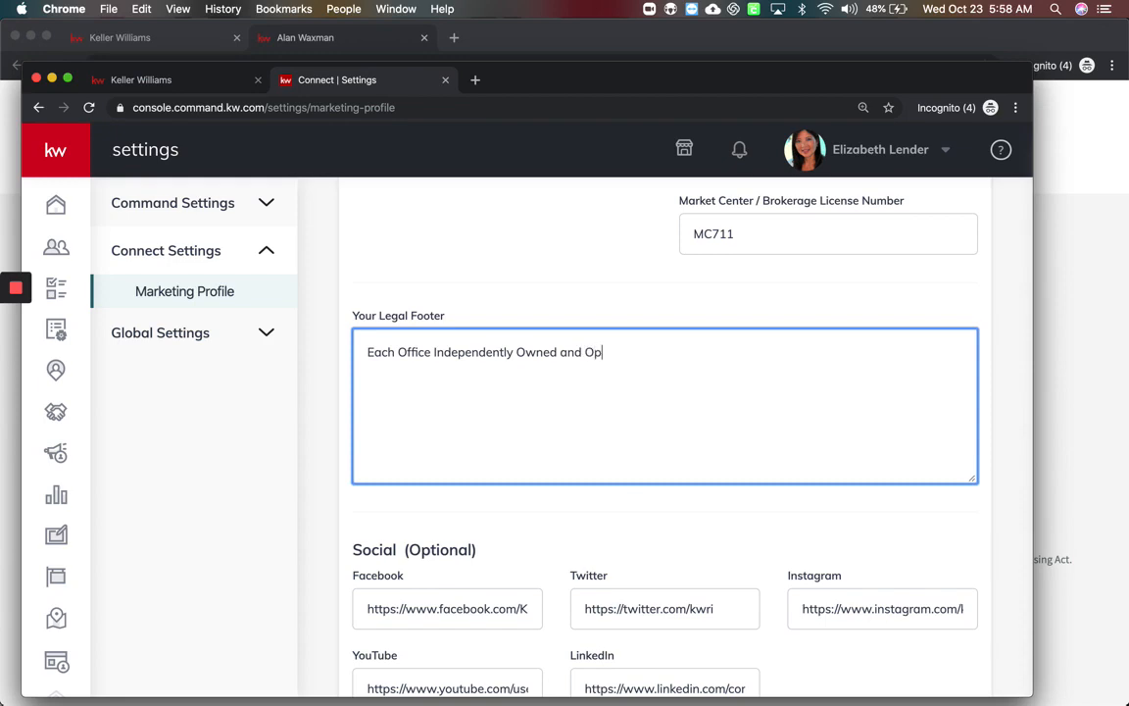
pyautogui.write('erated')
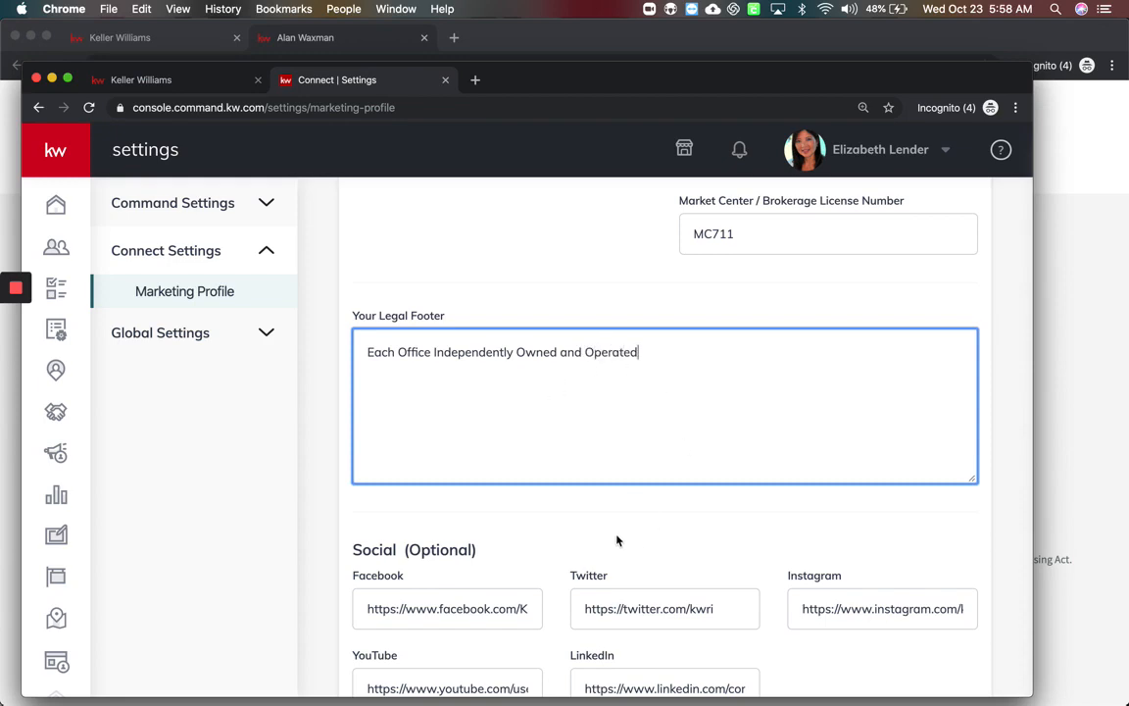
pyautogui.scroll(-3)
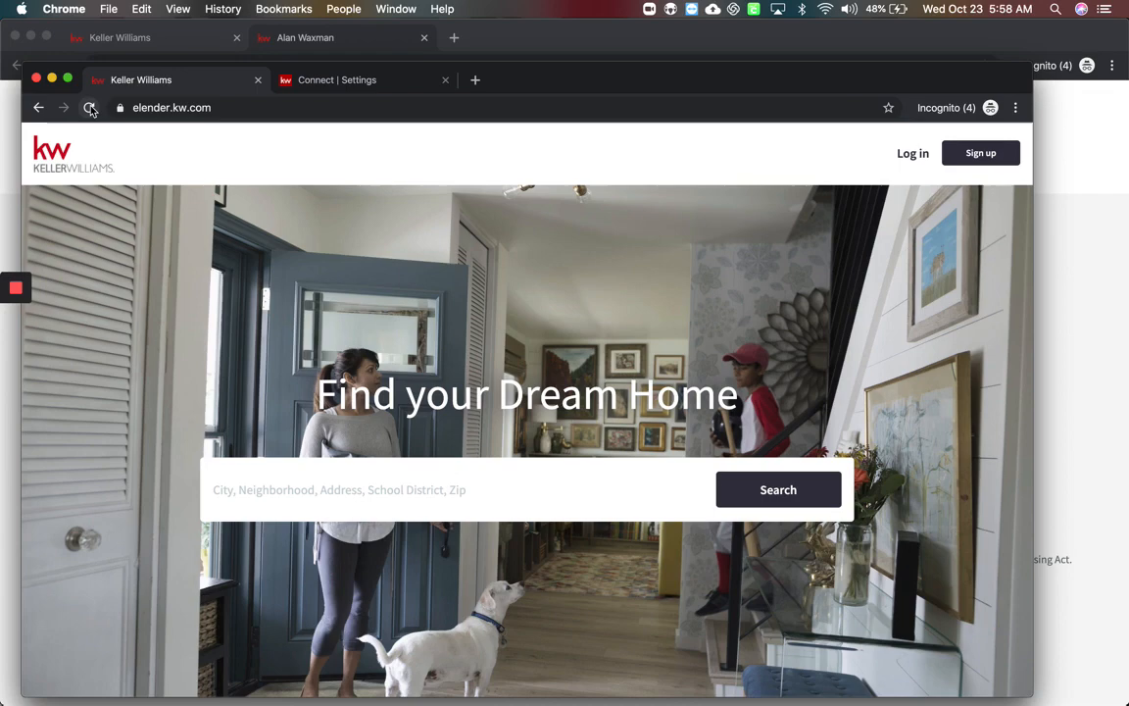
# Go back to Connect | Settings and scroll to the top of Marketing Profile
pyautogui.click(336, 80)
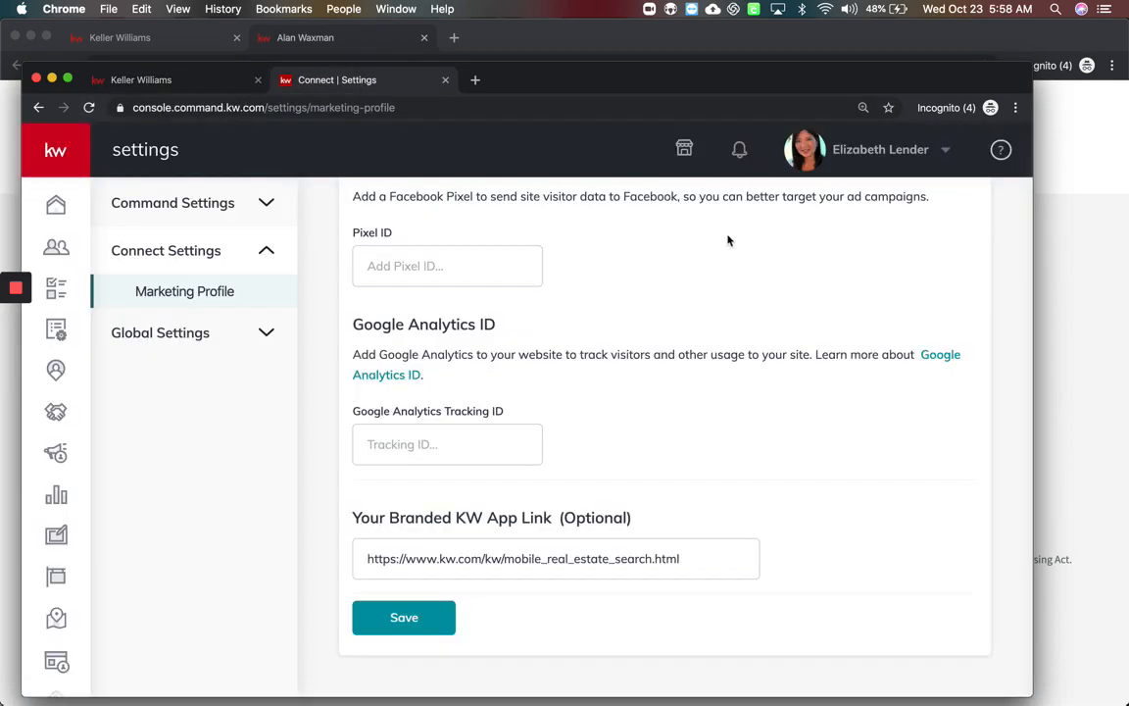
pyautogui.scroll(3)
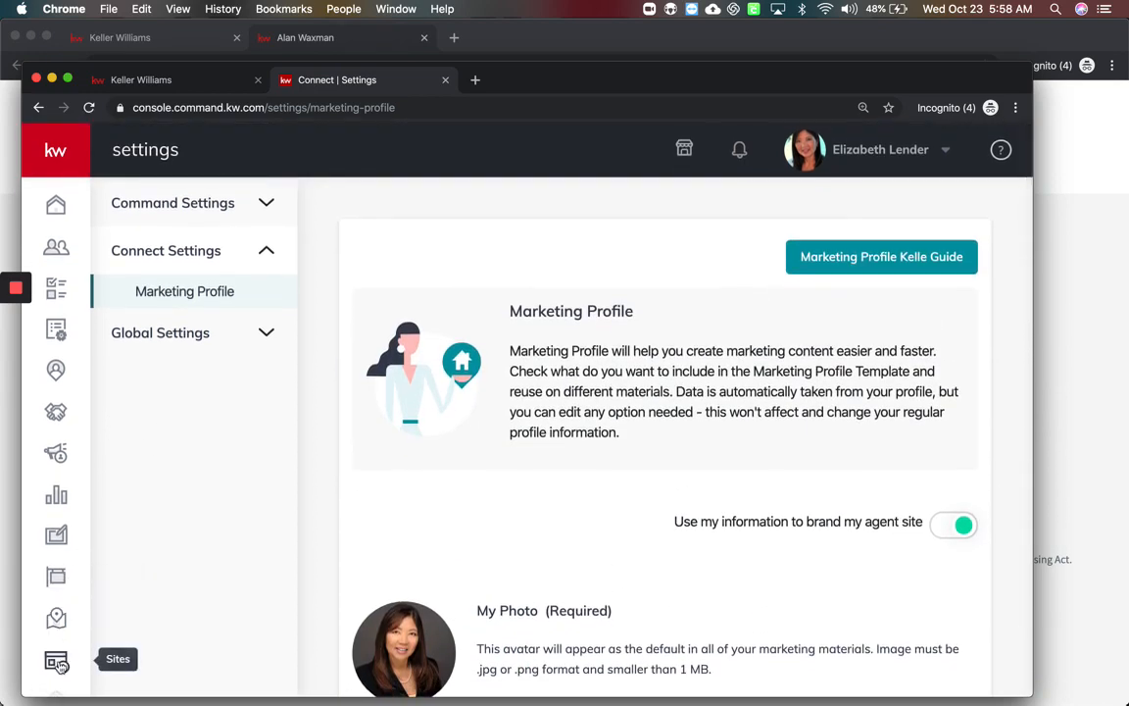
# Open Sites and show the Agent Site Pages list (aboutme, contactus, aboutus)
pyautogui.click(55, 661)
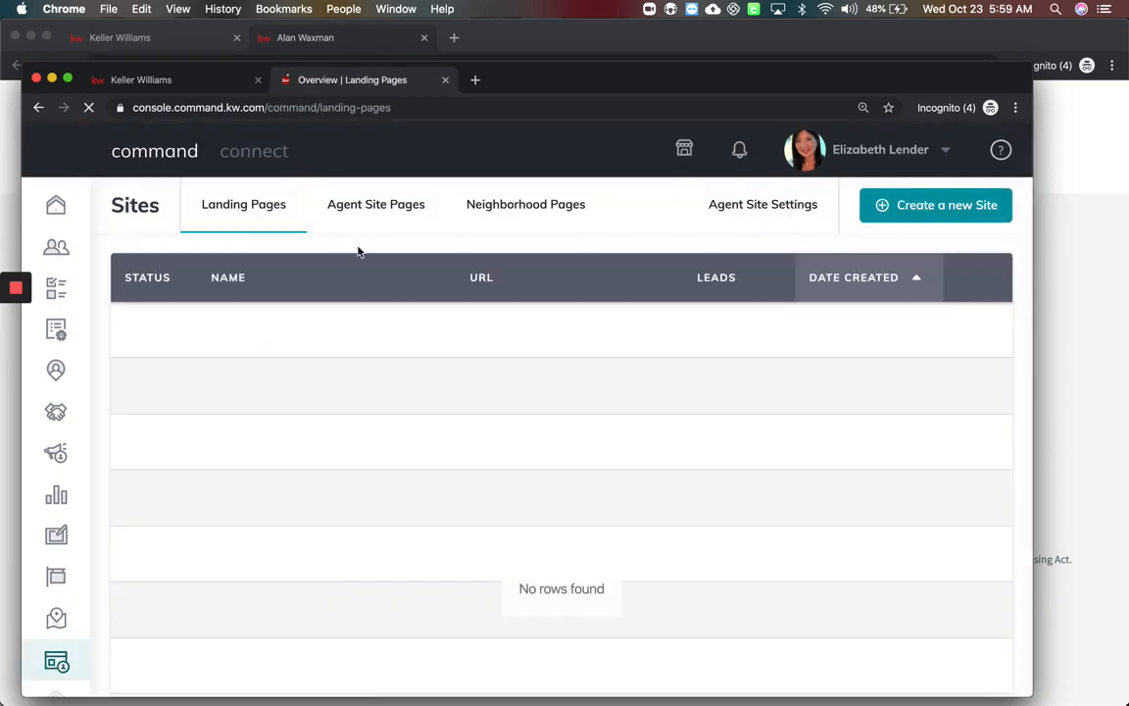
pyautogui.click(375, 204)
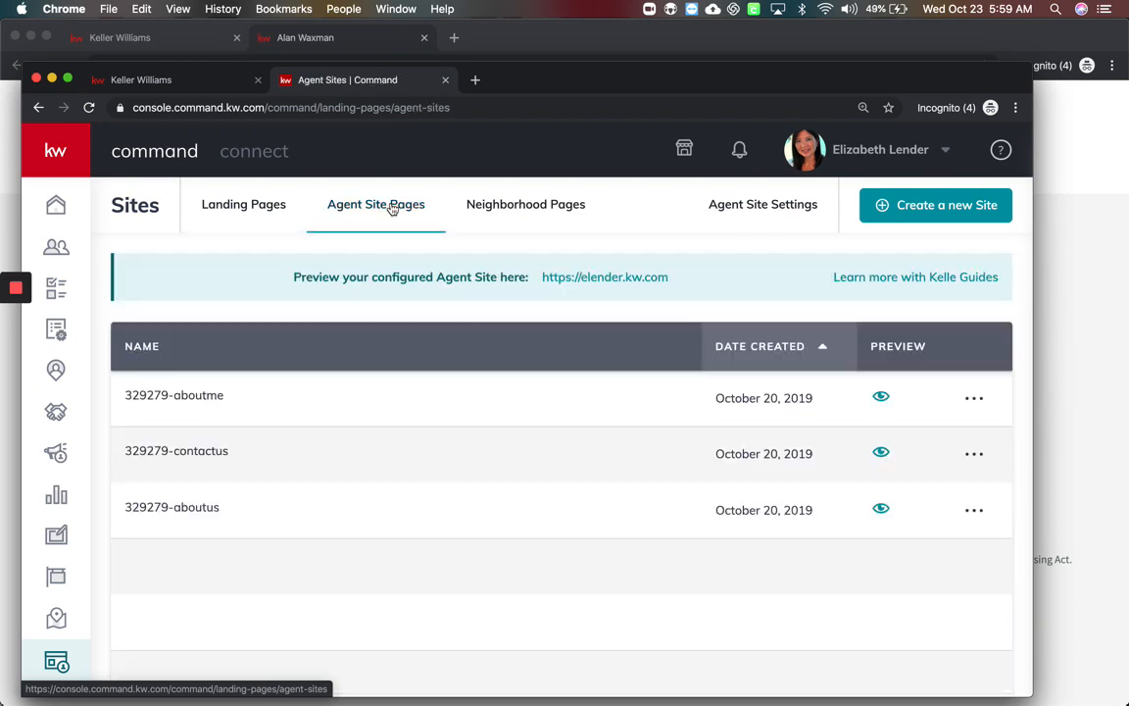
pyautogui.moveTo(394, 217)
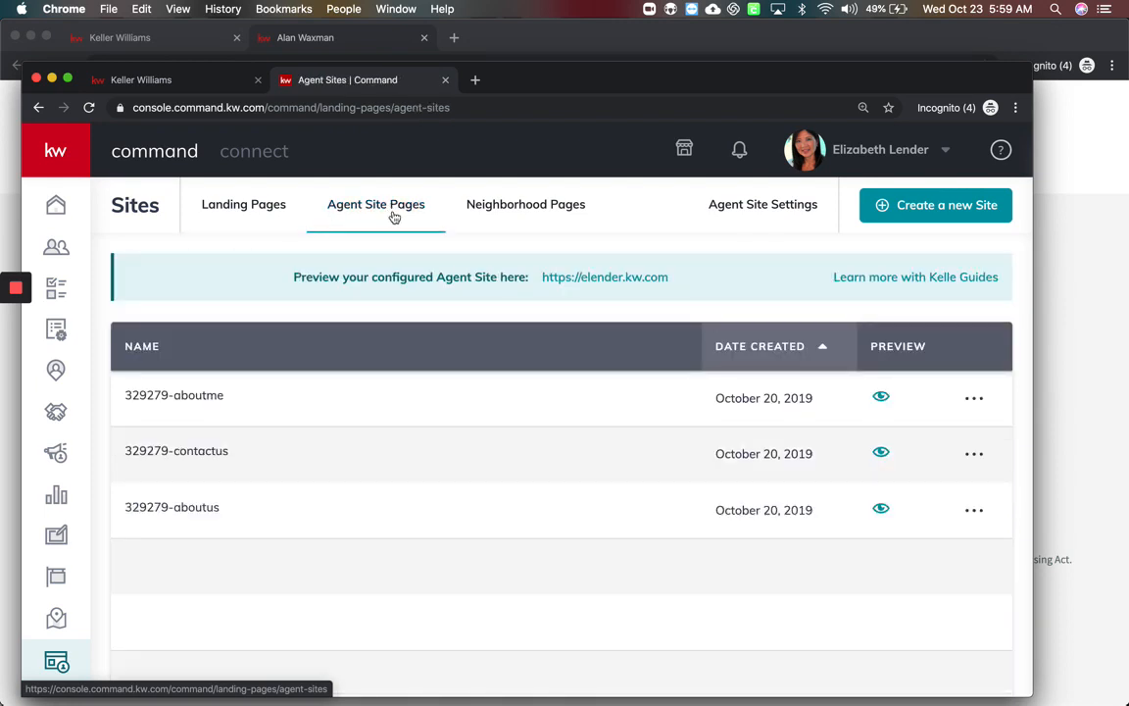
pyautogui.moveTo(174, 373)
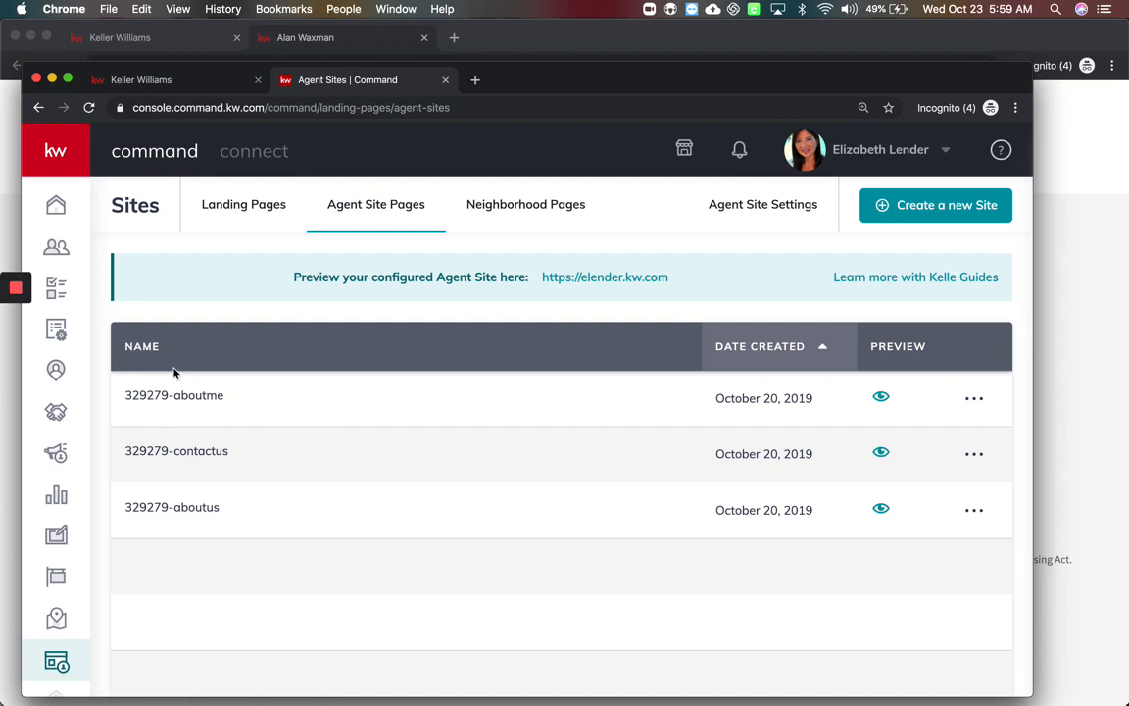
pyautogui.moveTo(169, 557)
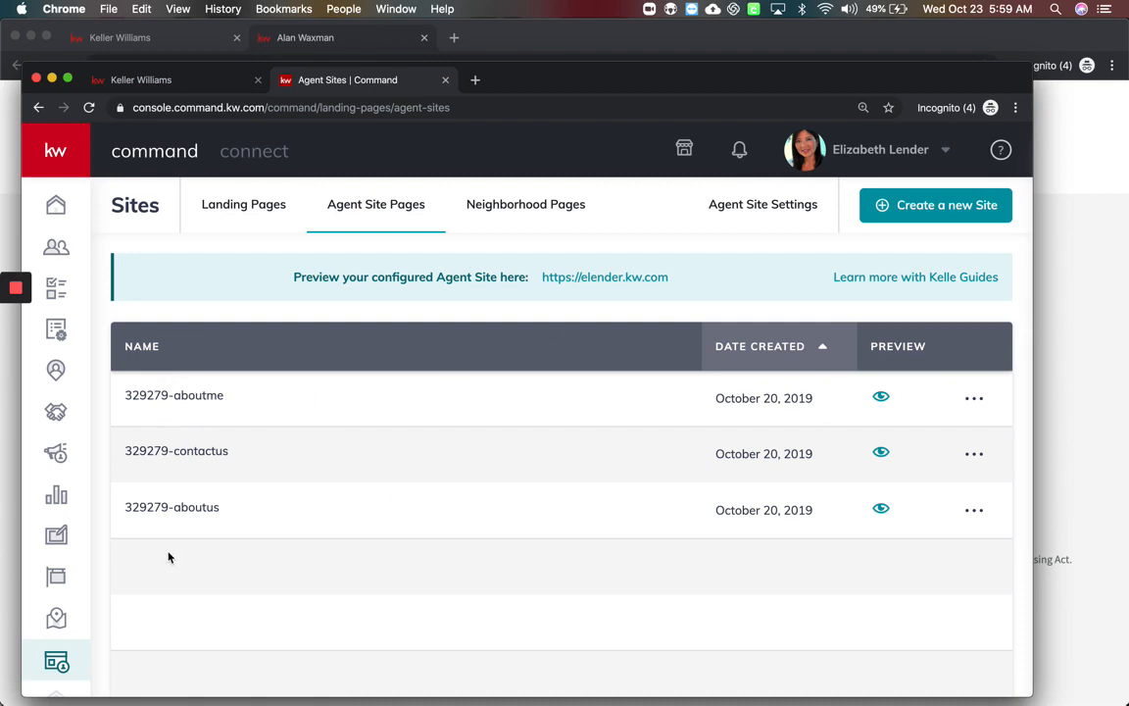
pyautogui.moveTo(356, 452)
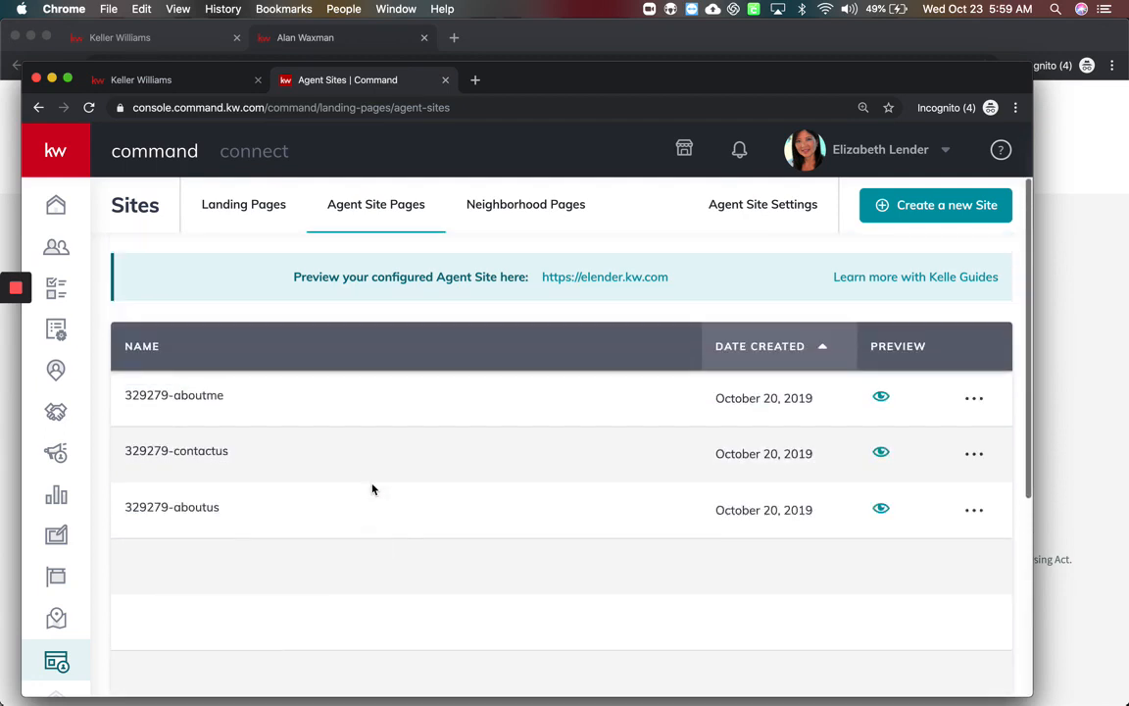
pyautogui.moveTo(912, 285)
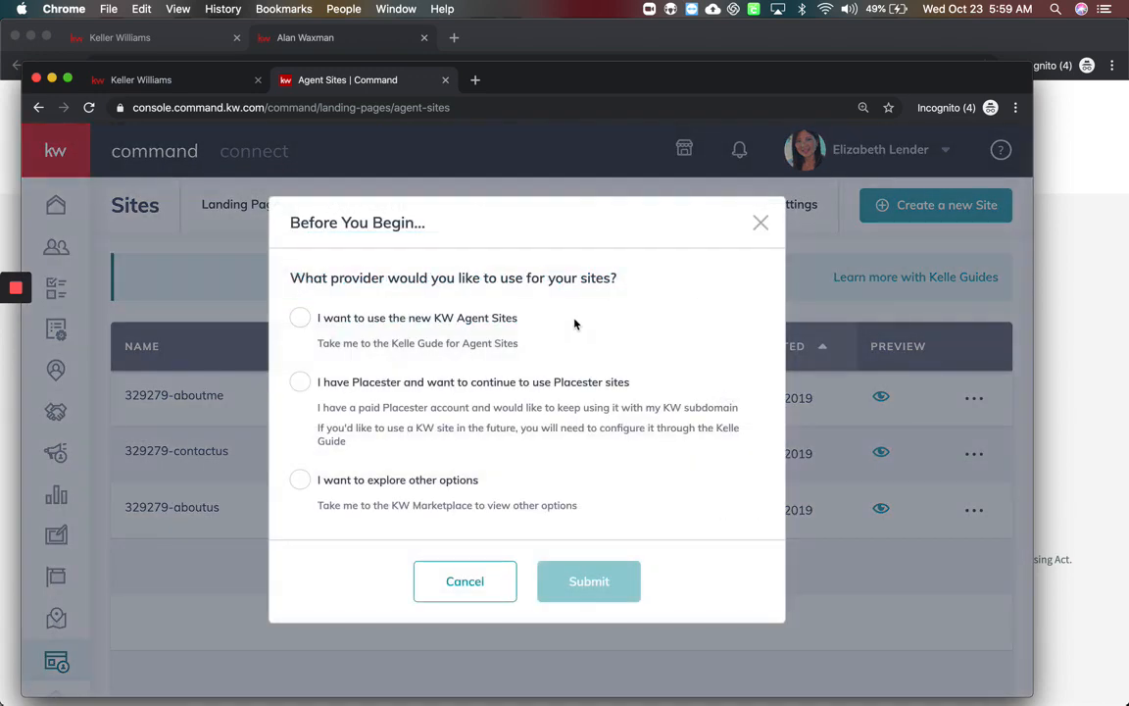
# Try the provider options, then settle on 'I want to use the new KW Agent Sites'
pyautogui.click(300, 318)
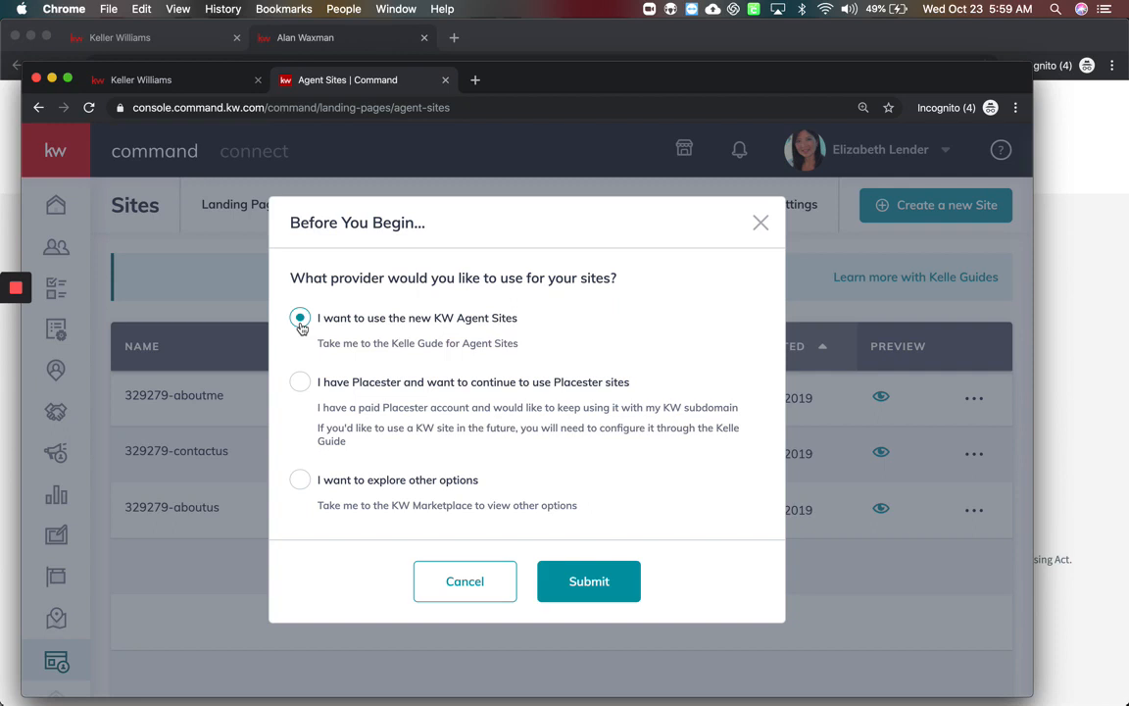
pyautogui.click(300, 382)
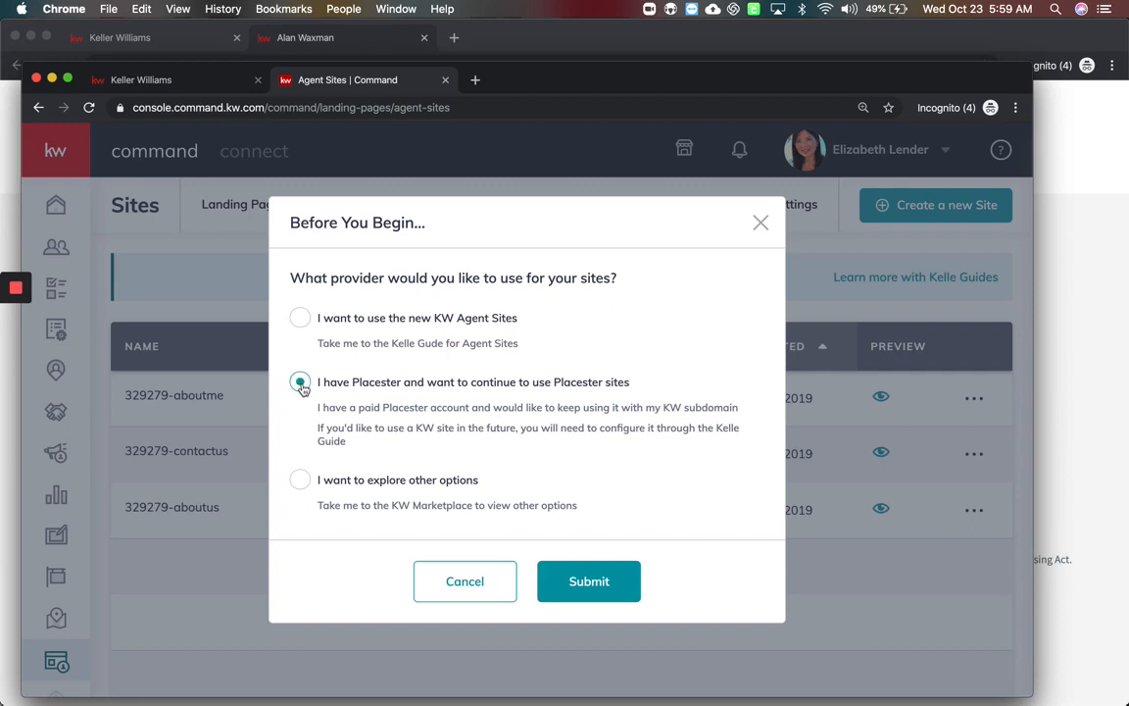
pyautogui.click(299, 381)
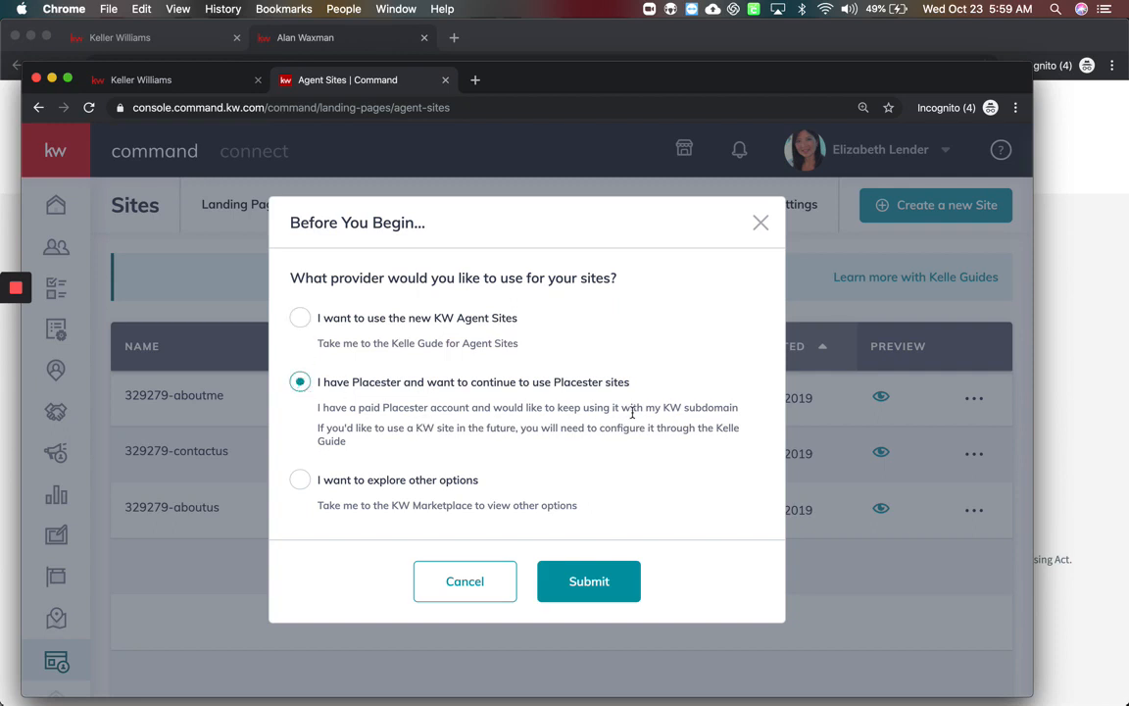
pyautogui.moveTo(331, 498)
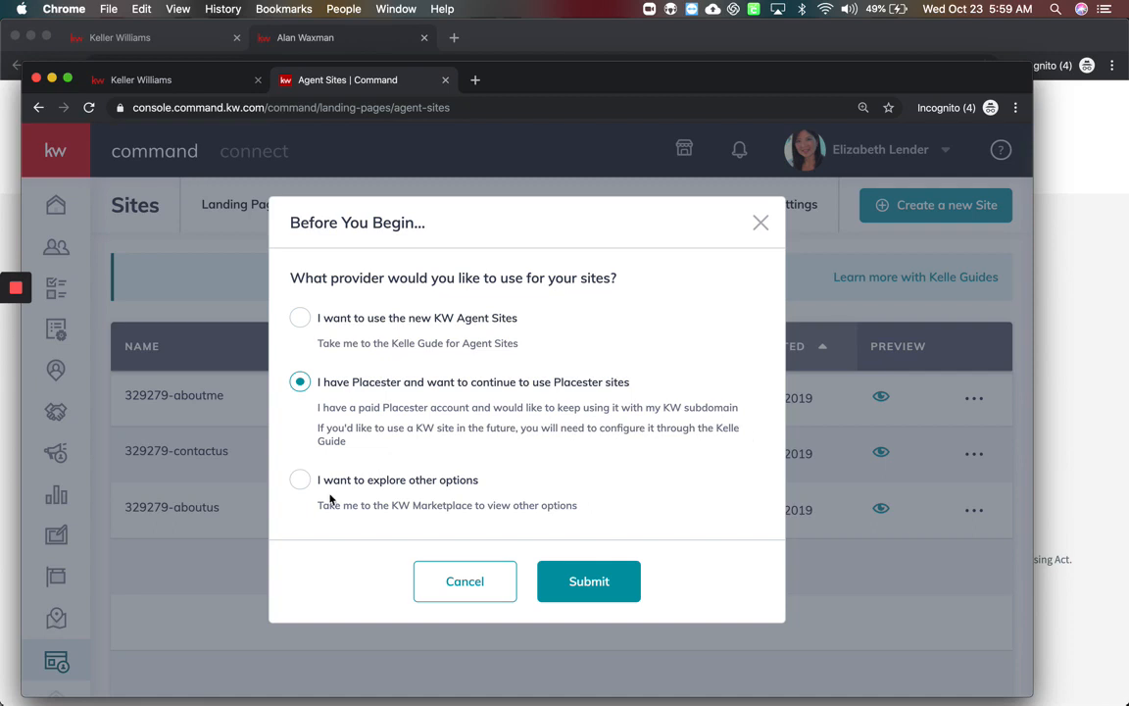
pyautogui.click(300, 480)
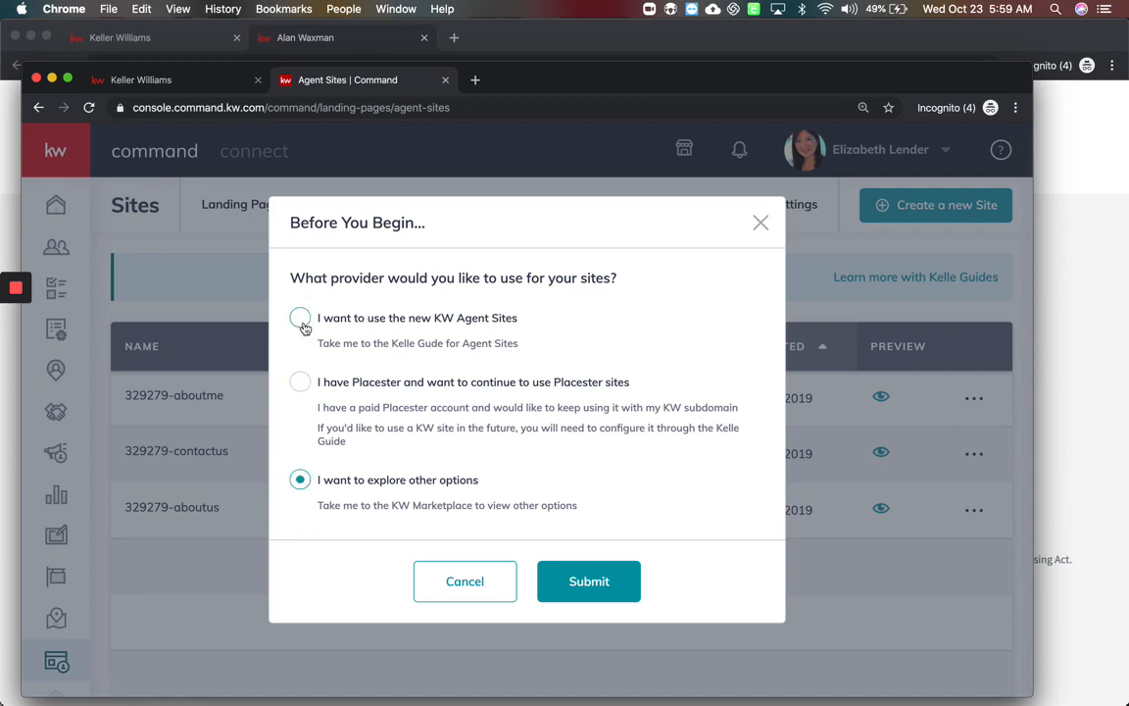
pyautogui.click(299, 318)
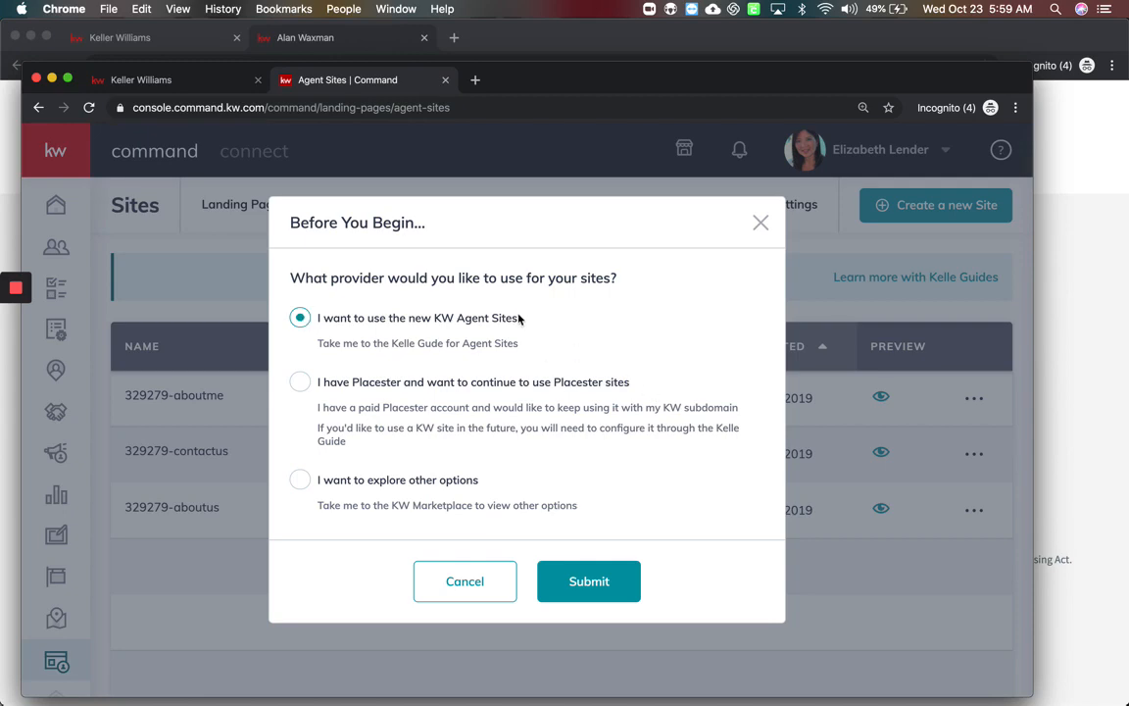
# Submit the KW Agent Sites choice and acknowledge the Compliance Reminder to start the guide
pyautogui.click(588, 581)
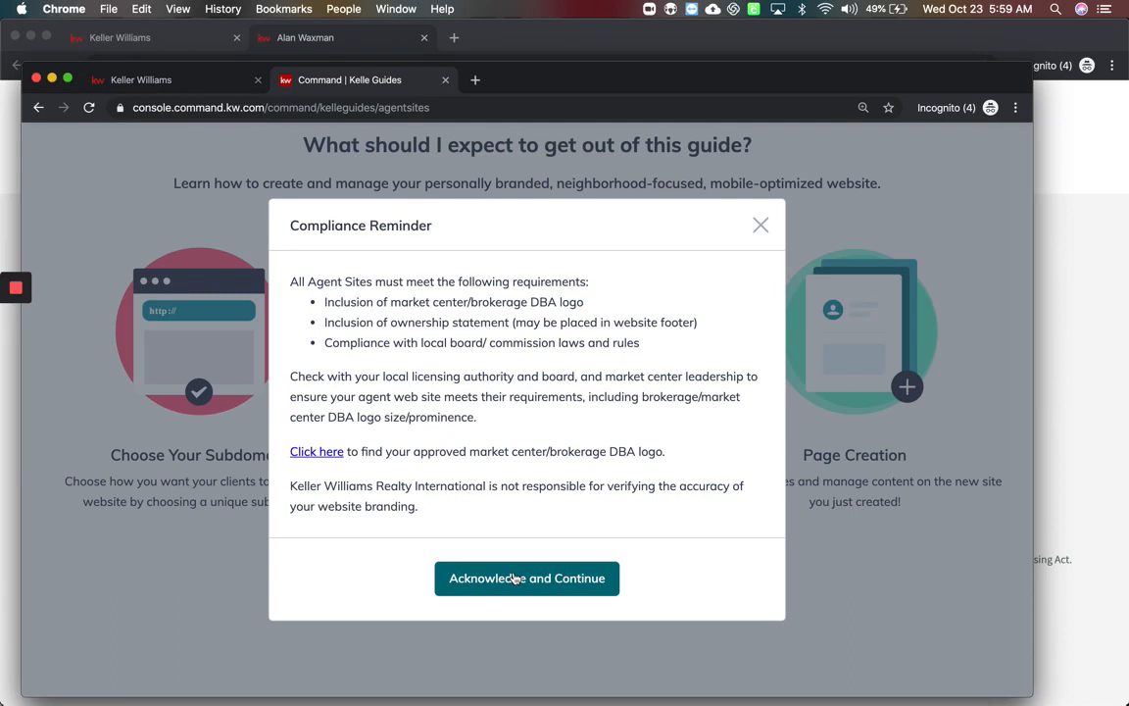
pyautogui.moveTo(331, 358)
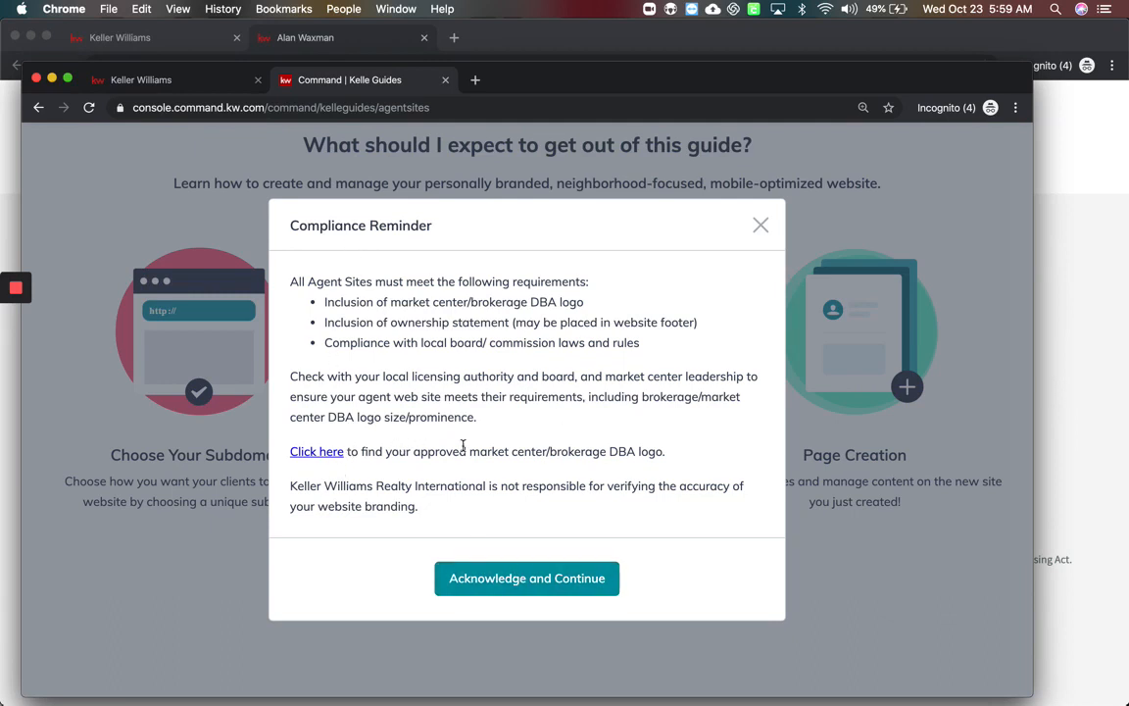
pyautogui.moveTo(439, 450); pyautogui.dragTo(664, 451)
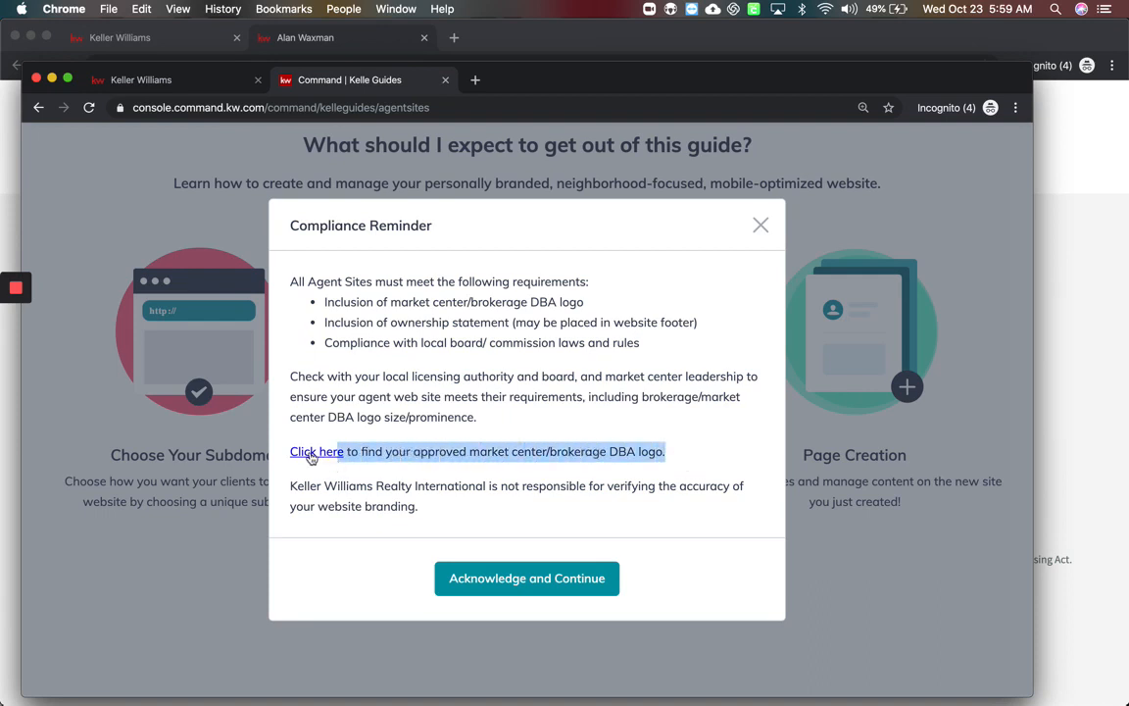
pyautogui.moveTo(313, 457)
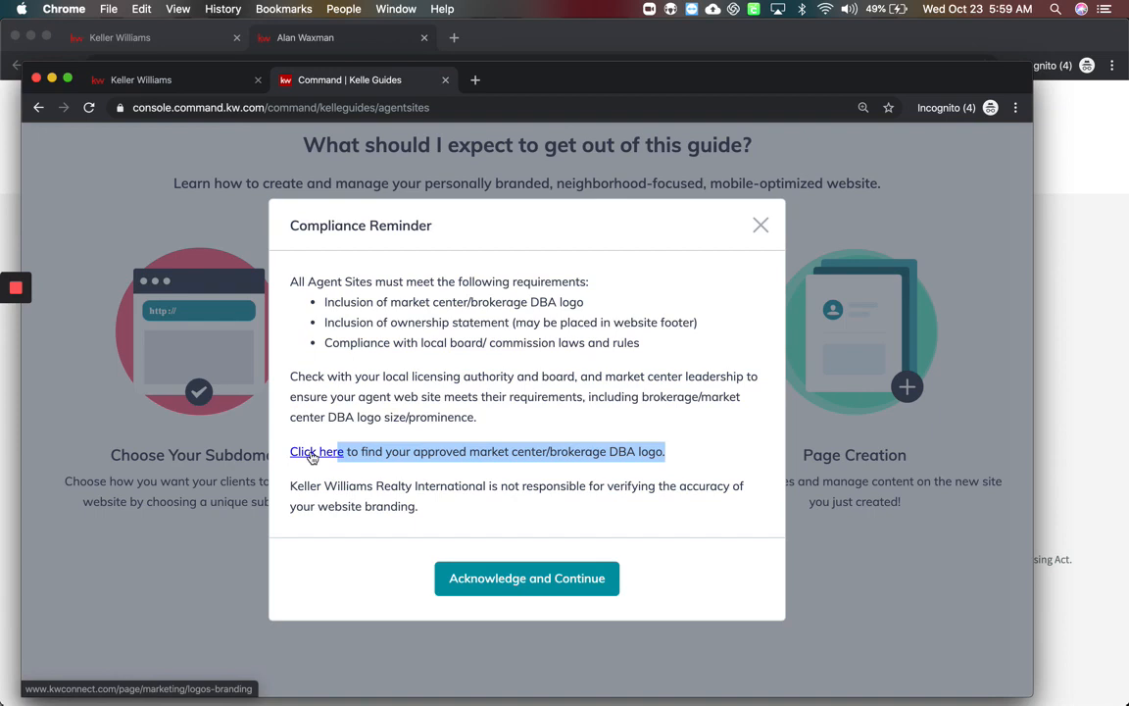
pyautogui.moveTo(334, 463)
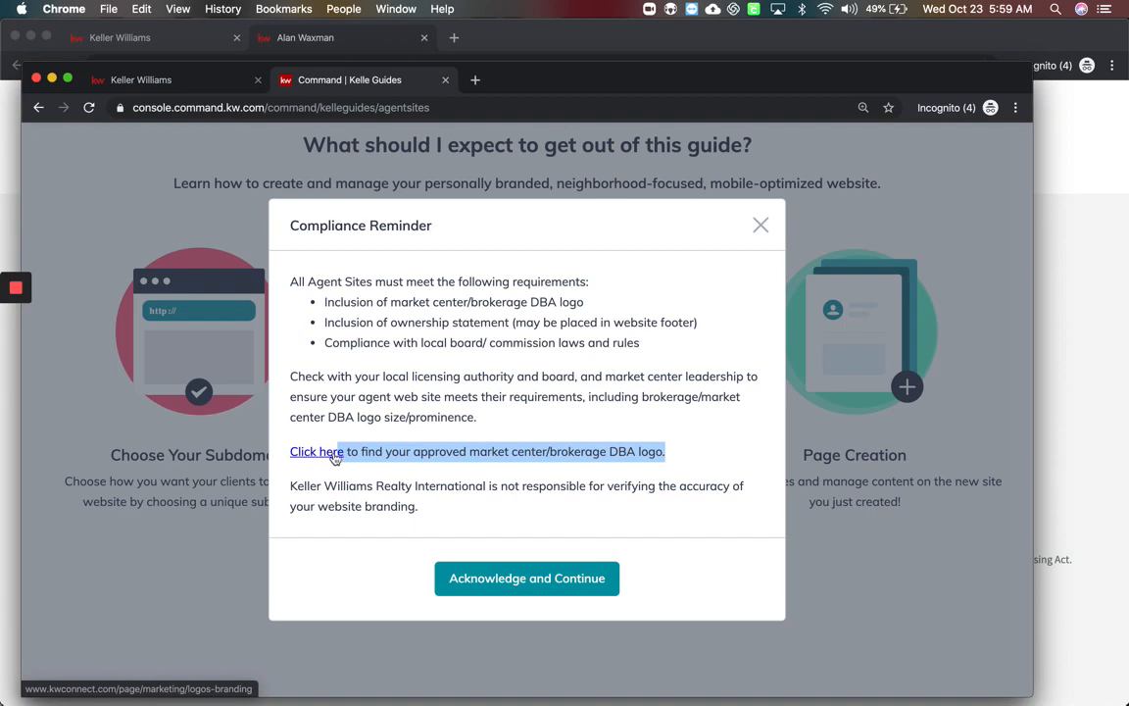
pyautogui.moveTo(474, 506)
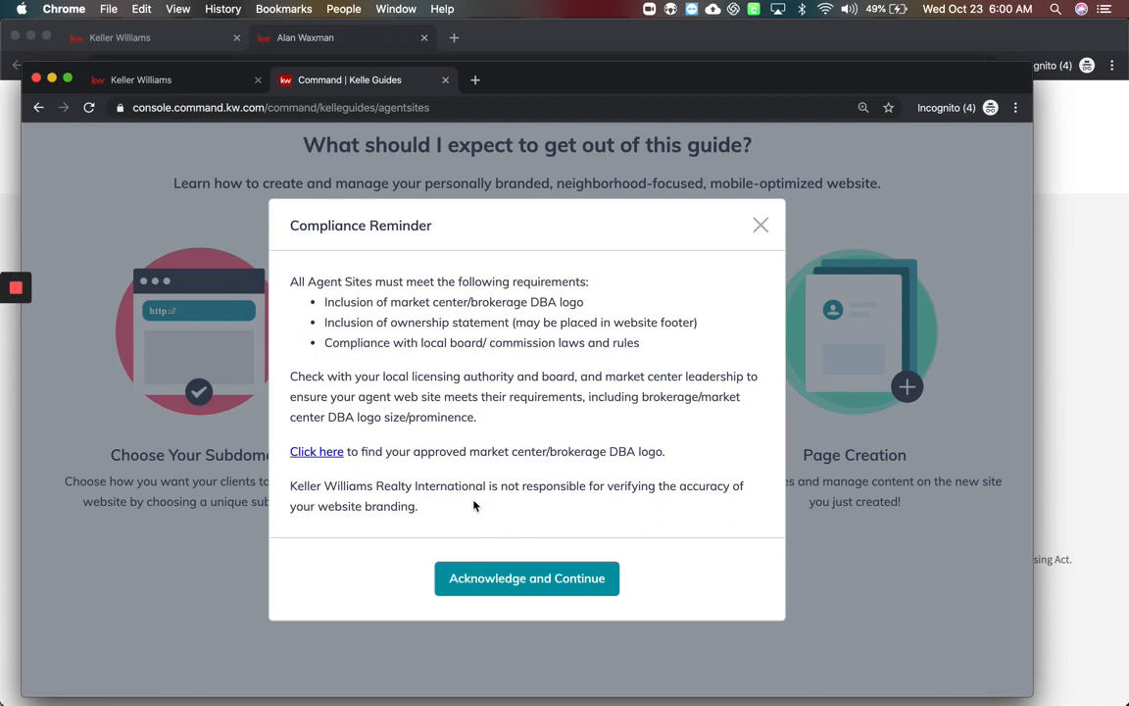
pyautogui.moveTo(413, 485); pyautogui.dragTo(416, 506)
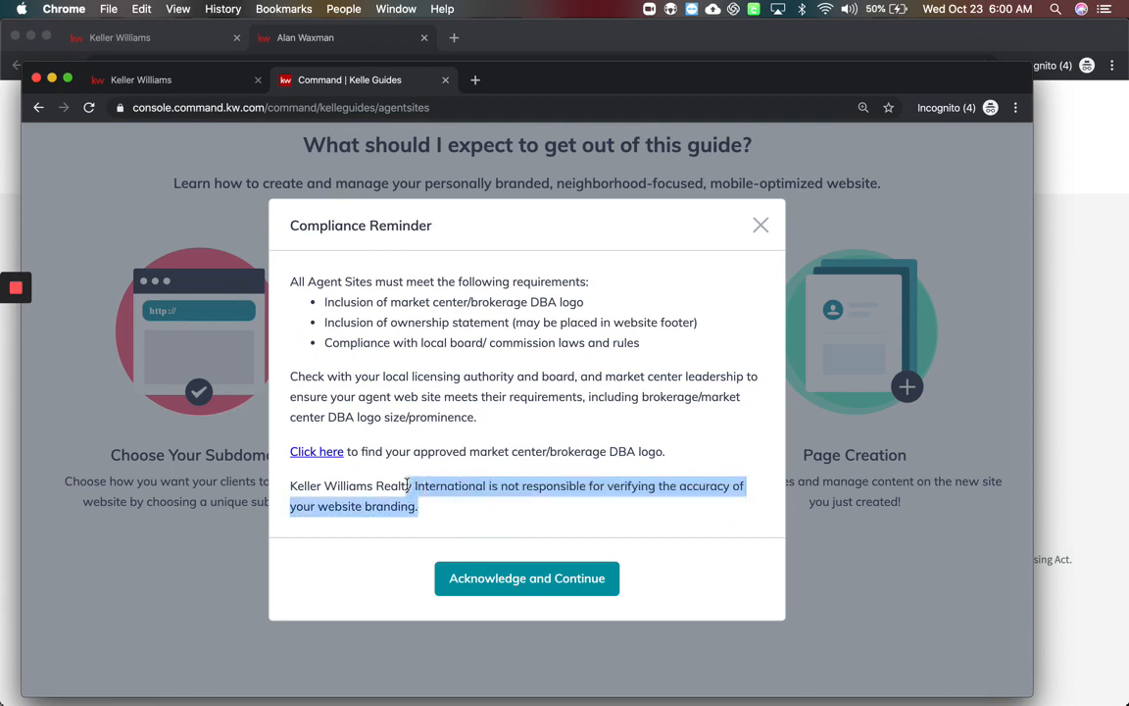
pyautogui.click(455, 513)
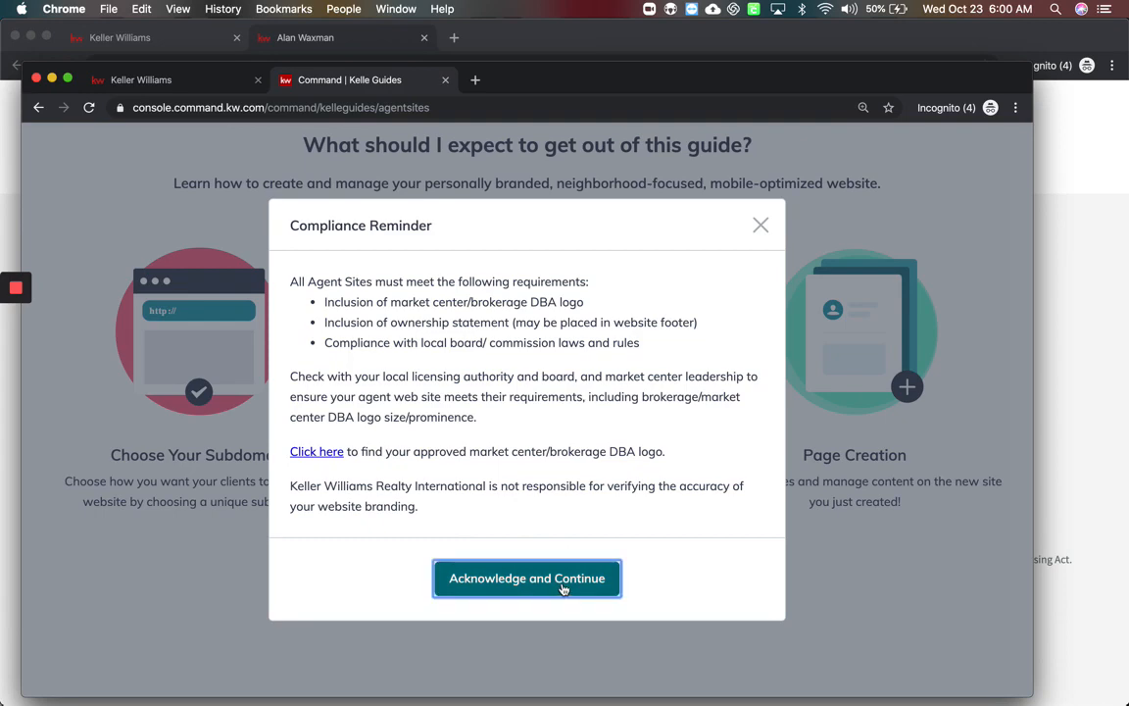
pyautogui.click(526, 578)
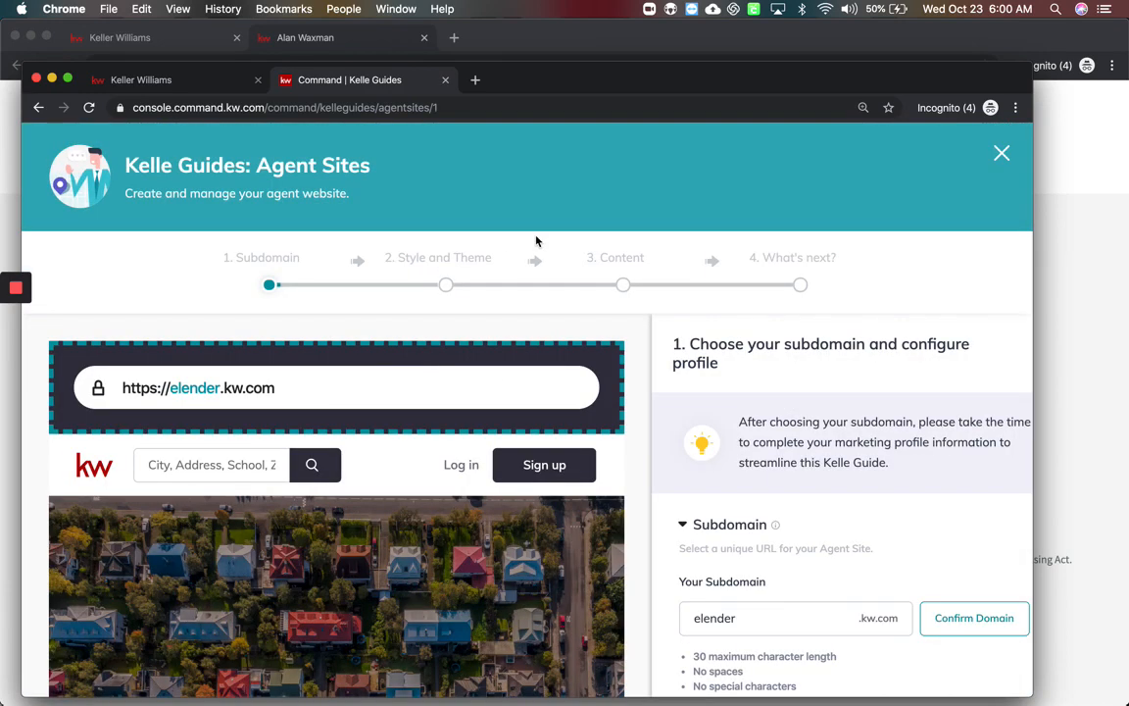
# Expand Marketing Profile Information and set the job title to Real Estate Consultant
pyautogui.scroll(-3)
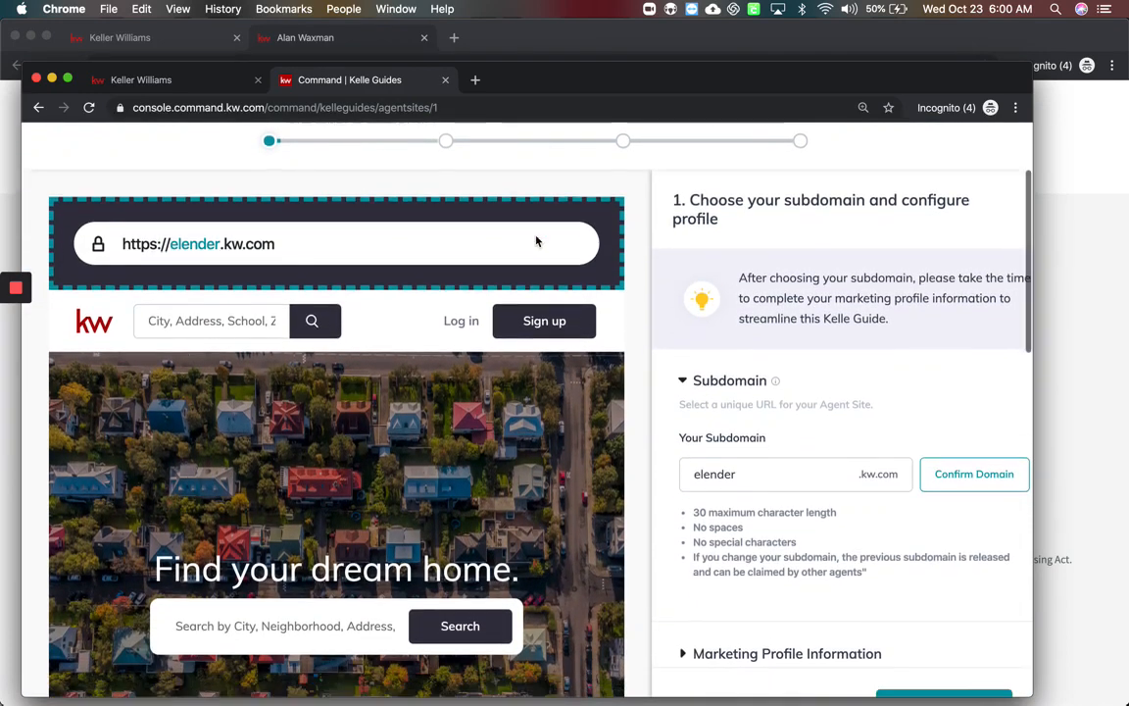
pyautogui.scroll(-3)
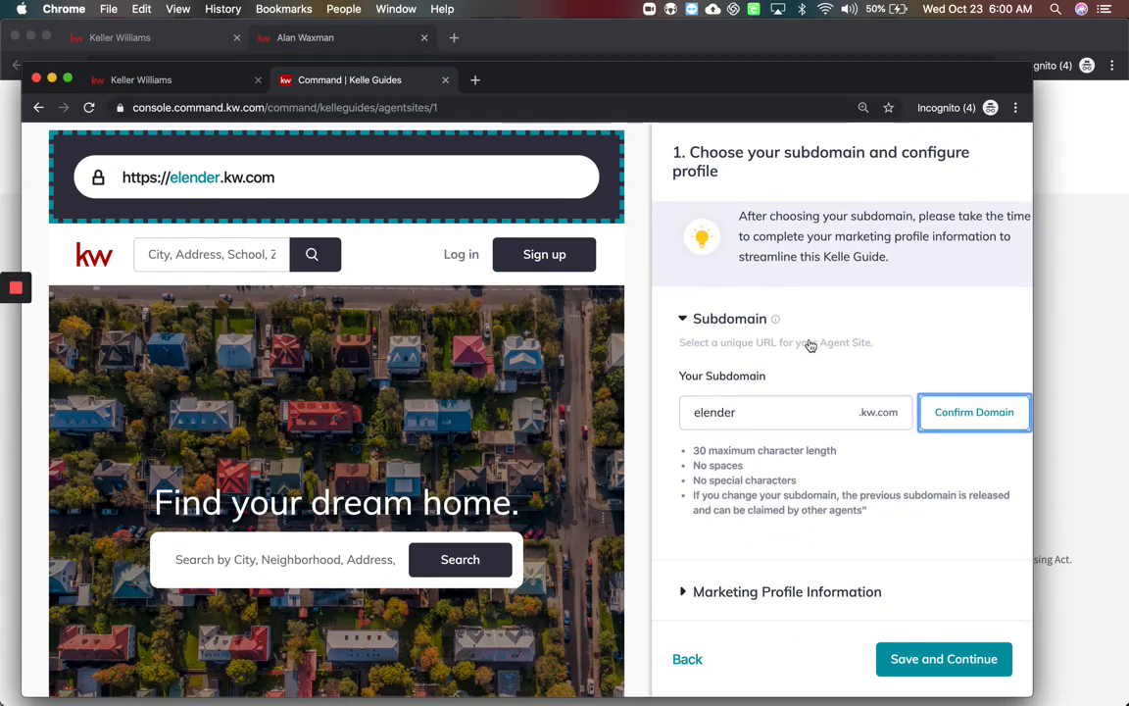
pyautogui.click(974, 412)
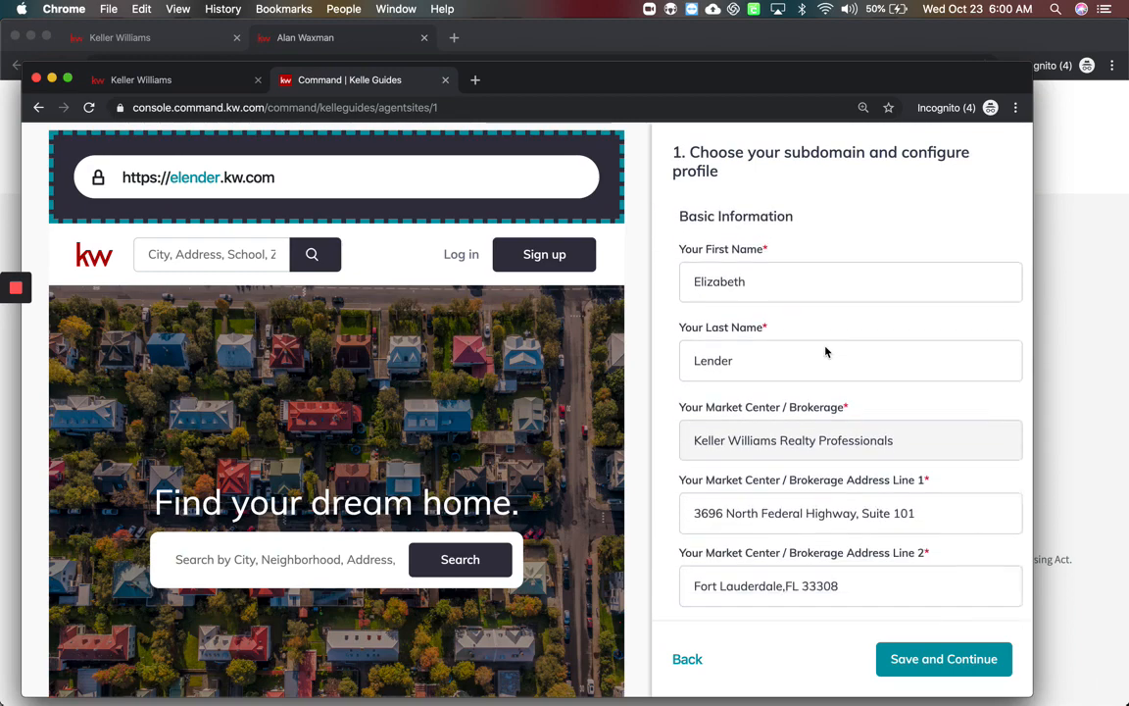
pyautogui.scroll(-3)
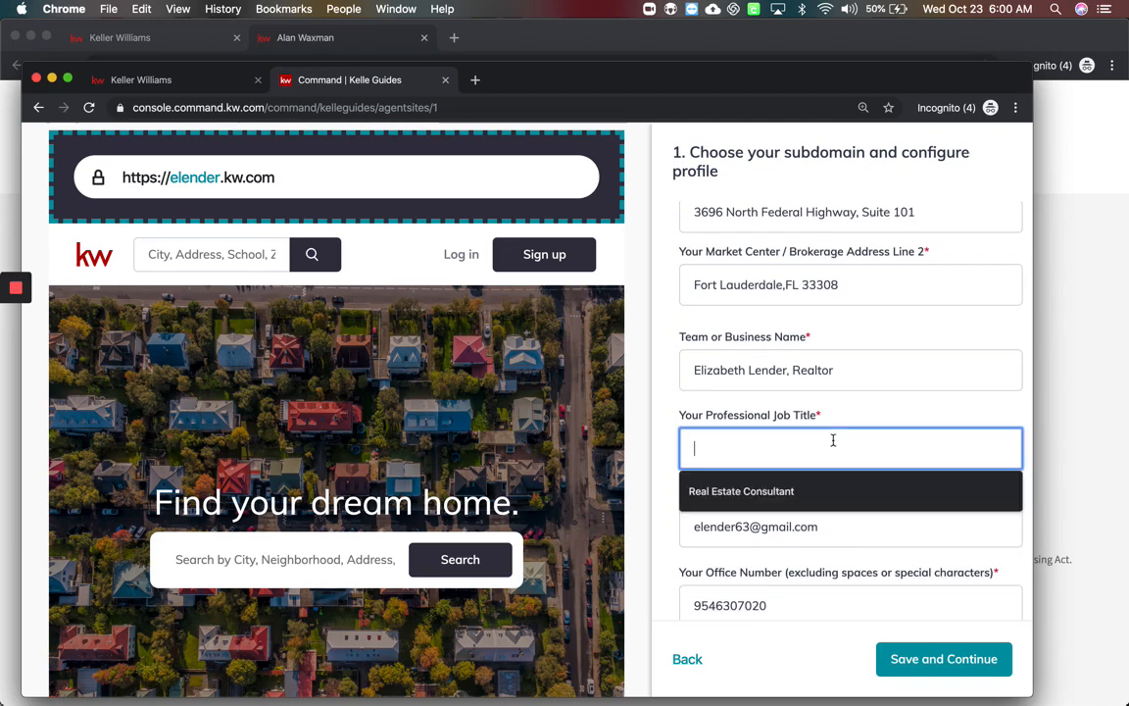
pyautogui.click(741, 491)
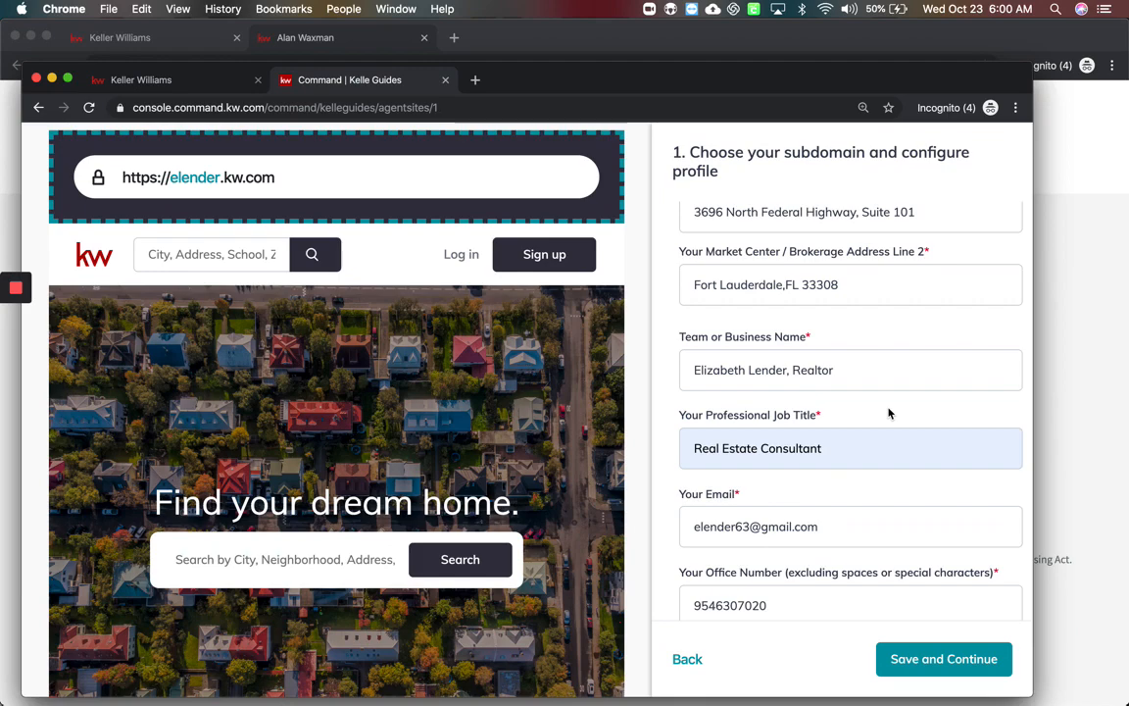
pyautogui.moveTo(831, 429)
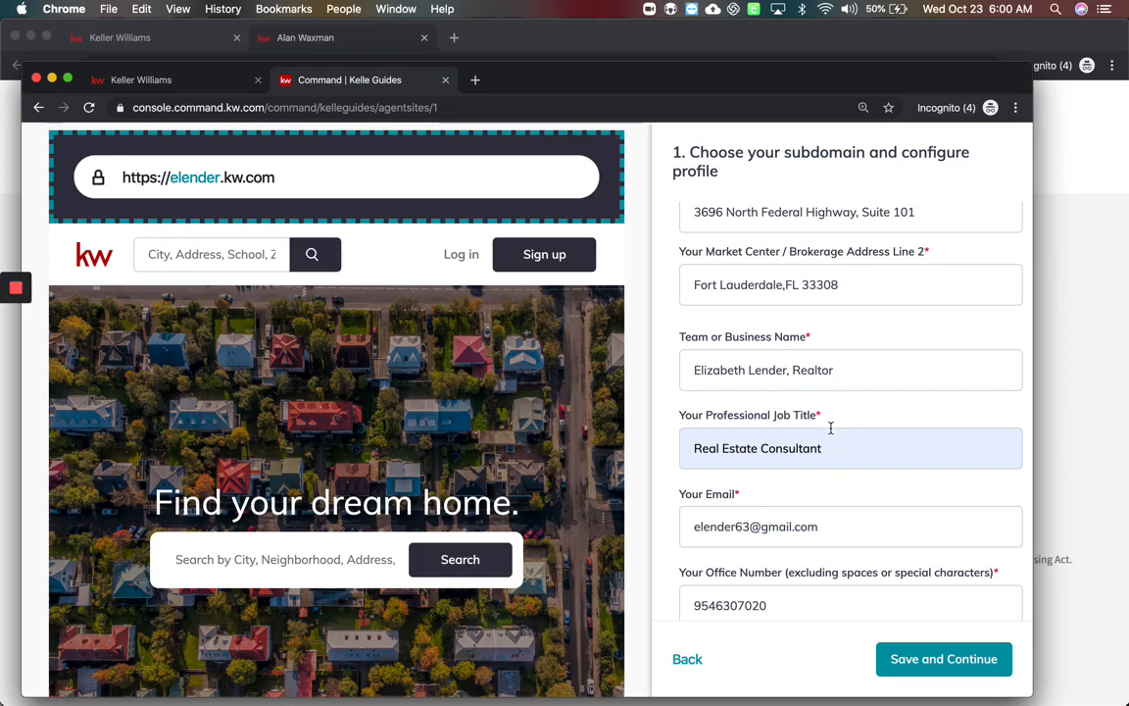
# Review the remaining profile fields and save, advancing to the Style and Theme step
pyautogui.scroll(-3)
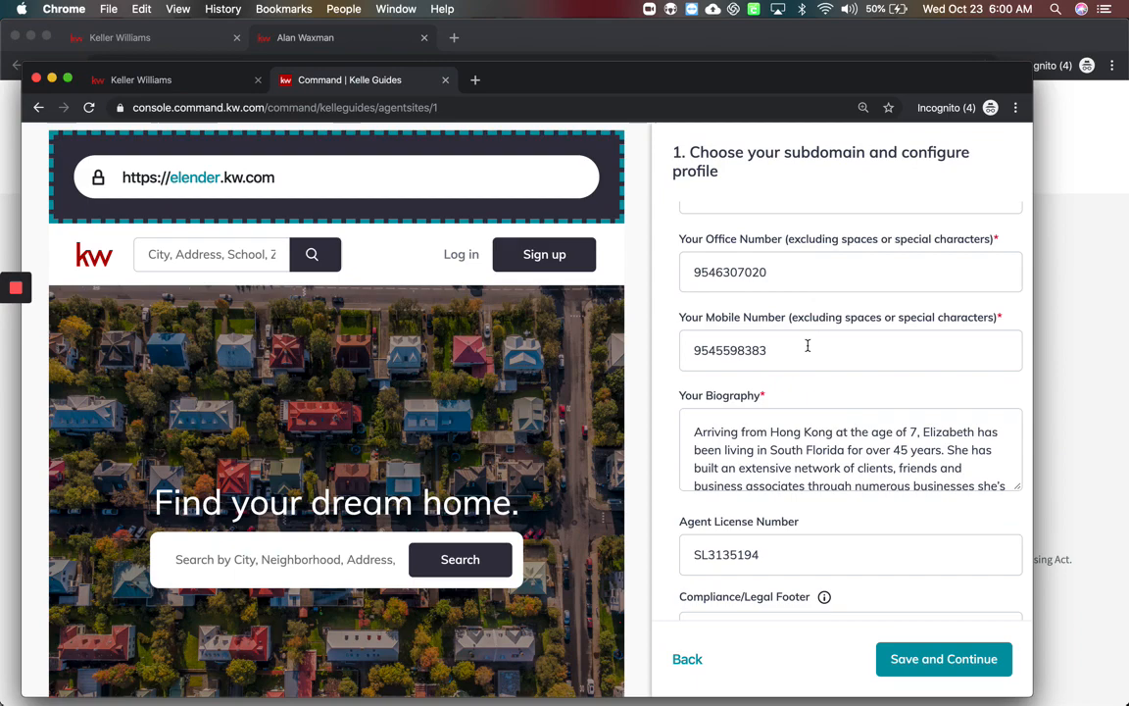
pyautogui.scroll(-3)
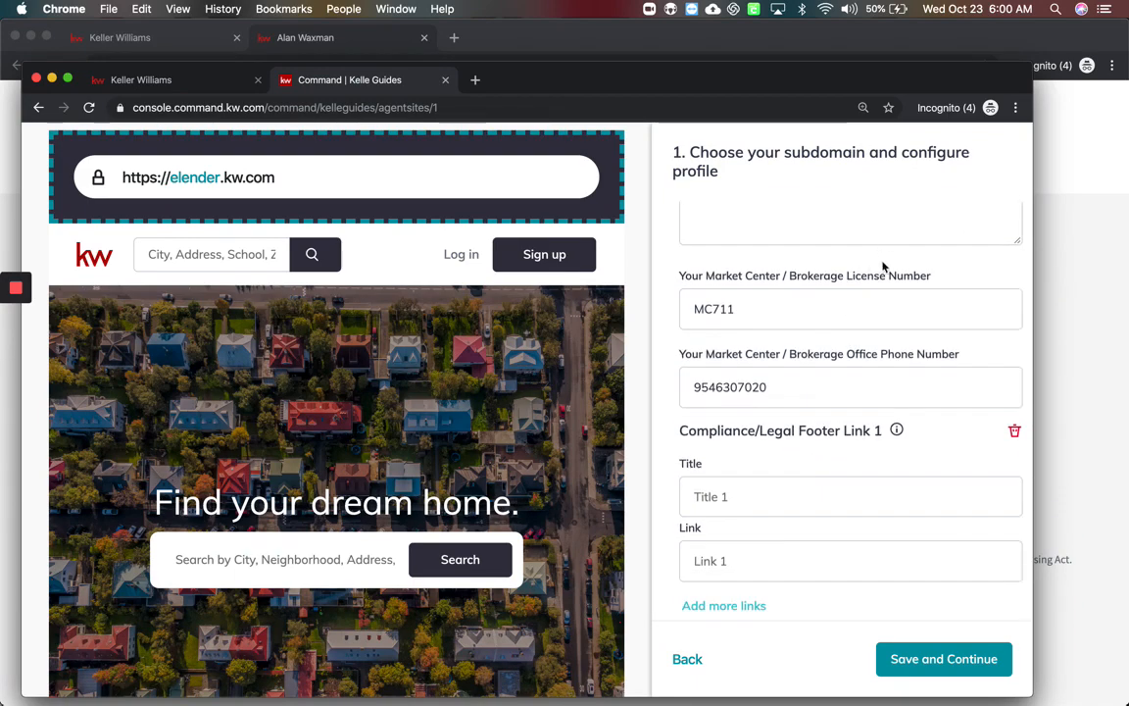
pyautogui.scroll(-3)
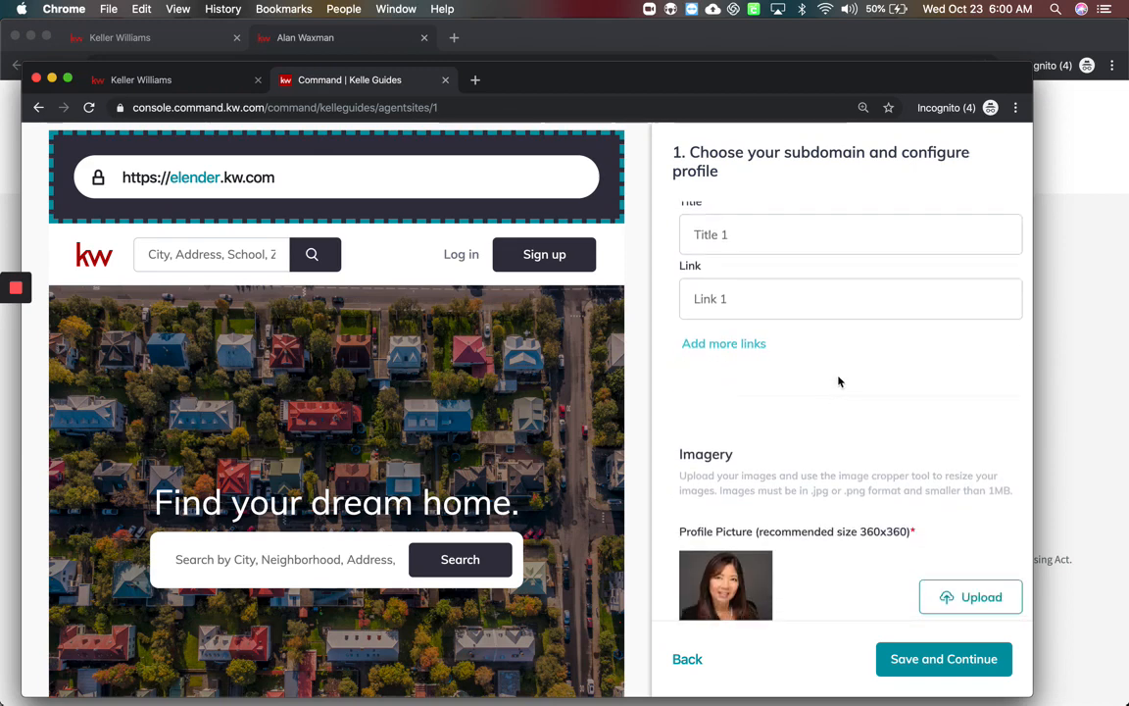
pyautogui.scroll(-3)
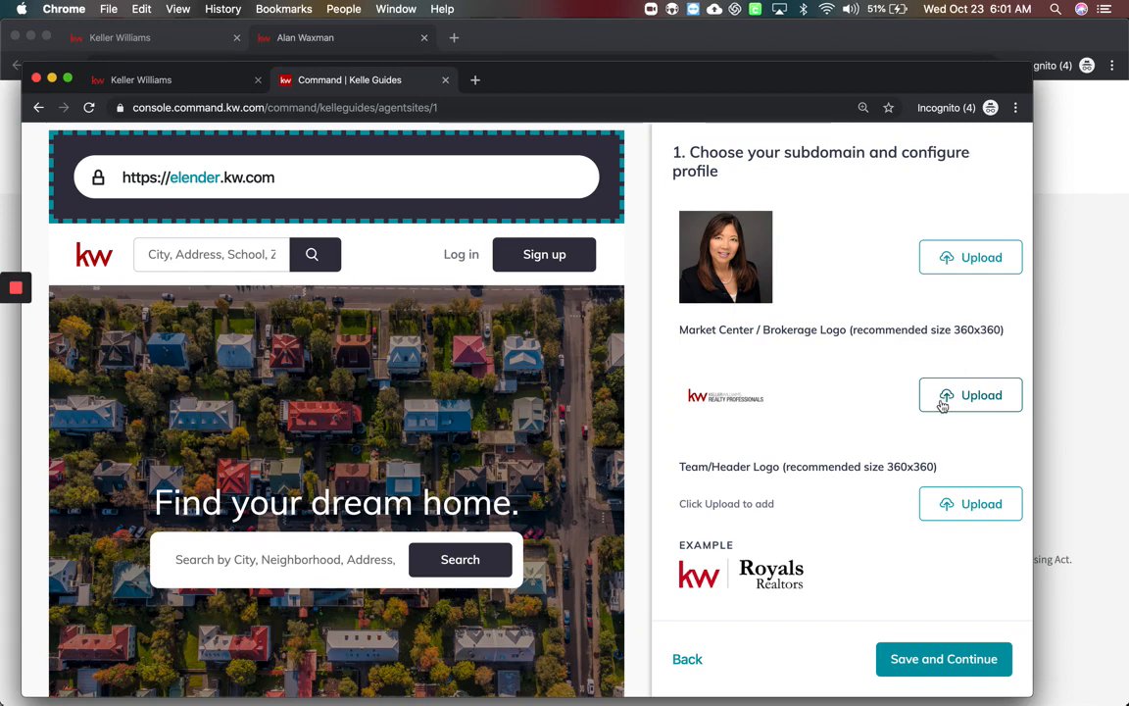
pyautogui.scroll(-3)
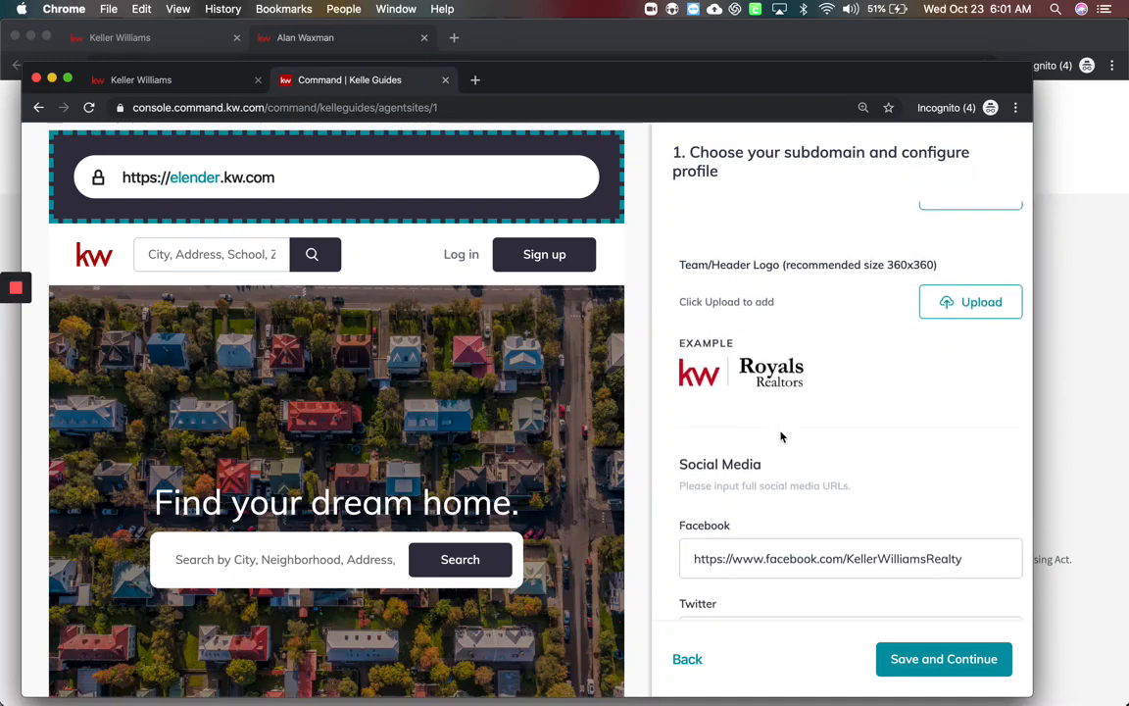
pyautogui.scroll(-3)
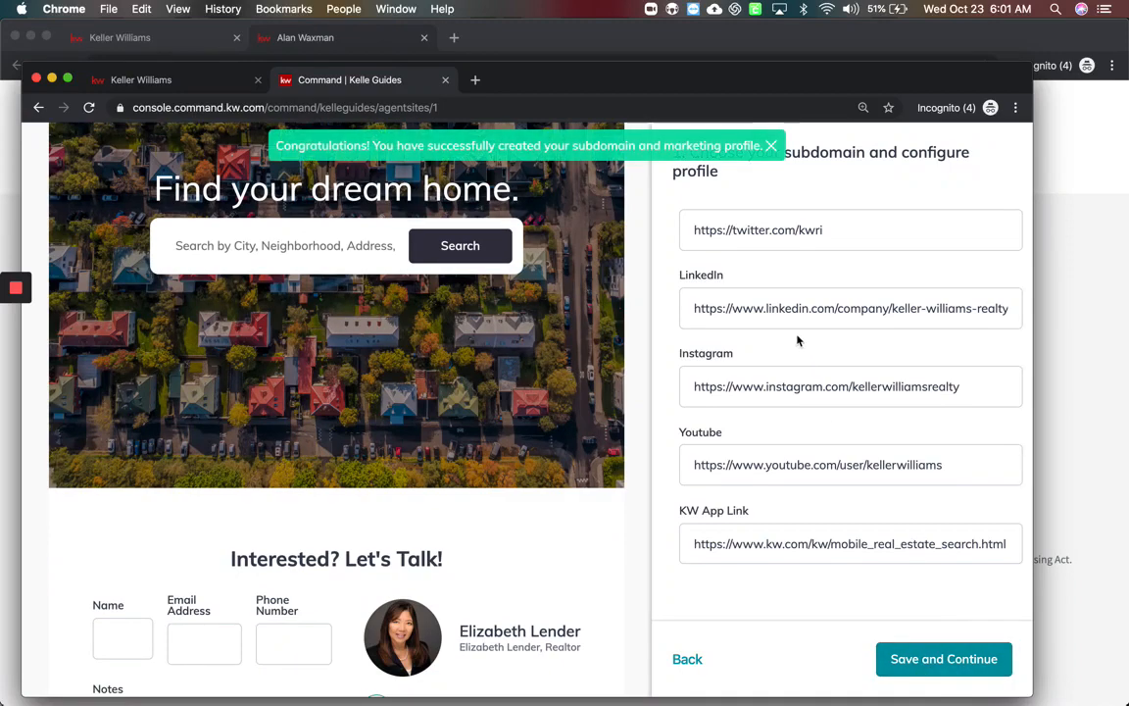
pyautogui.click(944, 659)
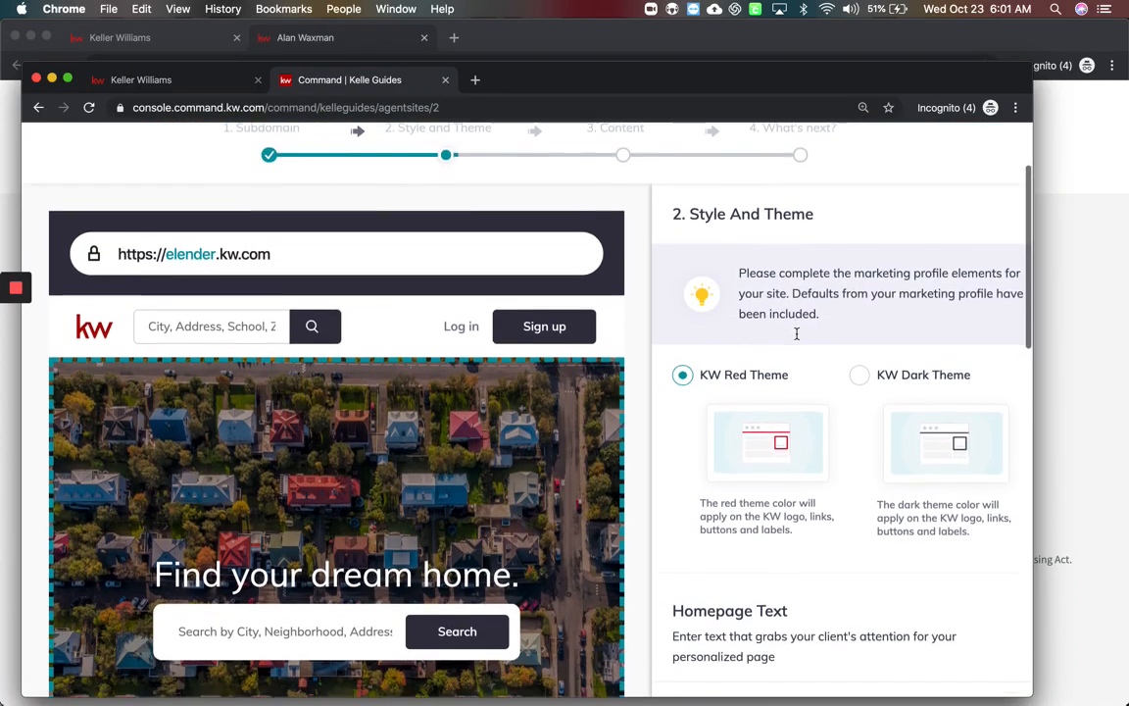
# Select the KW Dark Theme and save the Style and Theme settings
pyautogui.scroll(-3)
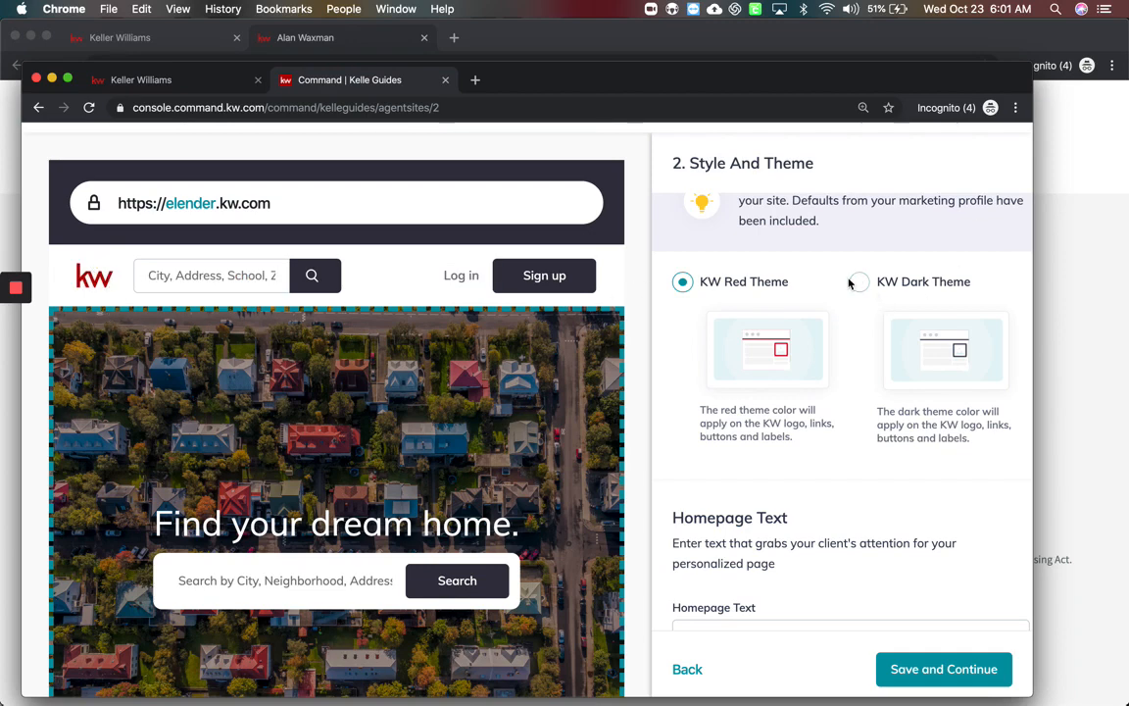
pyautogui.click(859, 282)
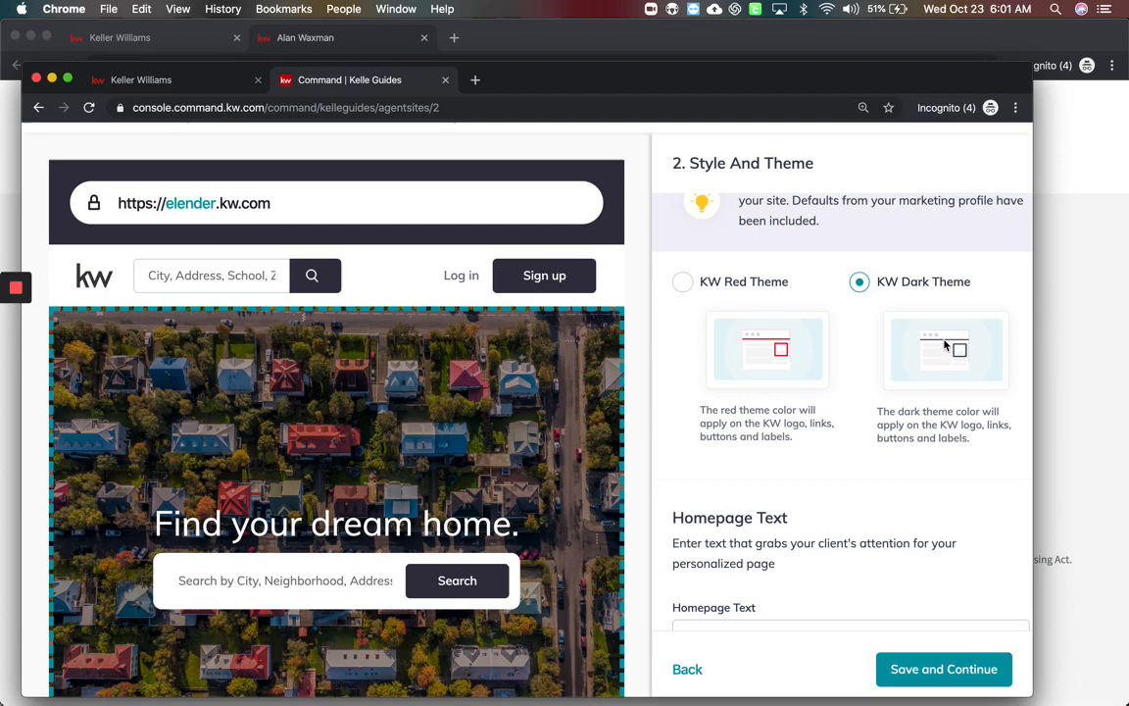
pyautogui.click(679, 281)
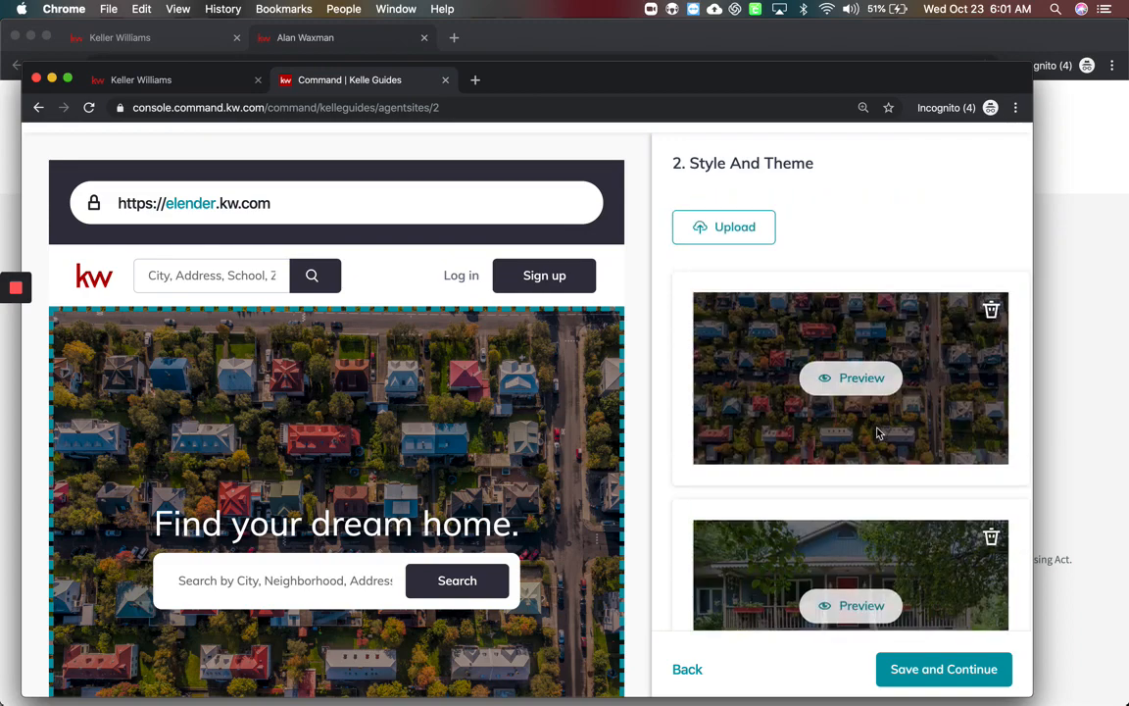
pyautogui.click(943, 670)
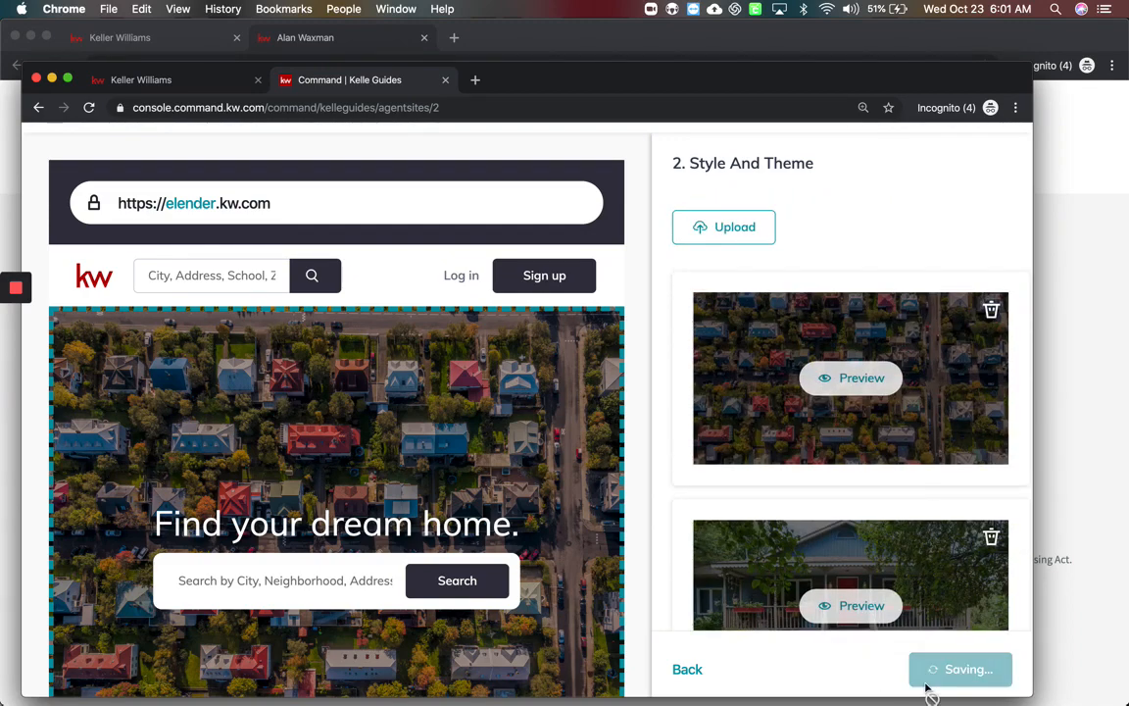
pyautogui.click(961, 669)
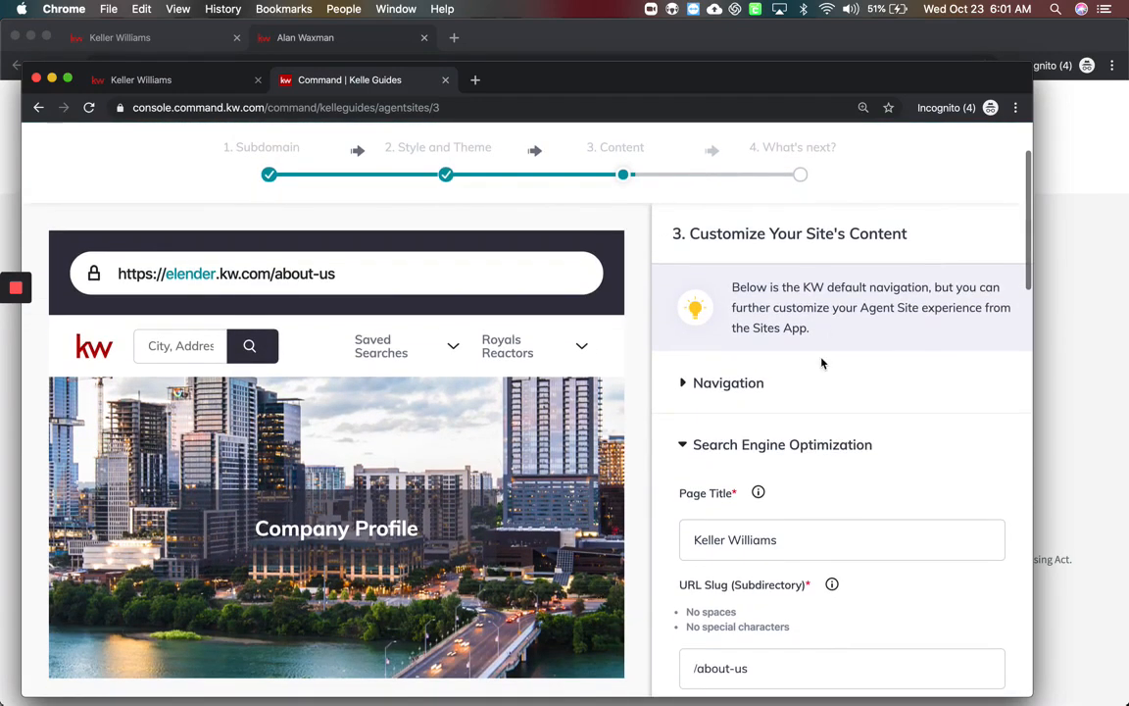
# Expand About Us content, enter 'Keller' as the Page Header, and scroll through its sections
pyautogui.scroll(-3)
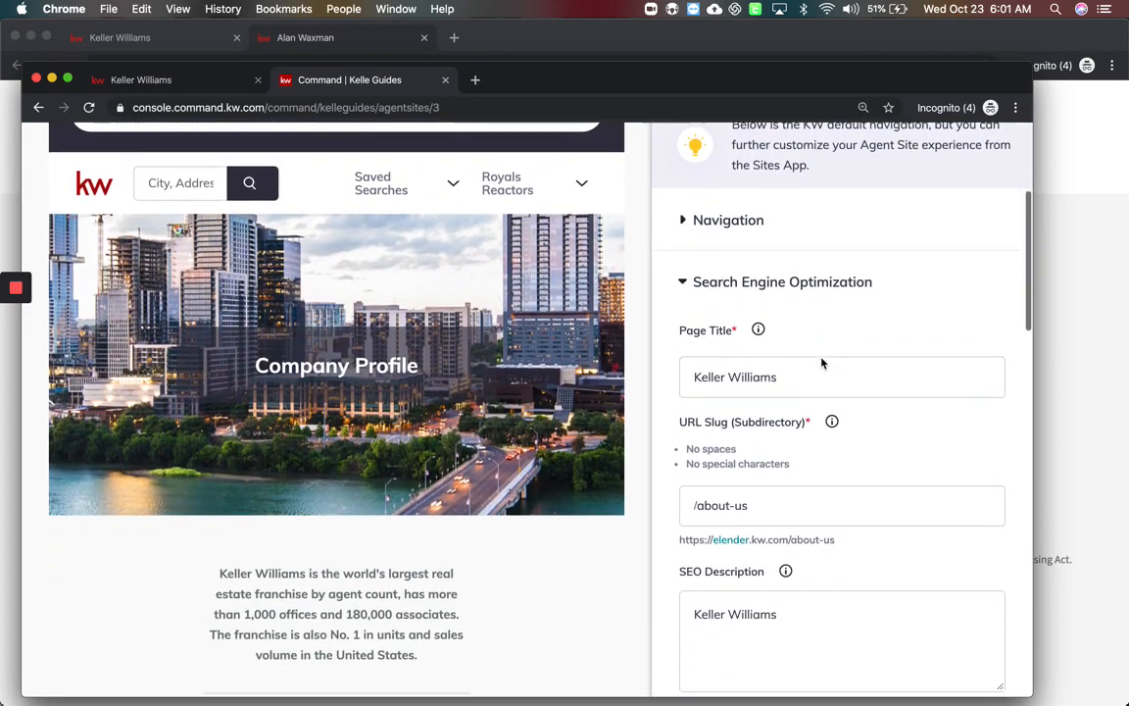
pyautogui.scroll(-3)
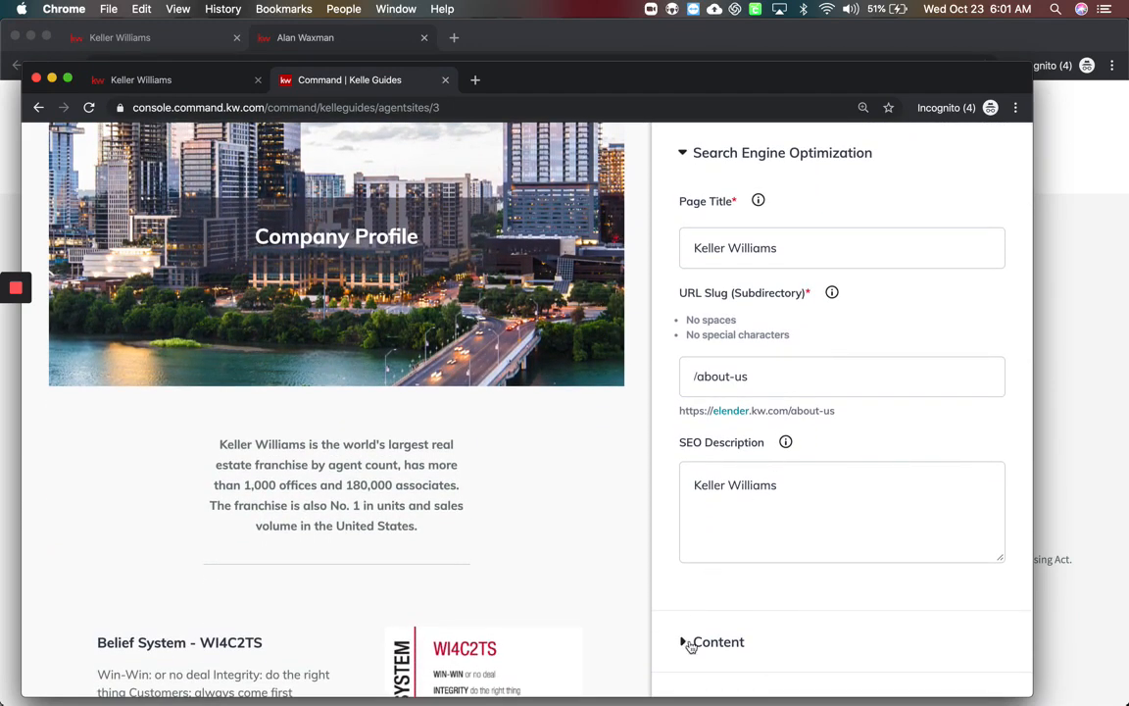
pyautogui.click(718, 642)
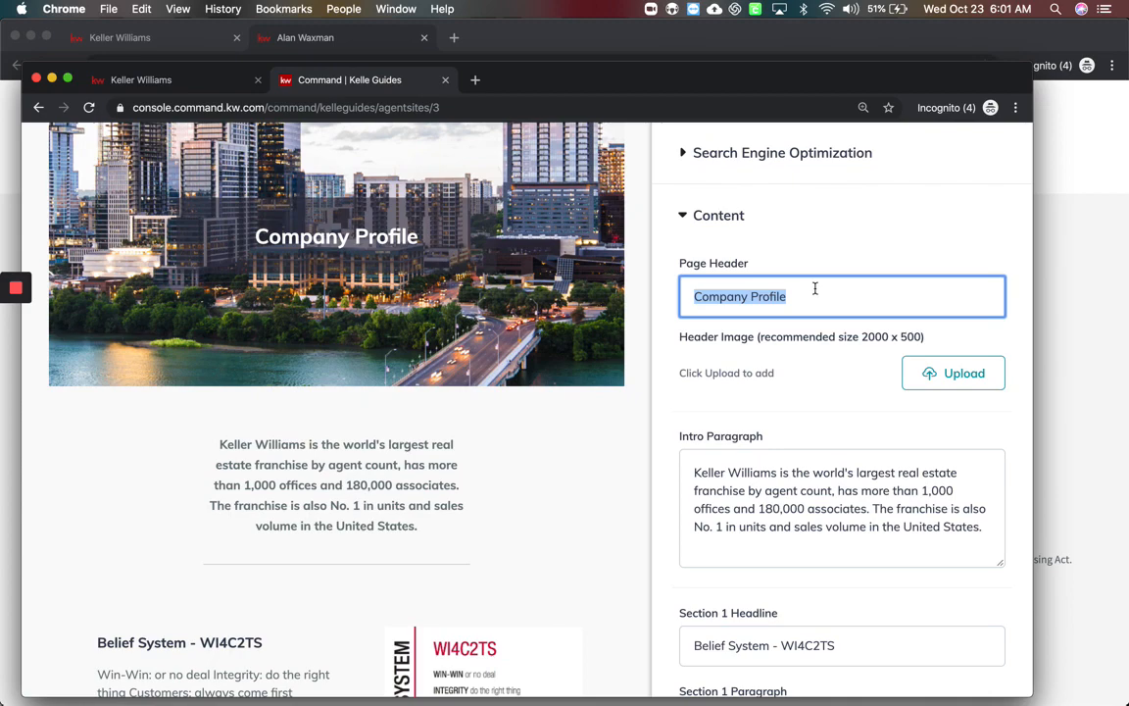
pyautogui.write('Keller Williams Realty')
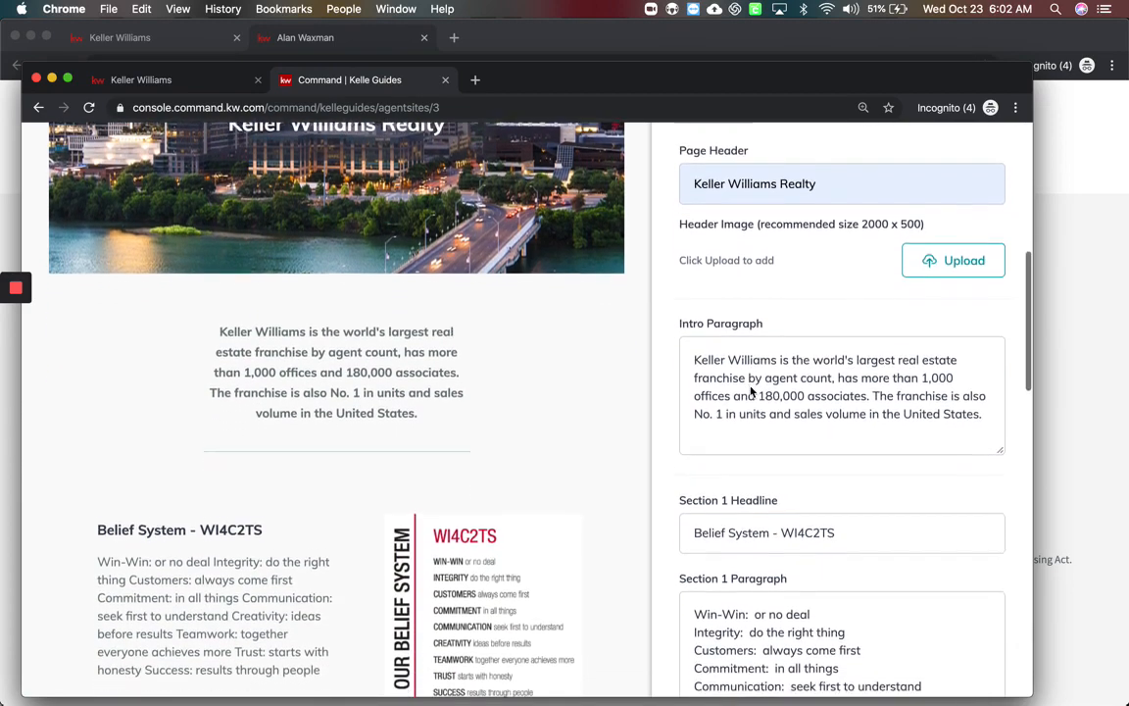
pyautogui.scroll(-3)
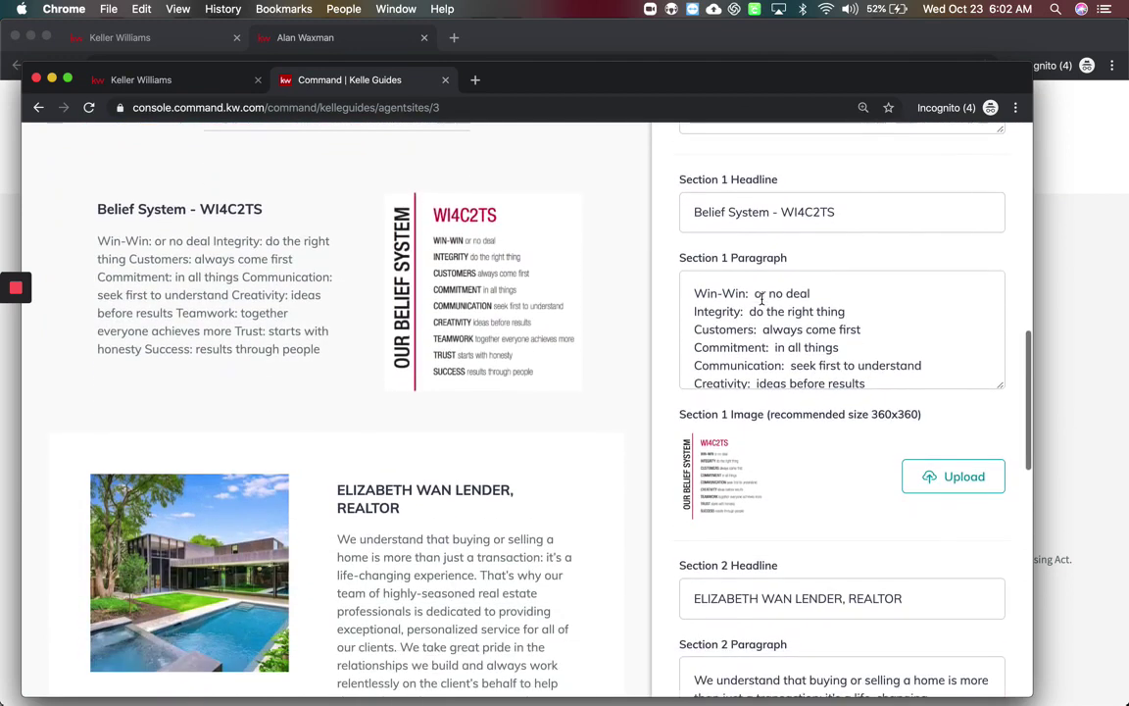
pyautogui.scroll(-3)
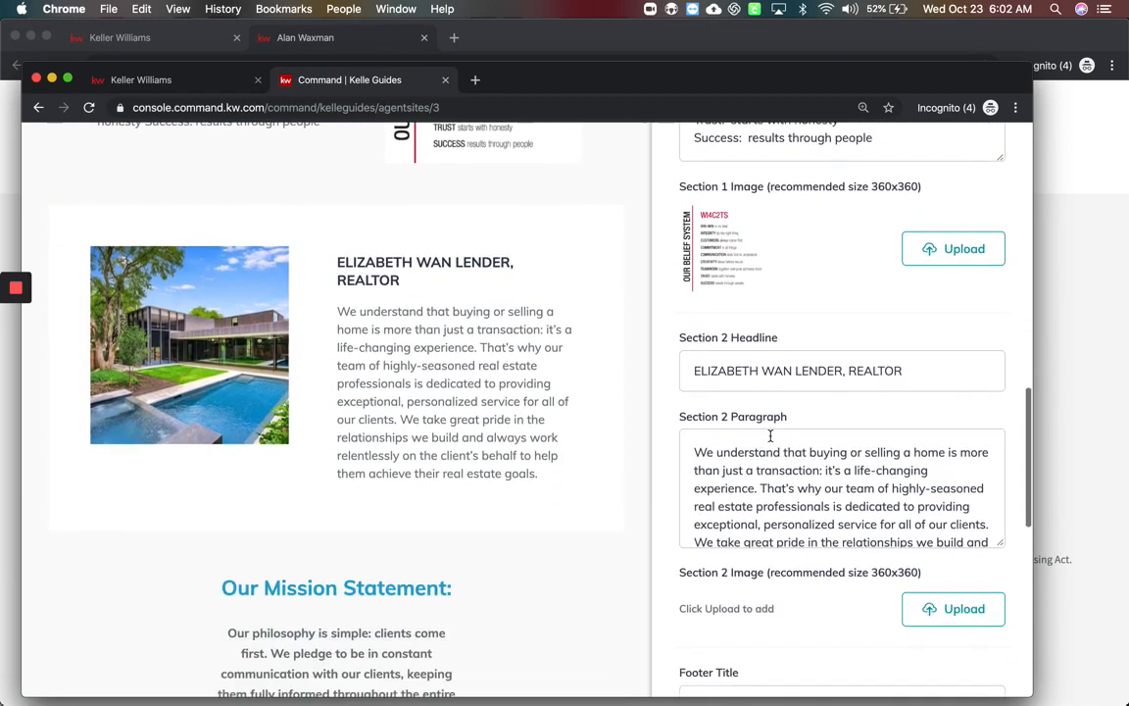
pyautogui.scroll(-3)
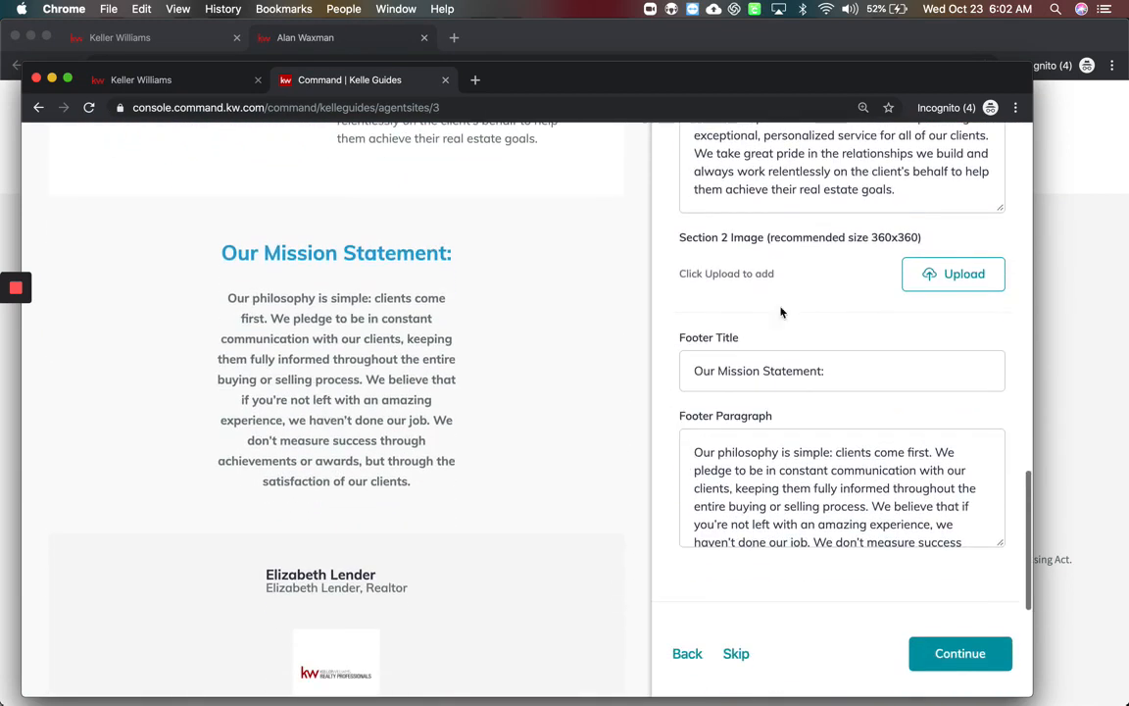
pyautogui.scroll(-3)
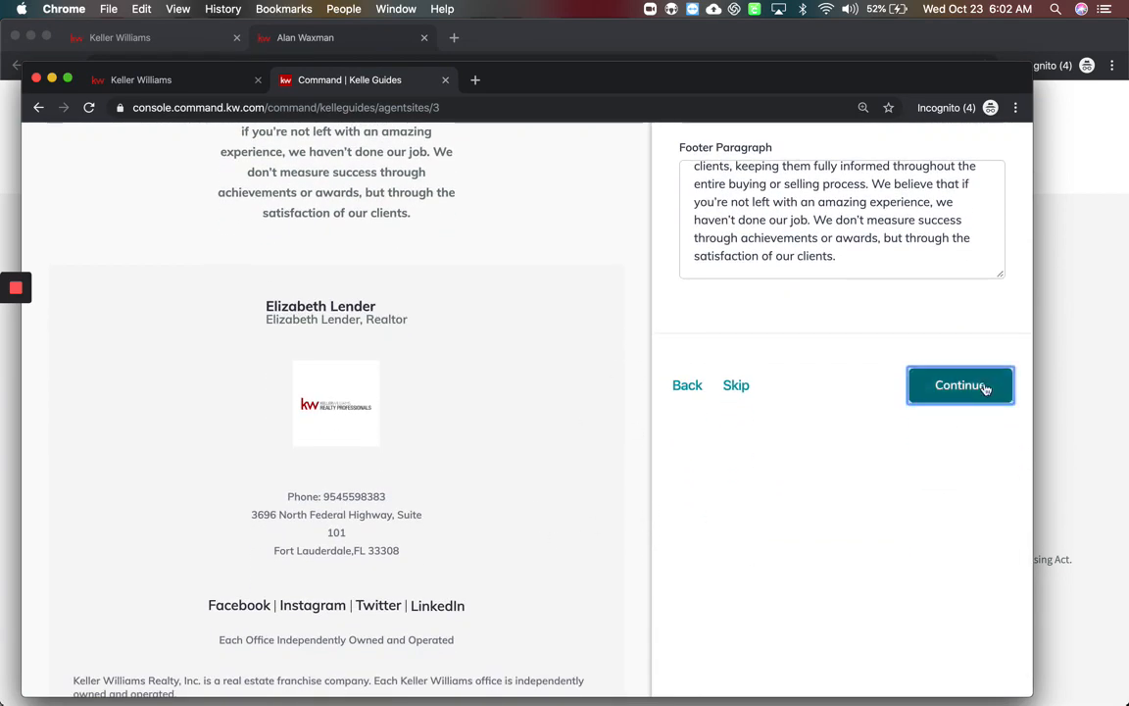
# Save the About Us and Contact Us pages to reach the guide's final What's Next screen
pyautogui.click(959, 385)
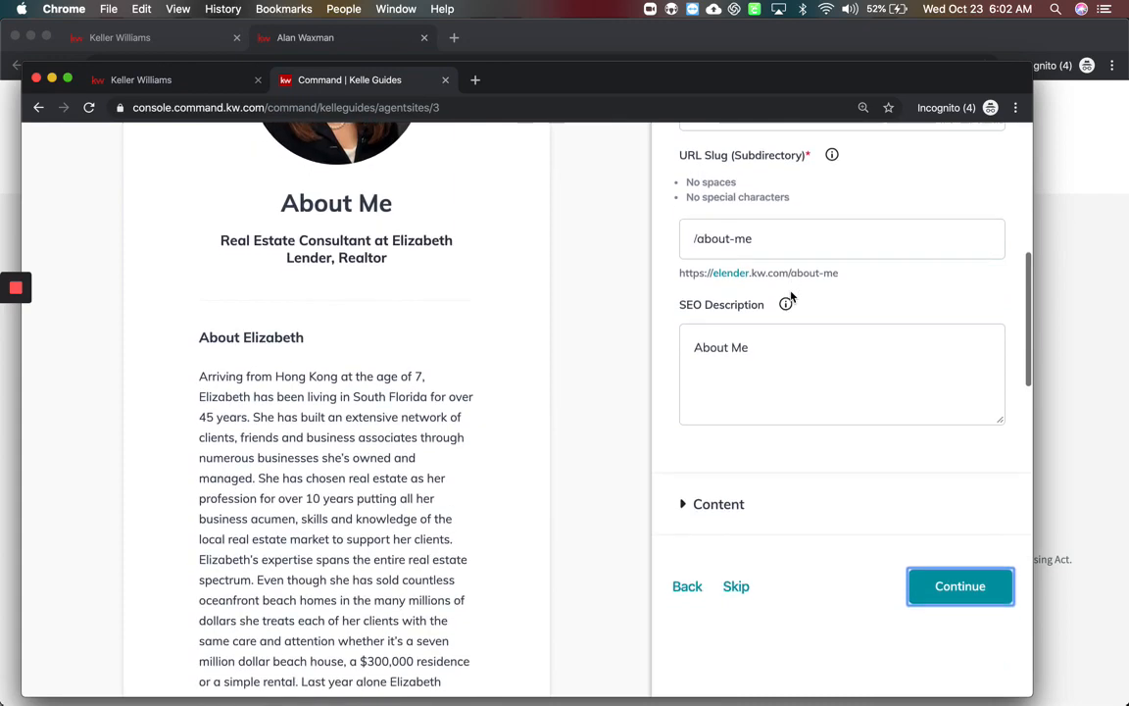
pyautogui.scroll(-3)
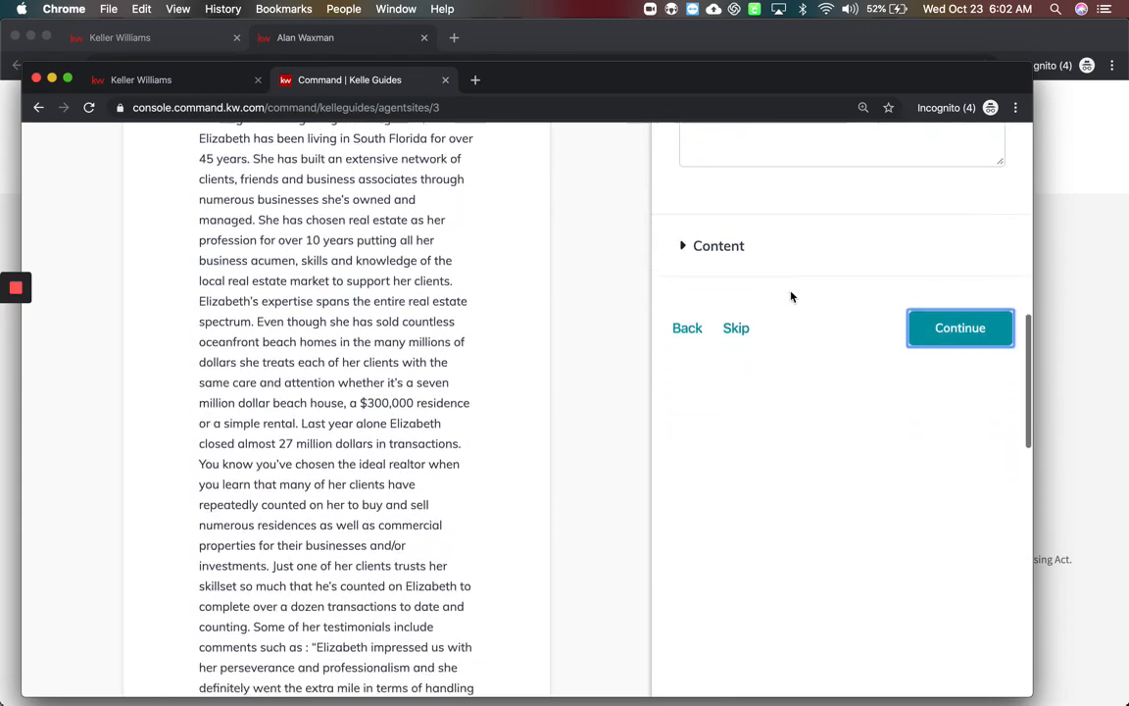
pyautogui.click(959, 327)
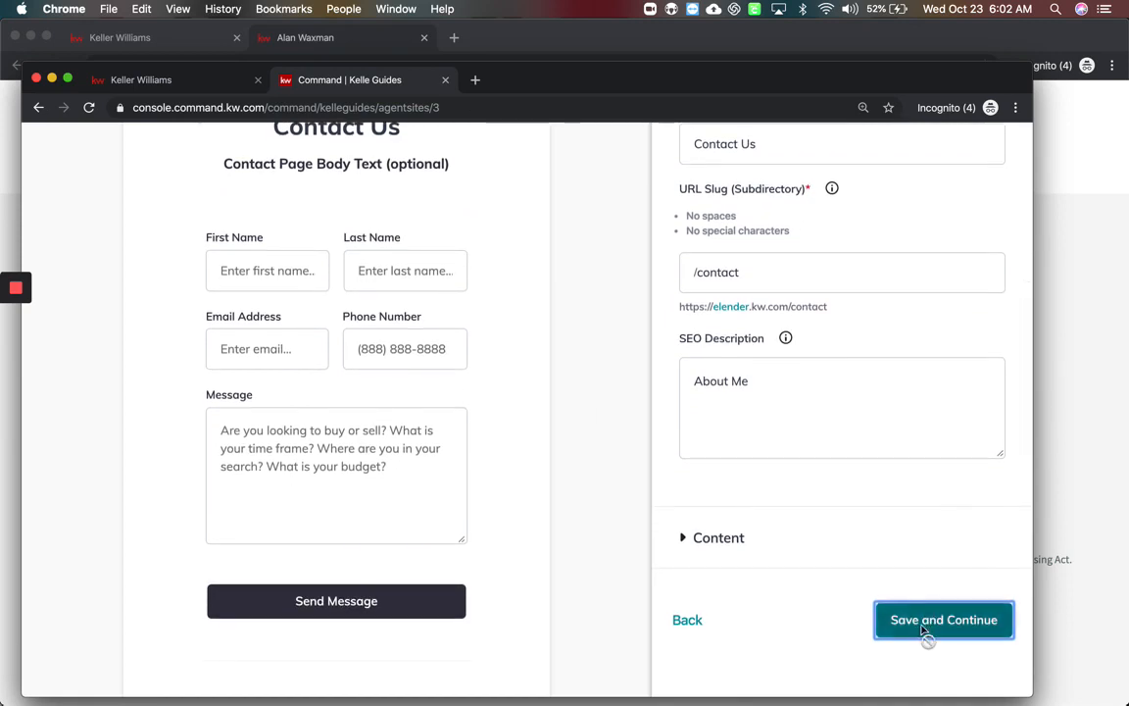
pyautogui.click(942, 619)
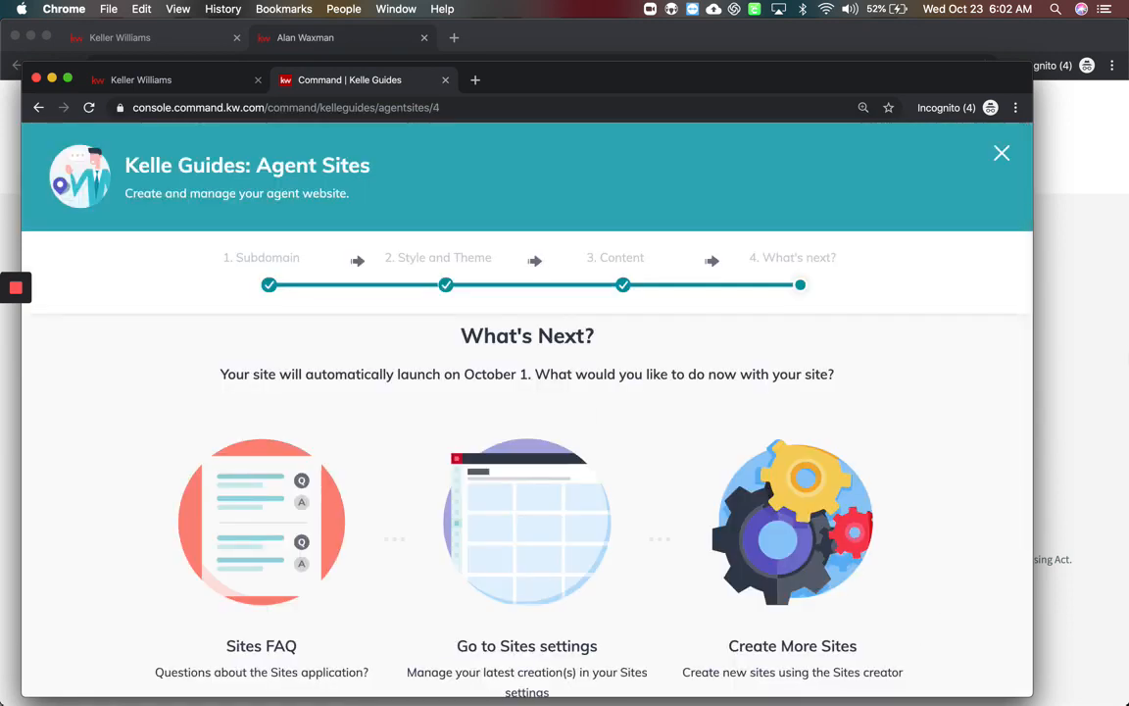
# Close the Kelle Guide, browse Agent Site Pages, and open Agent Site Settings for elender
pyautogui.click(1000, 155)
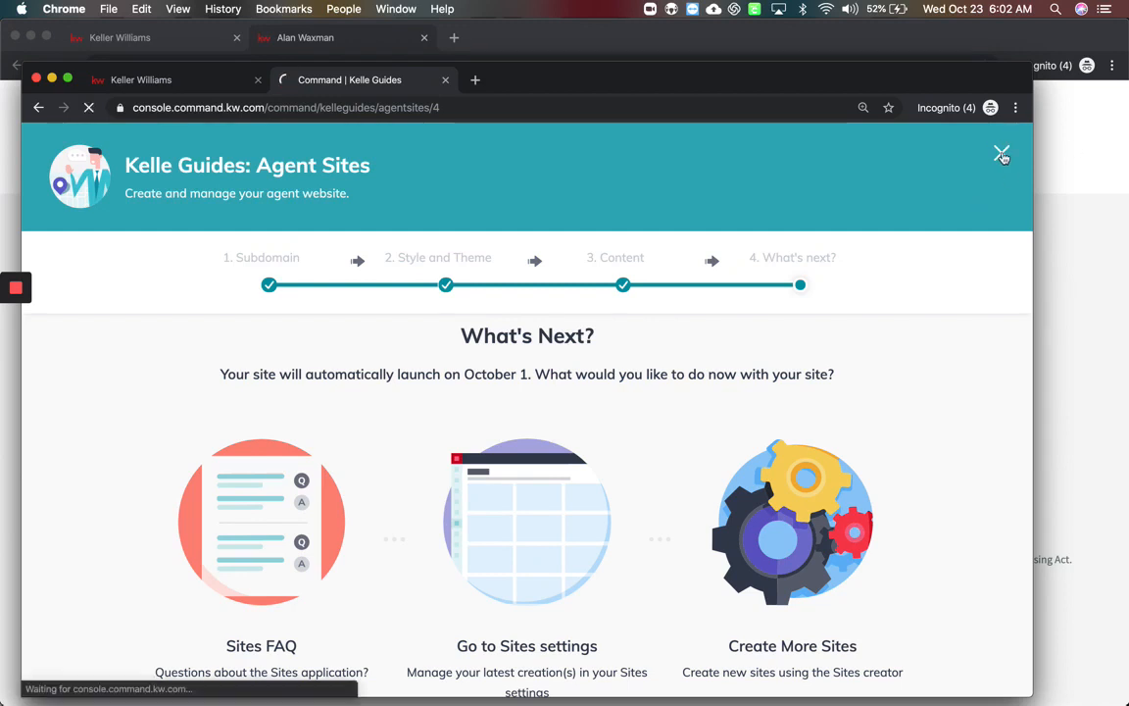
pyautogui.click(1002, 154)
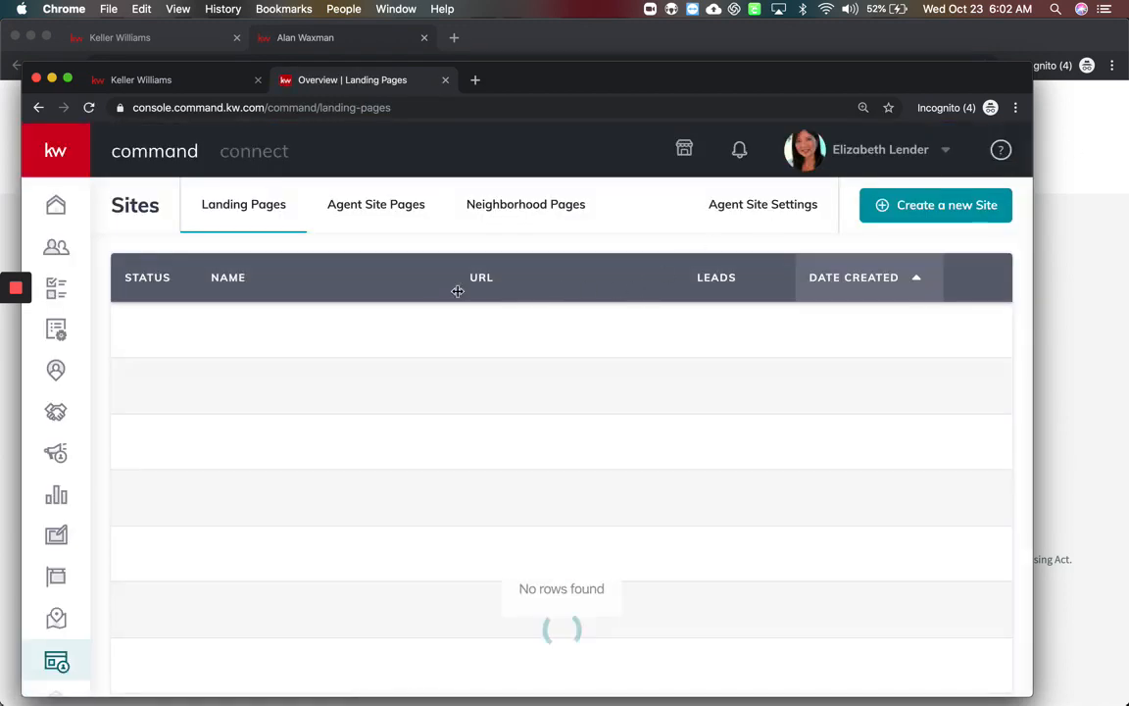
pyautogui.click(375, 203)
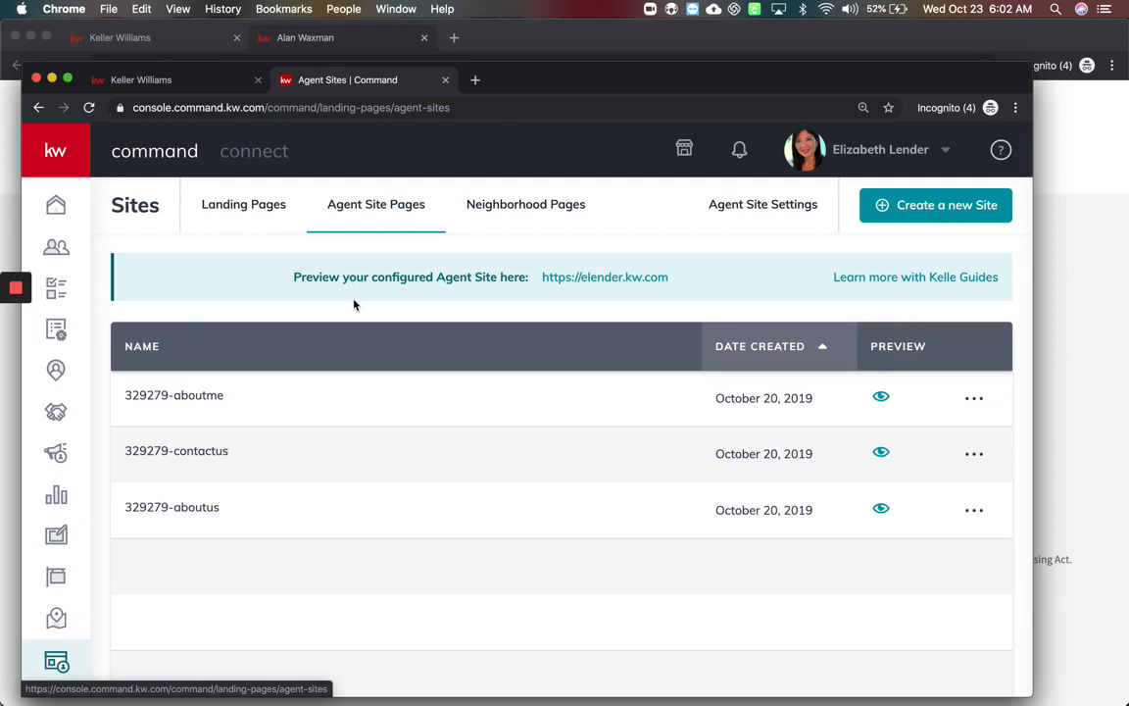
pyautogui.click(605, 276)
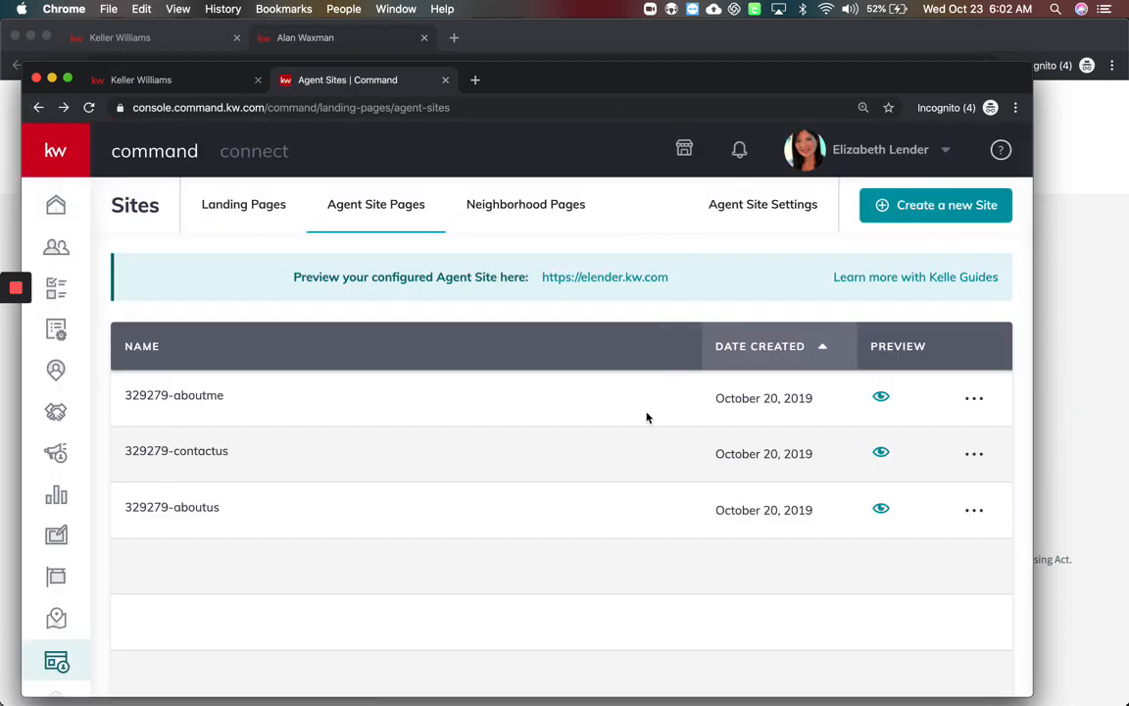
pyautogui.click(763, 204)
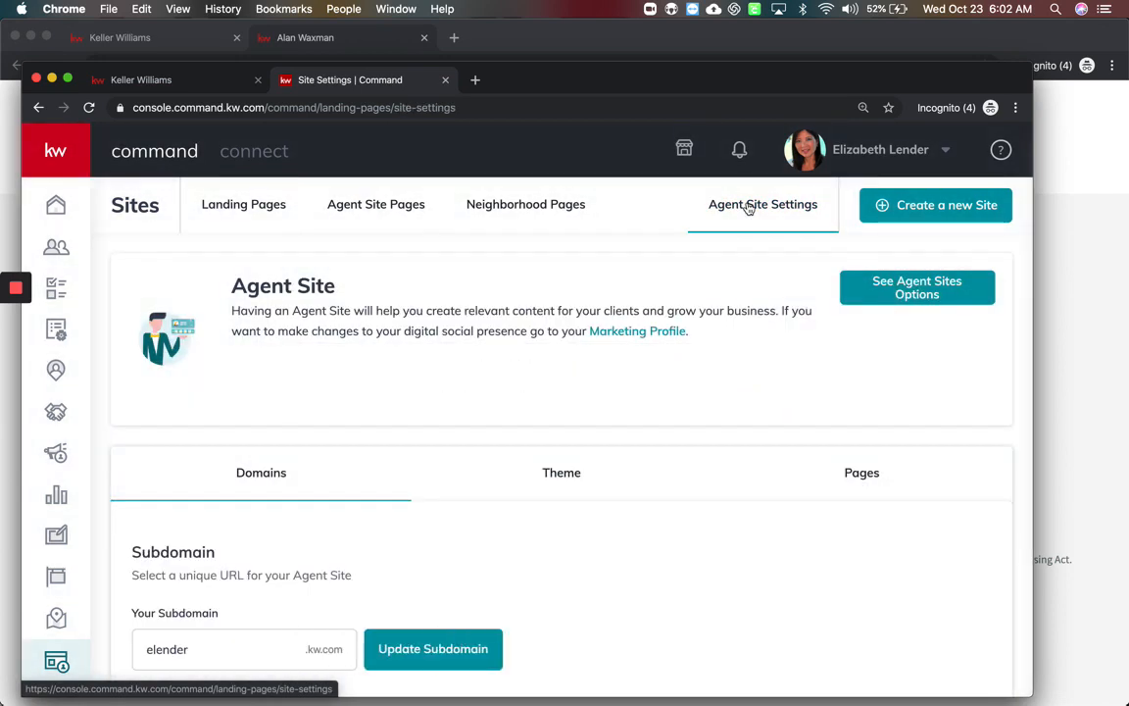
# Review the Theme colors, then the Pages tab listing Keller Williams, About Me and Contact Us
pyautogui.scroll(-3)
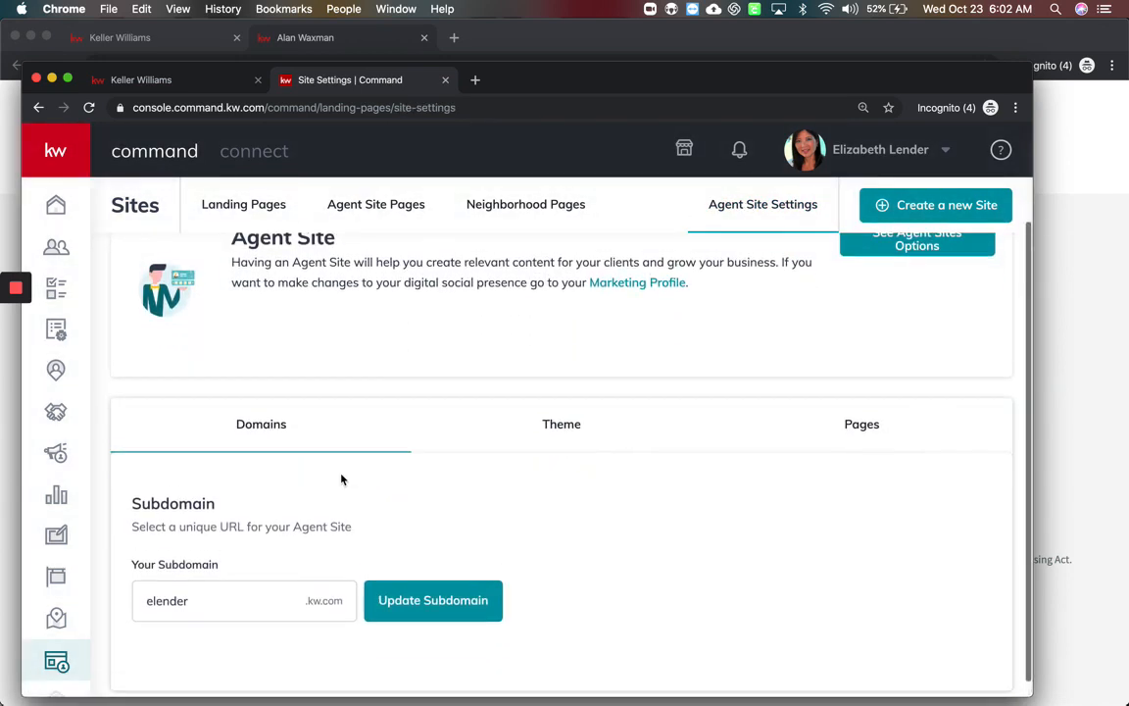
pyautogui.moveTo(551, 440)
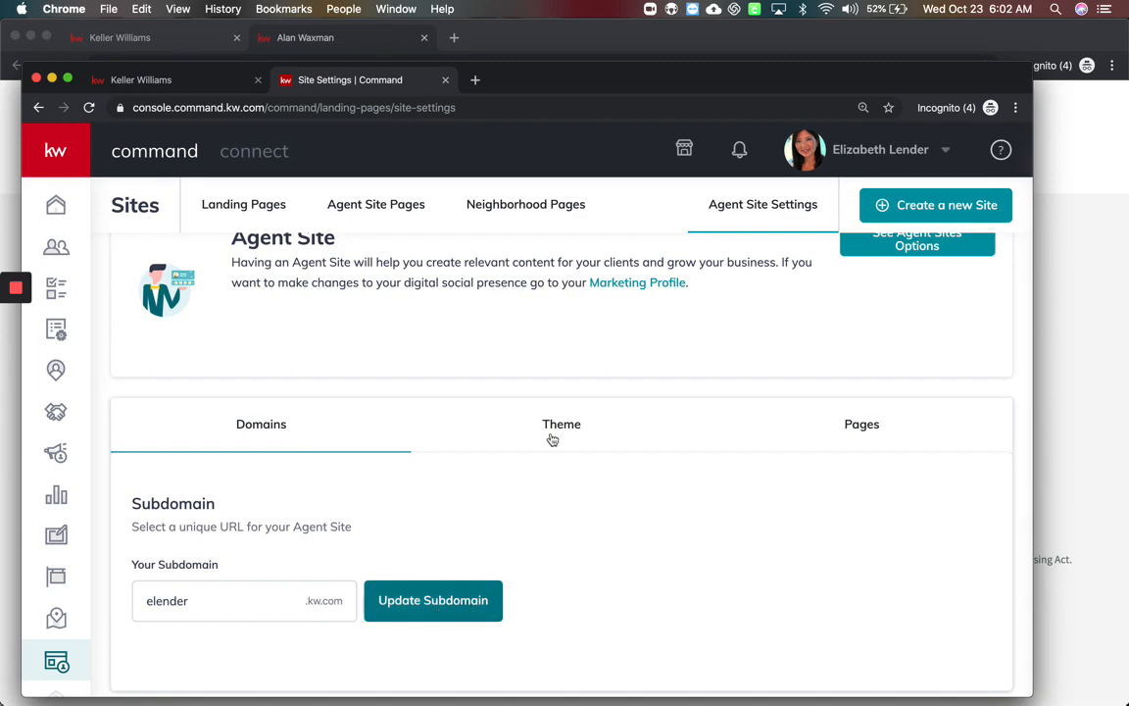
pyautogui.click(562, 424)
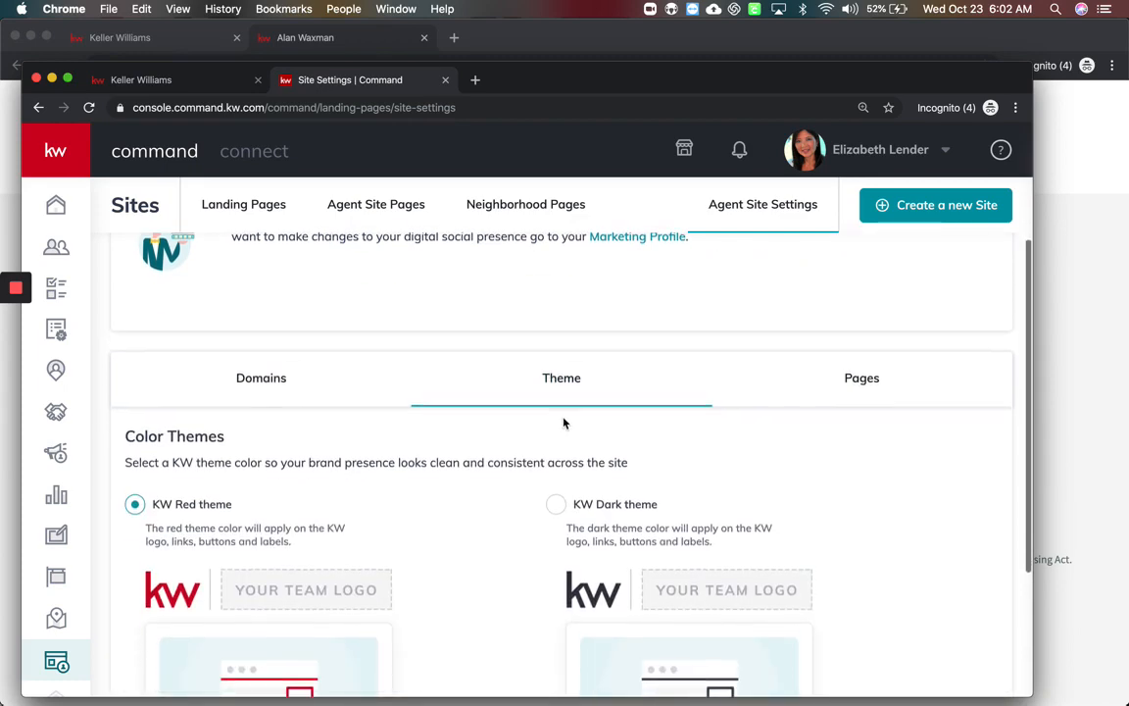
pyautogui.click(862, 378)
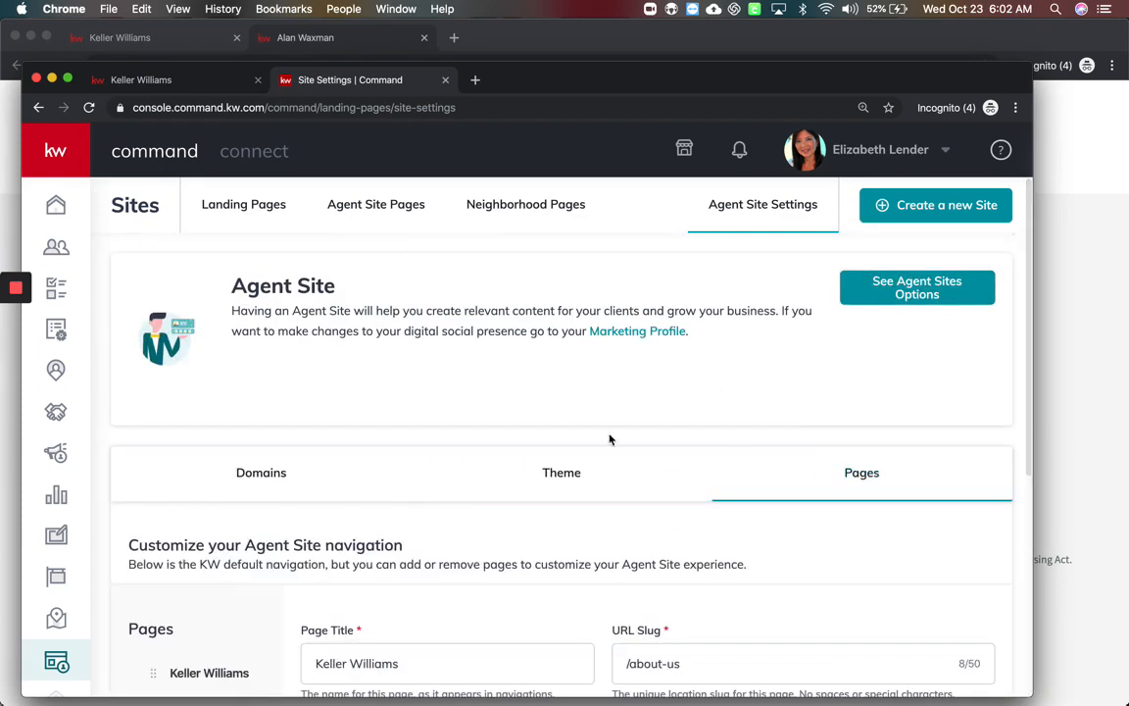
pyautogui.scroll(-3)
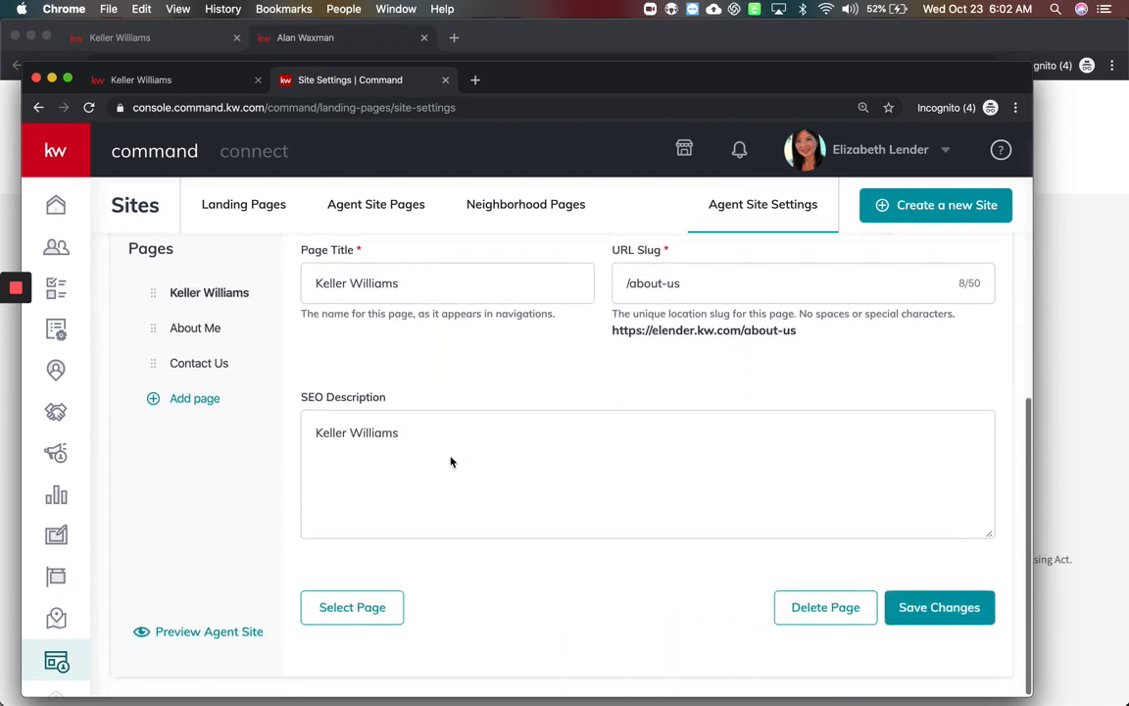
pyautogui.moveTo(595, 578)
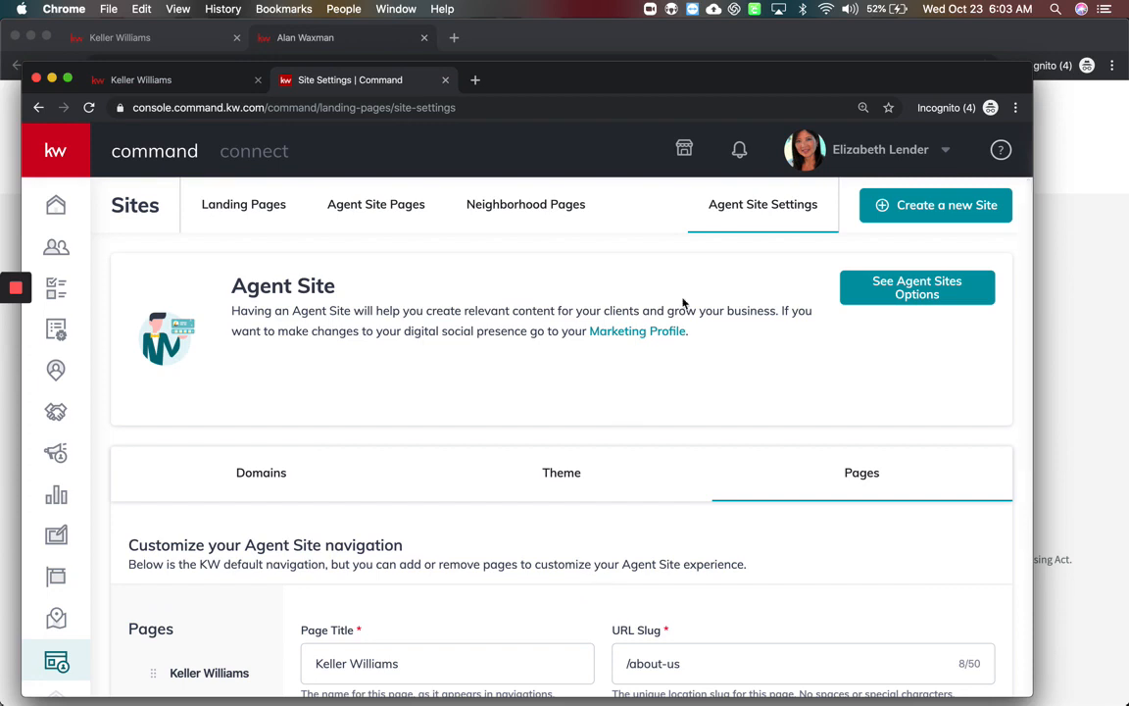
pyautogui.moveTo(622, 340)
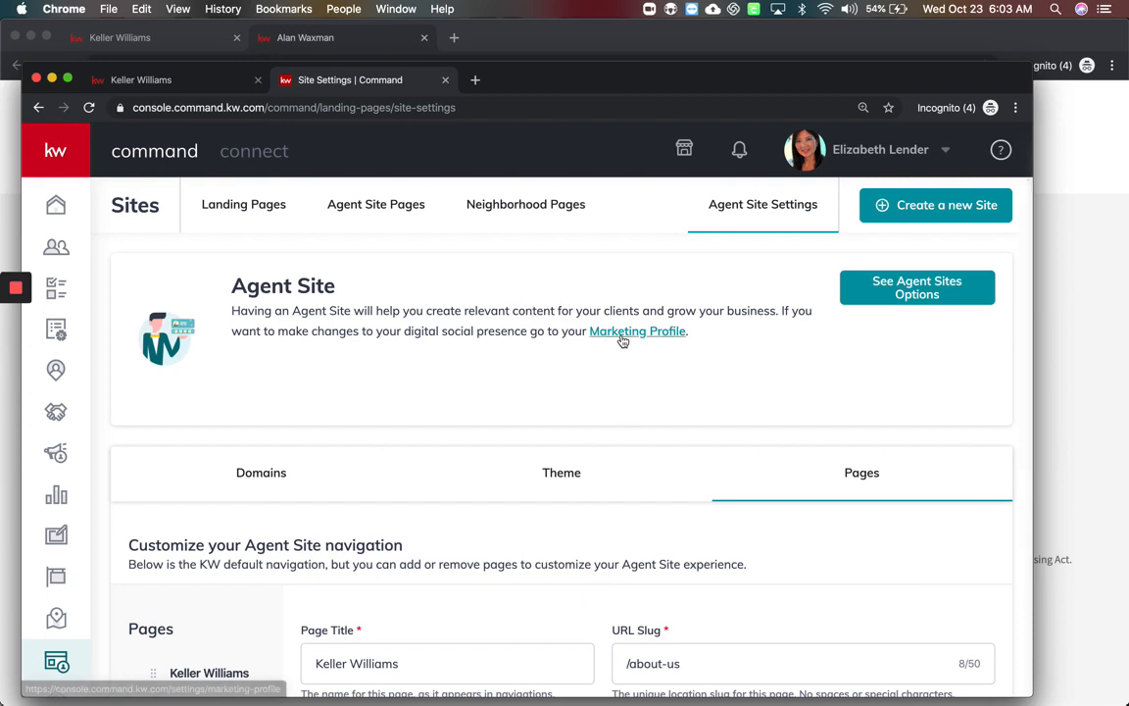
# Turn on 'Use my information to brand my agent site', acknowledge compliance, and save the Marketing Profile
pyautogui.click(637, 331)
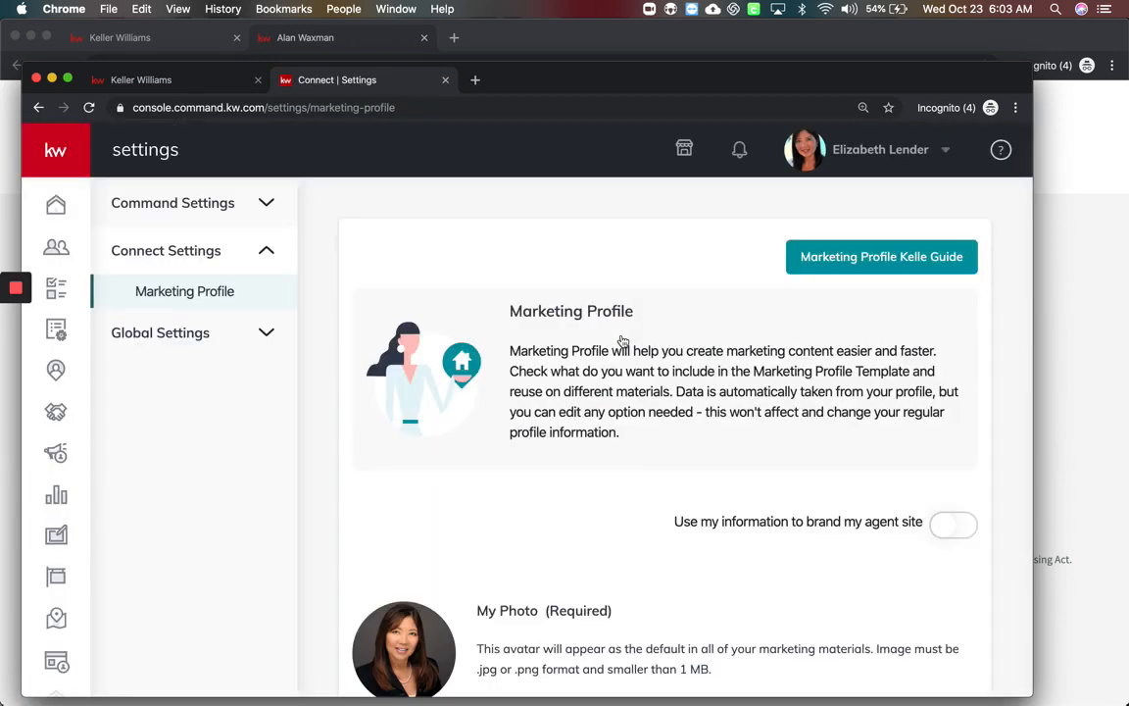
pyautogui.scroll(-3)
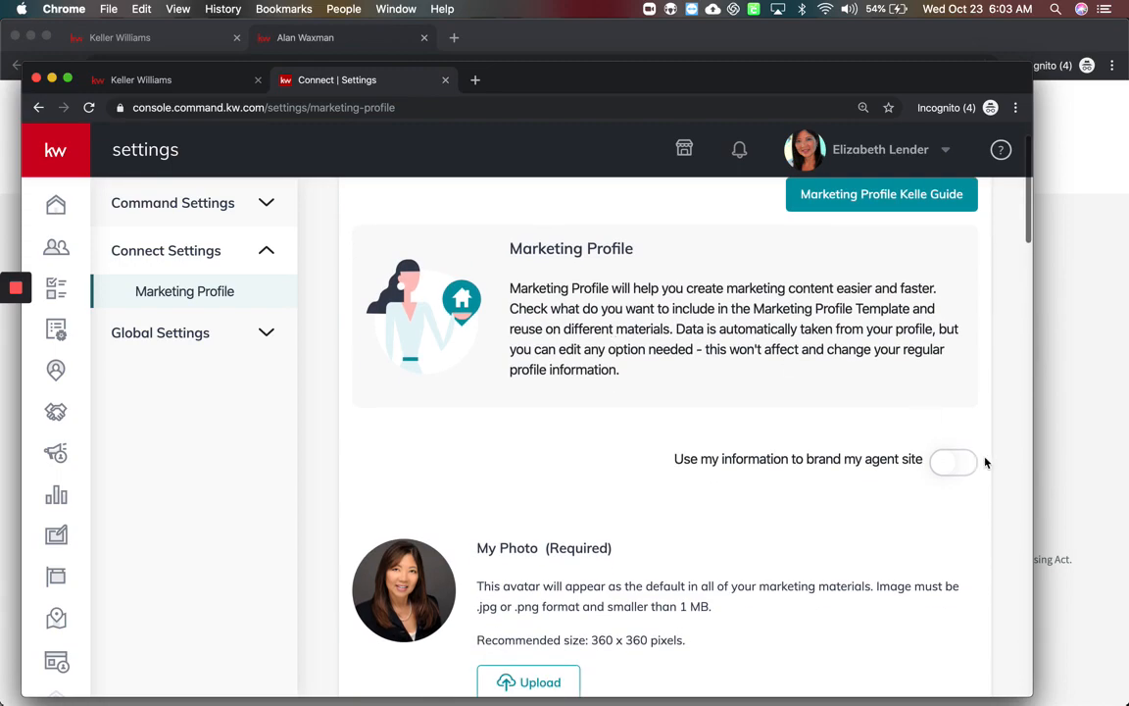
pyautogui.click(953, 463)
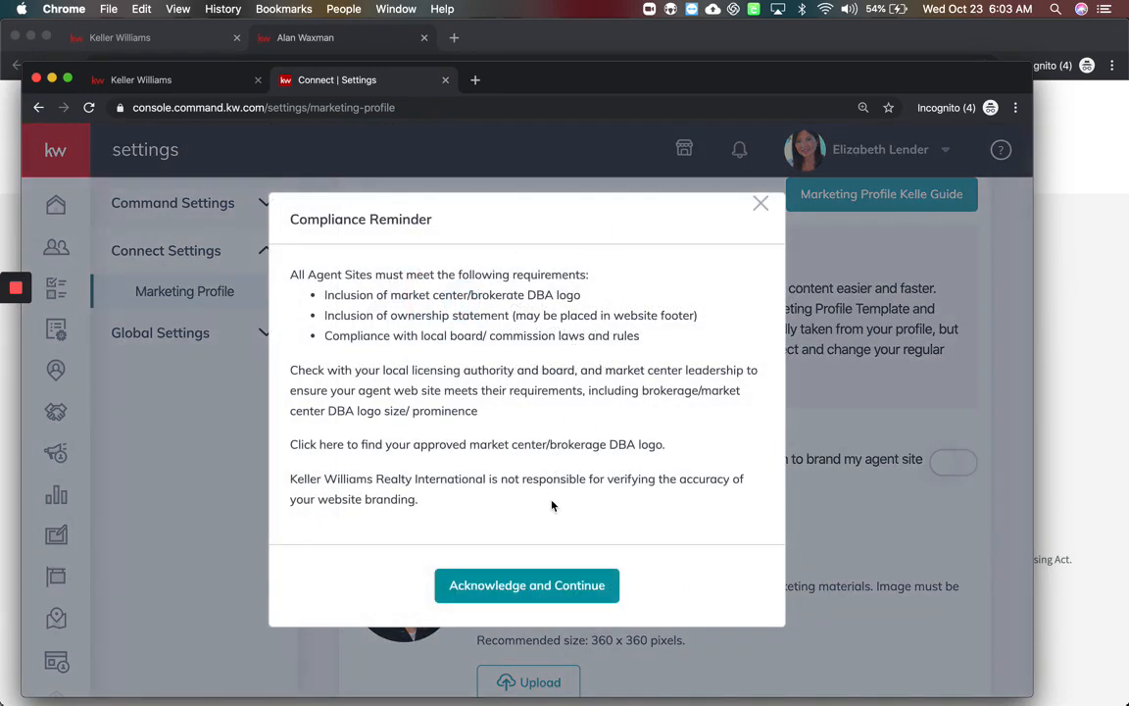
pyautogui.click(526, 585)
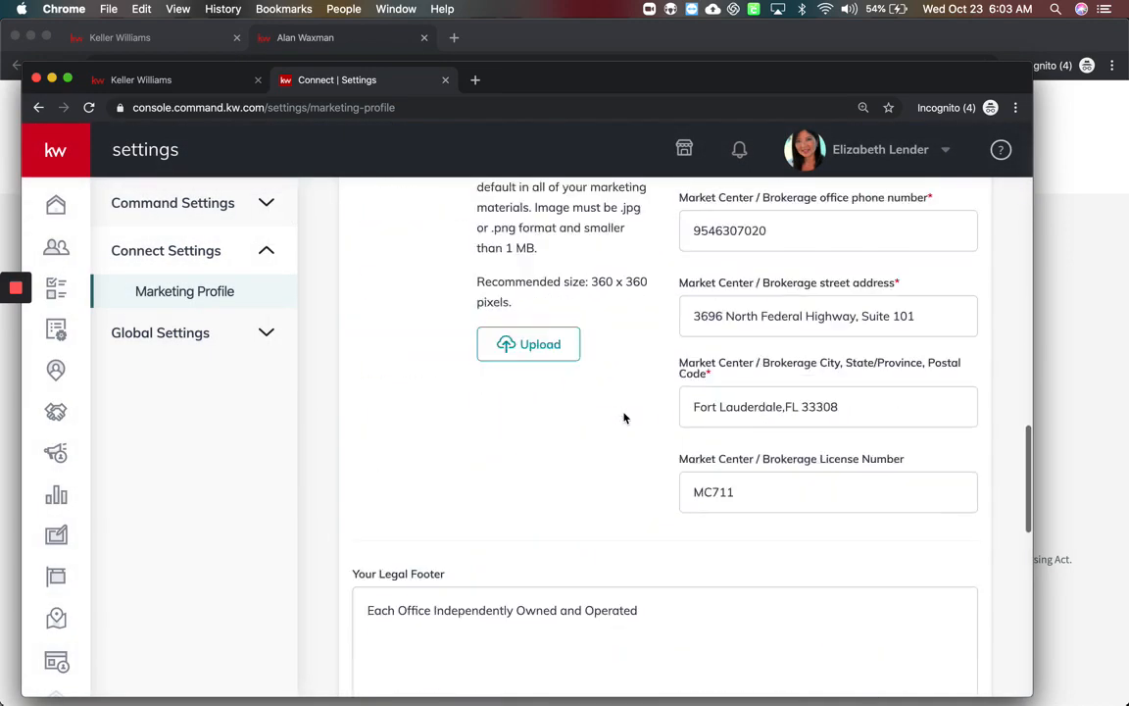
pyautogui.scroll(-3)
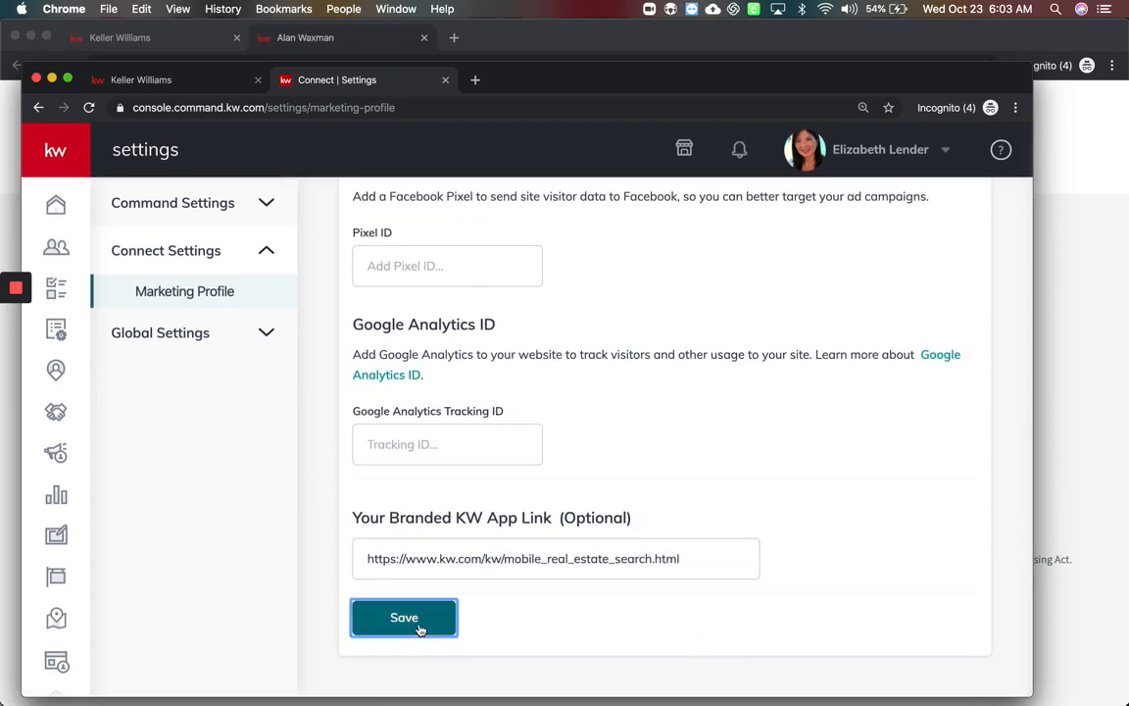
pyautogui.click(403, 617)
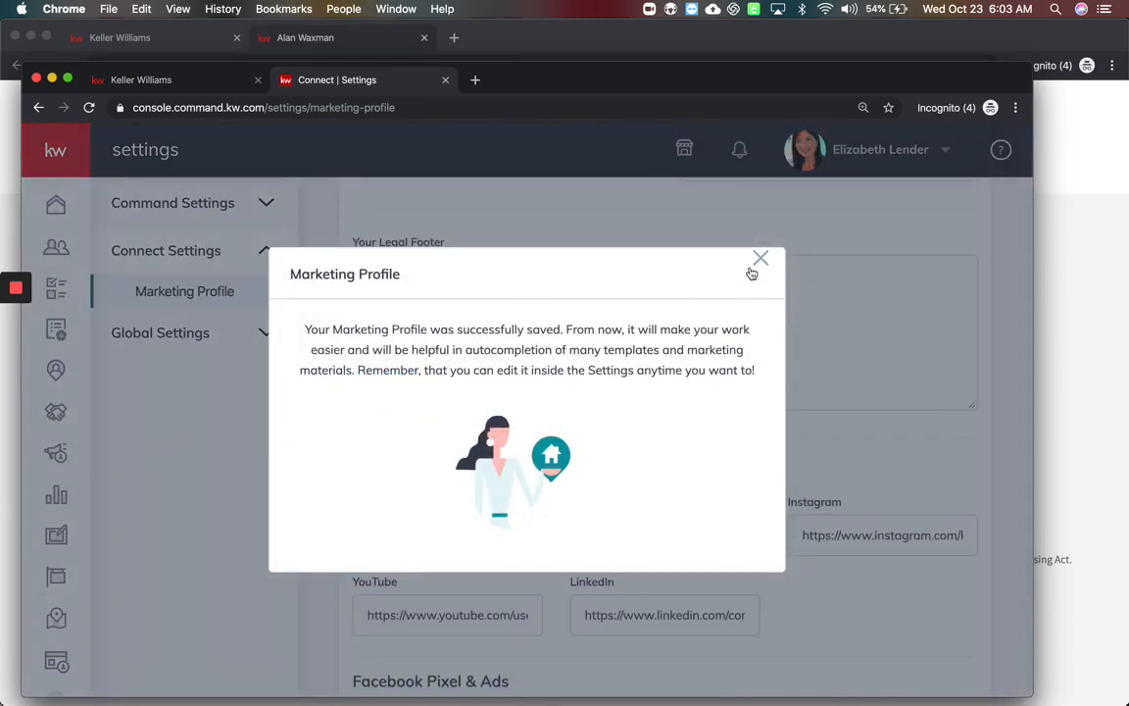
pyautogui.click(760, 258)
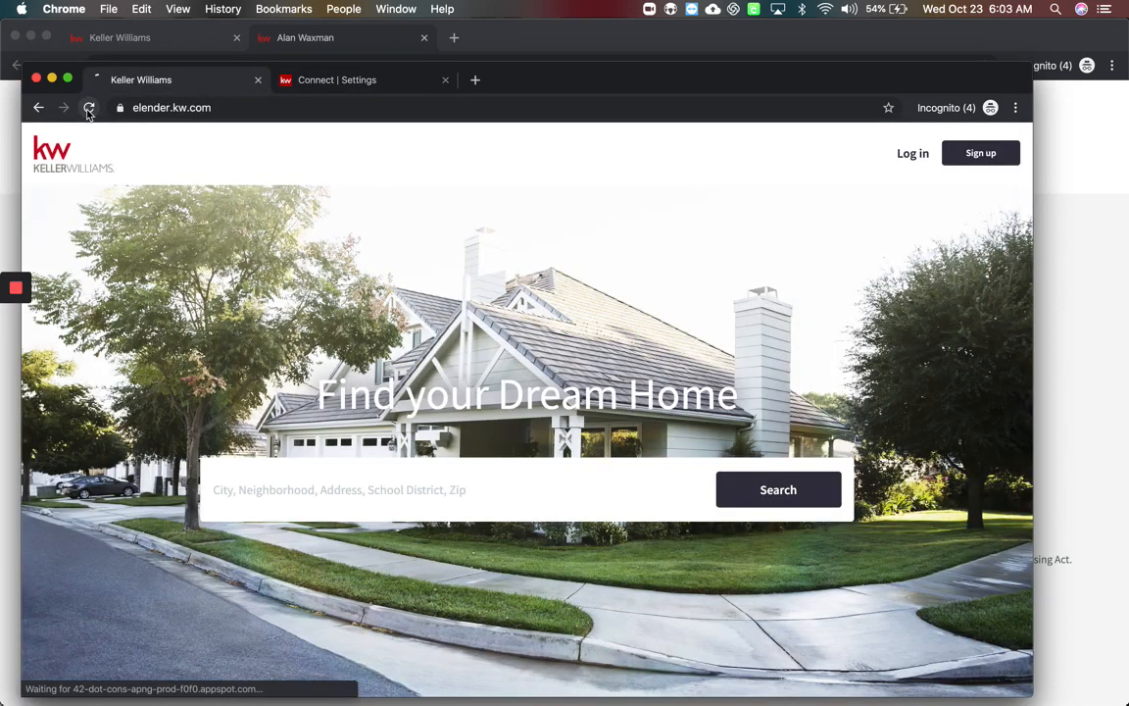
# Reload the live elender.kw.com agent site tab
pyautogui.click(337, 79)
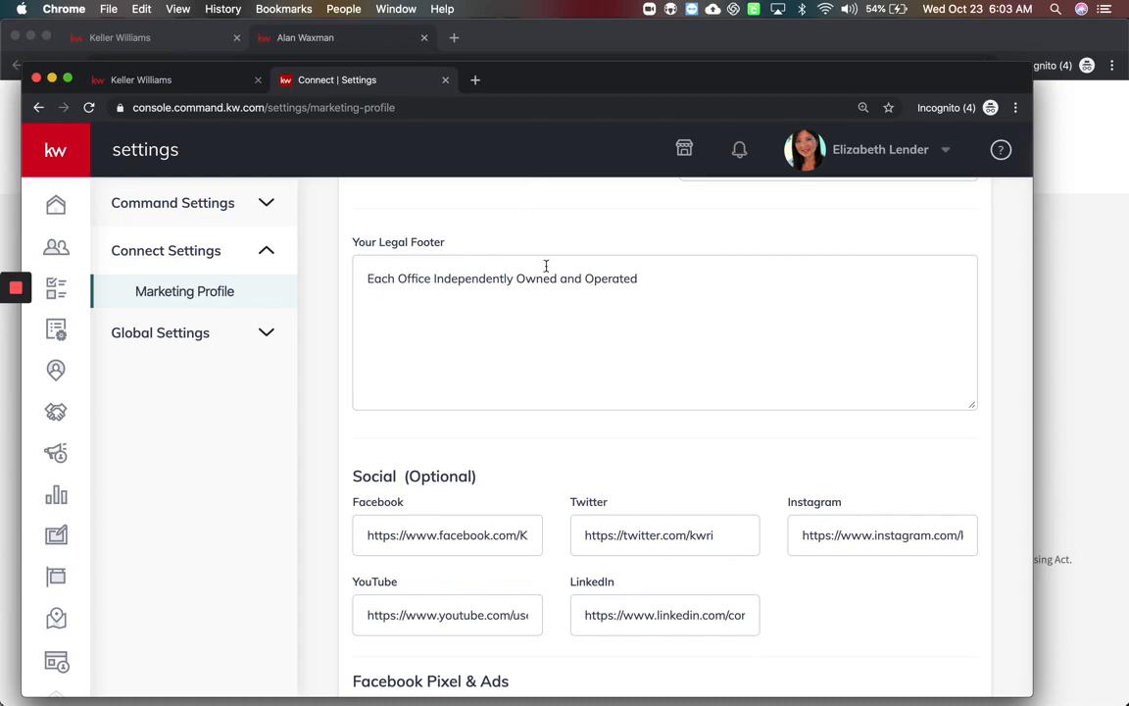
# Check the branding toggle at the top, then return to the Agent Site Pages list
pyautogui.scroll(3)
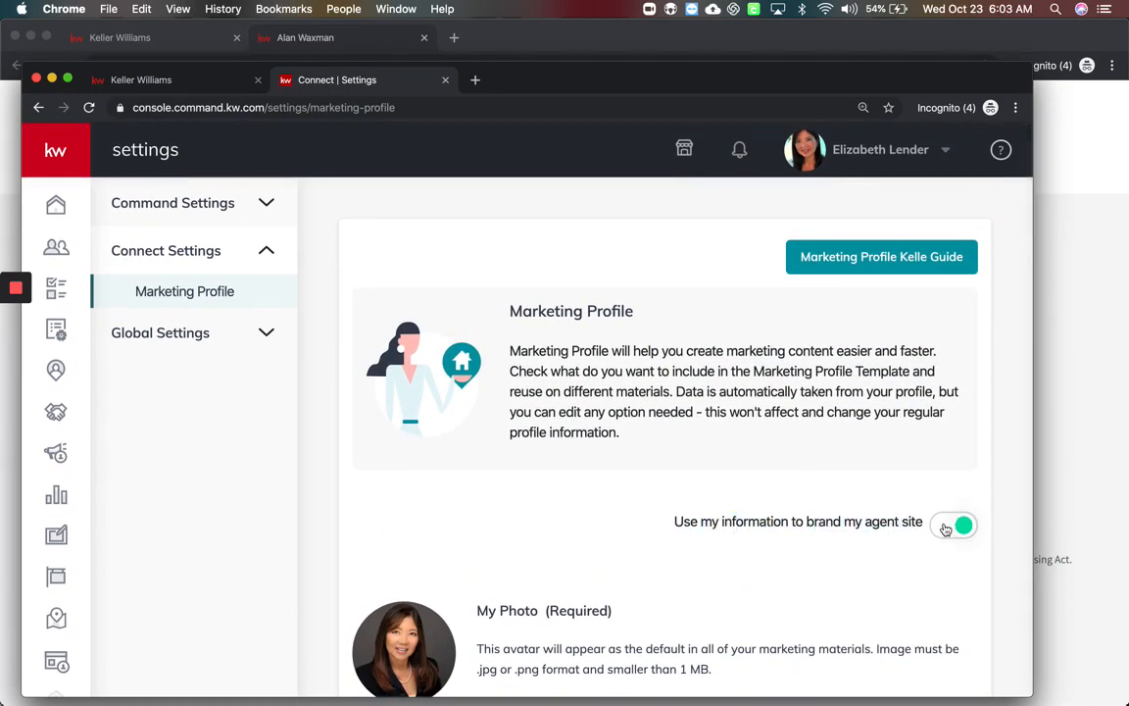
pyautogui.moveTo(945, 526)
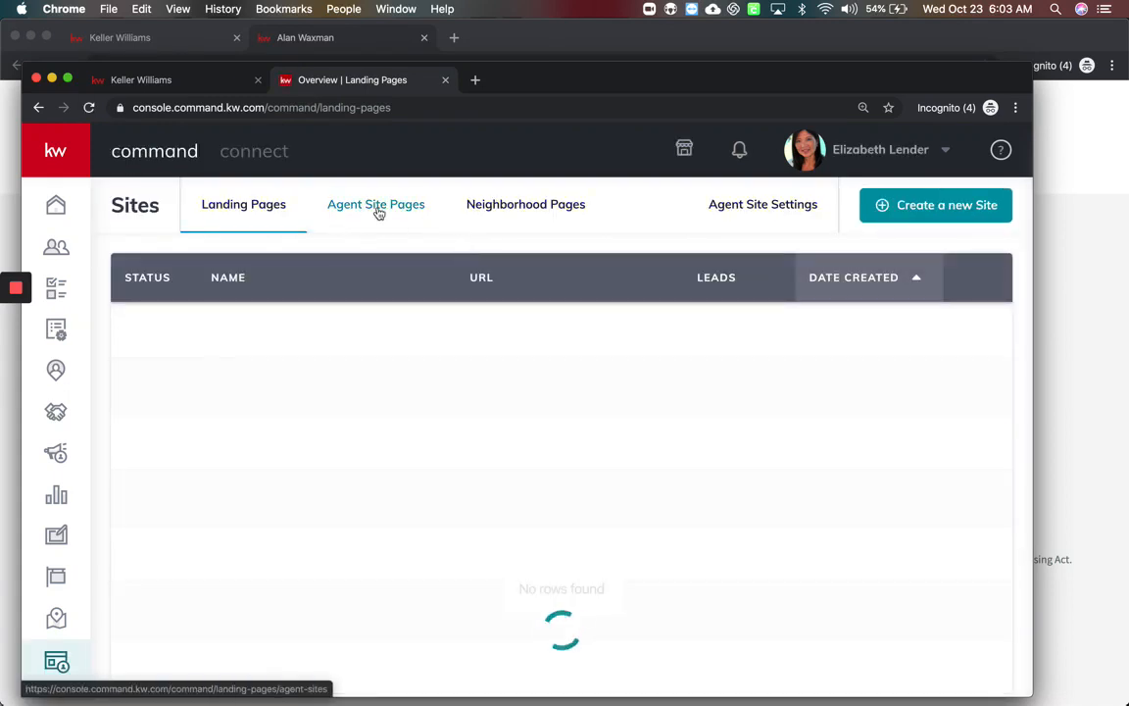
pyautogui.click(375, 203)
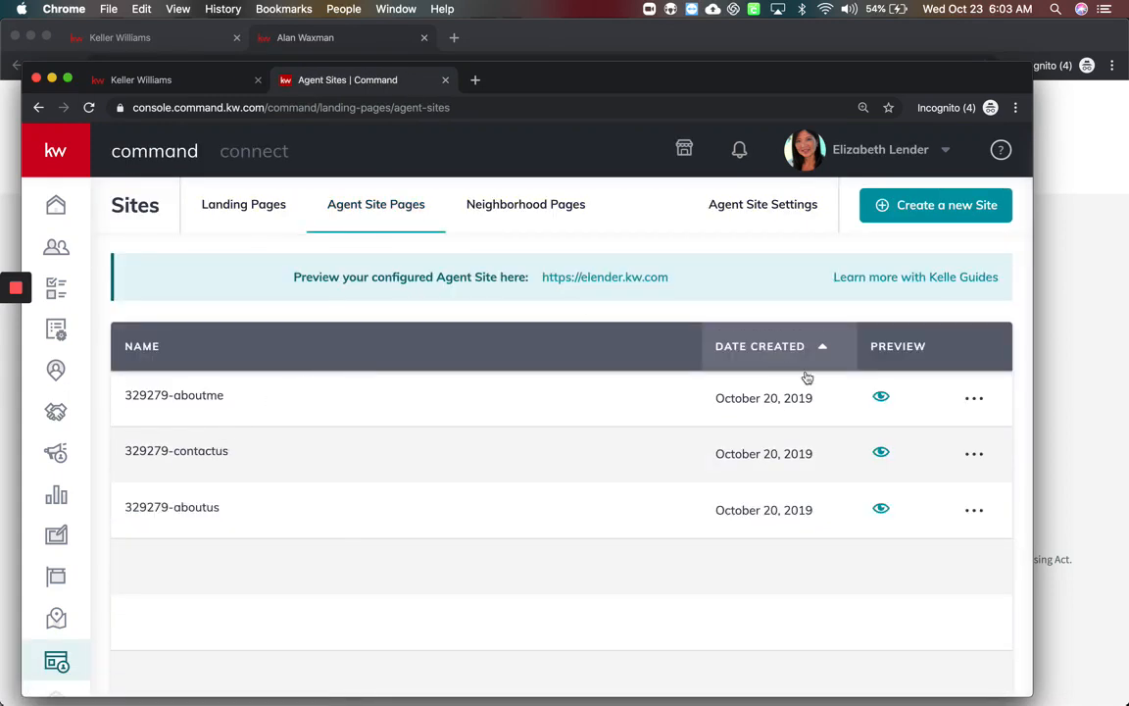